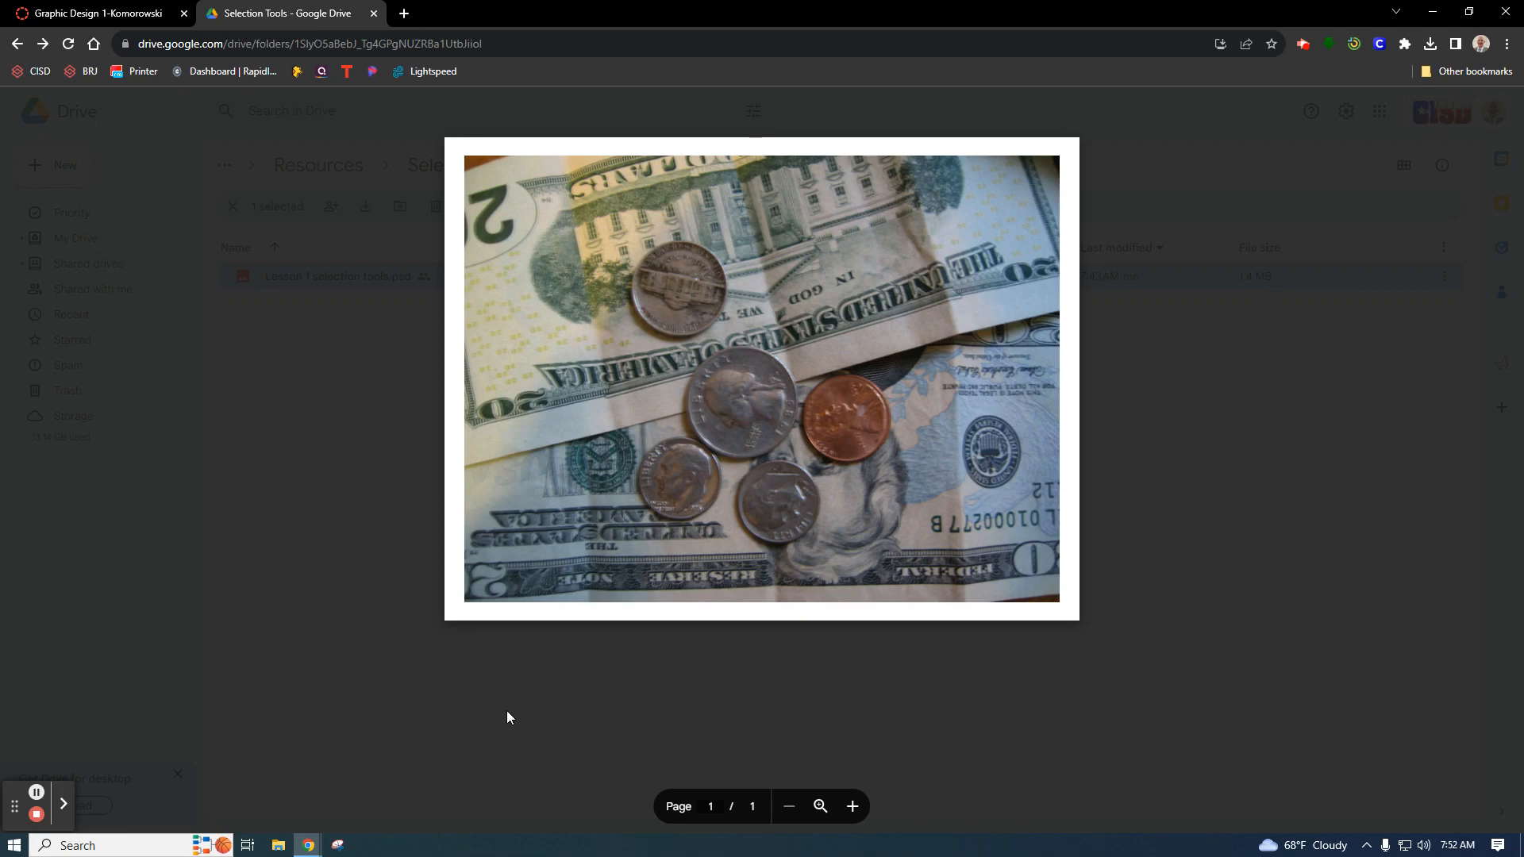
mouse_move(399, 657)
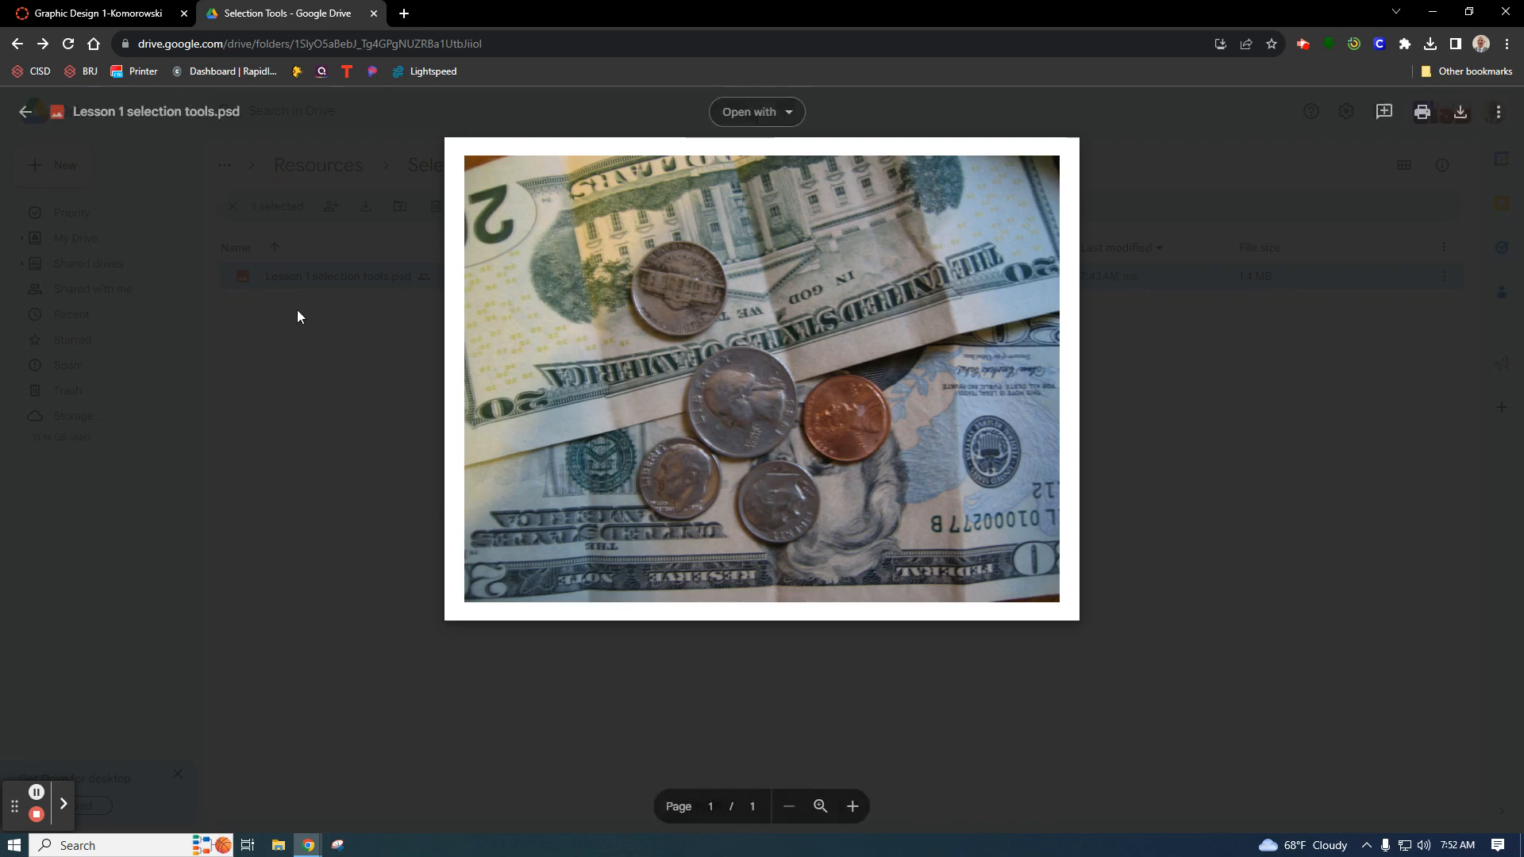
Switch from the Drive preview back to the Graphic Design 1 Canvas course tab
left_click(92, 13)
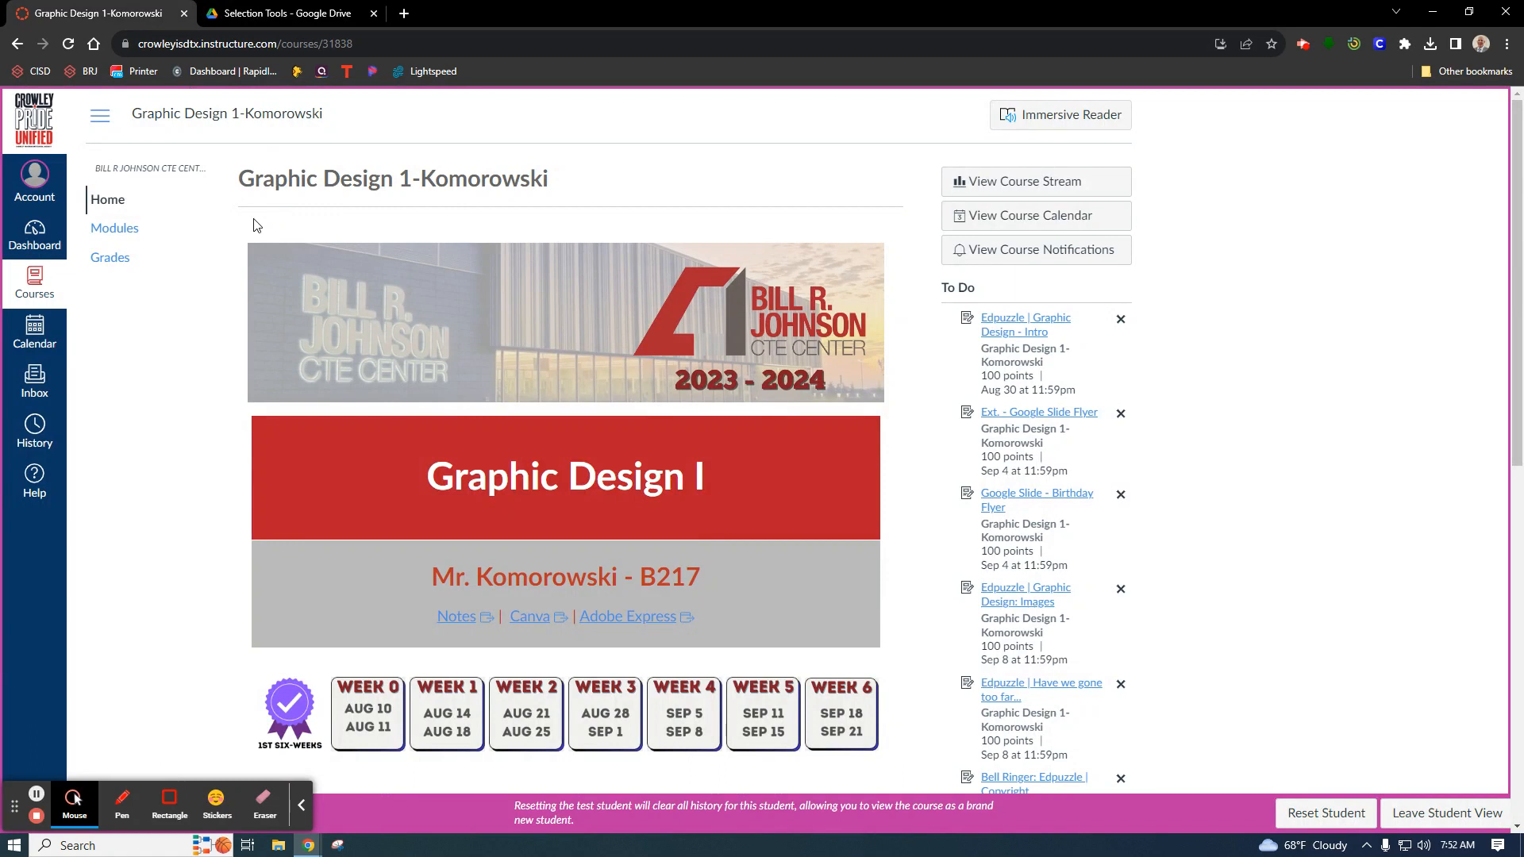
mouse_move(410, 464)
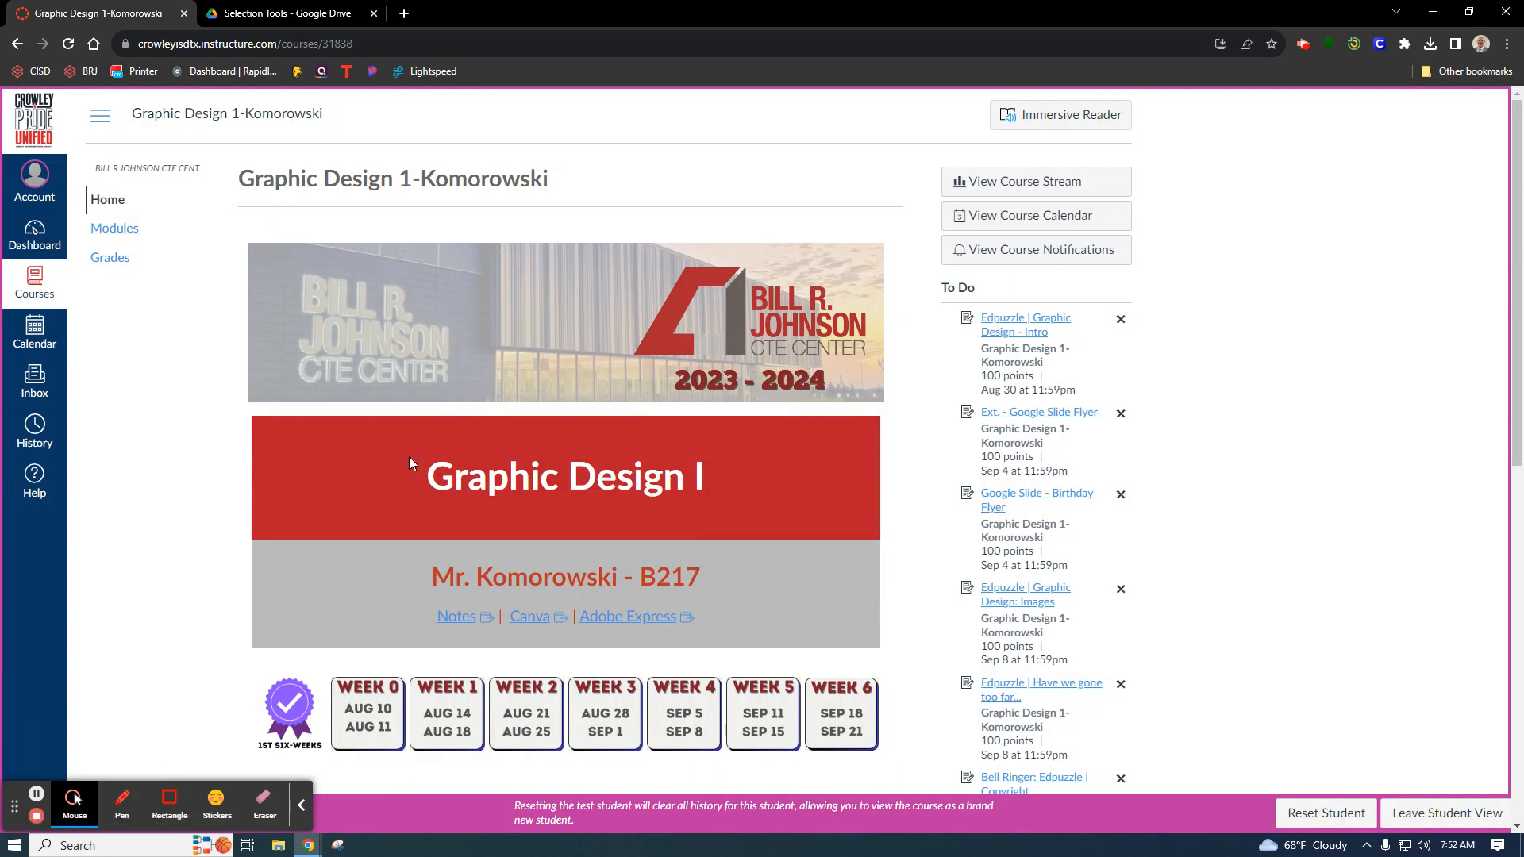
mouse_move(492, 493)
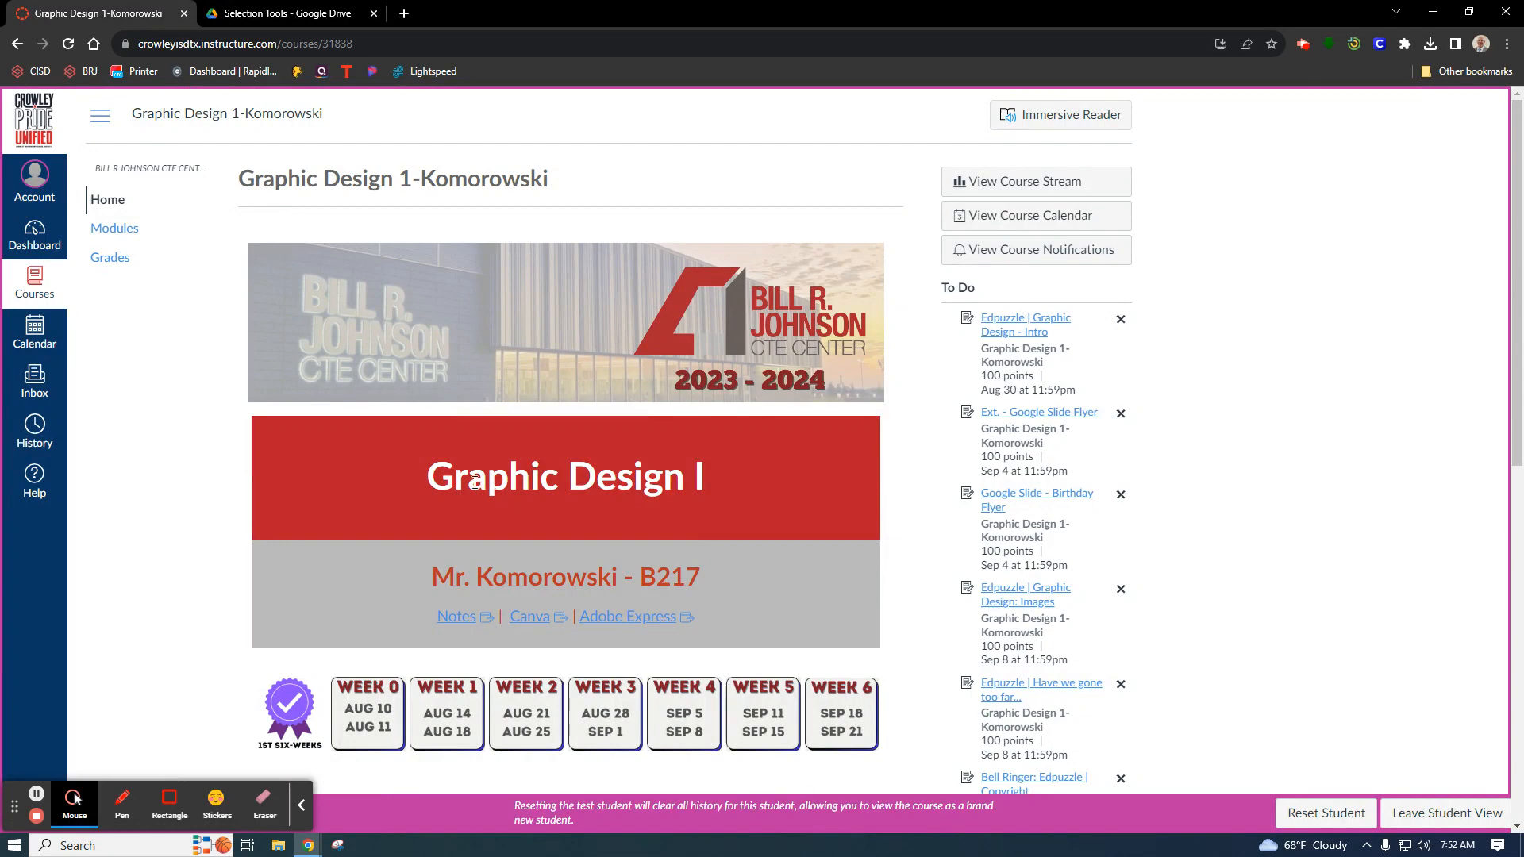
mouse_move(114, 227)
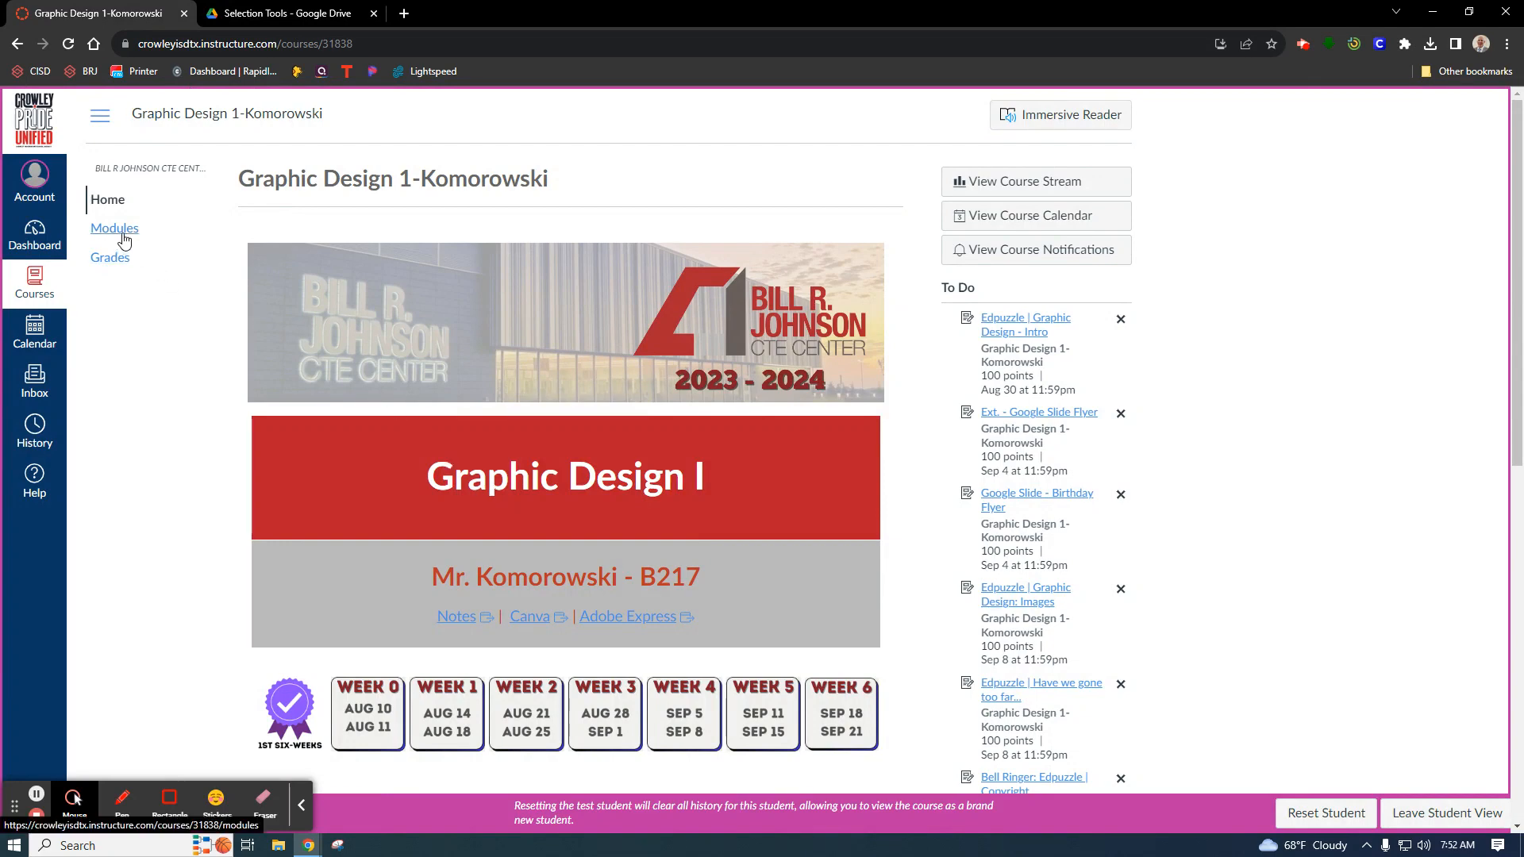
Open the Selection Tools - Tutorial assignment from the Photoshop module in Modules
left_click(114, 227)
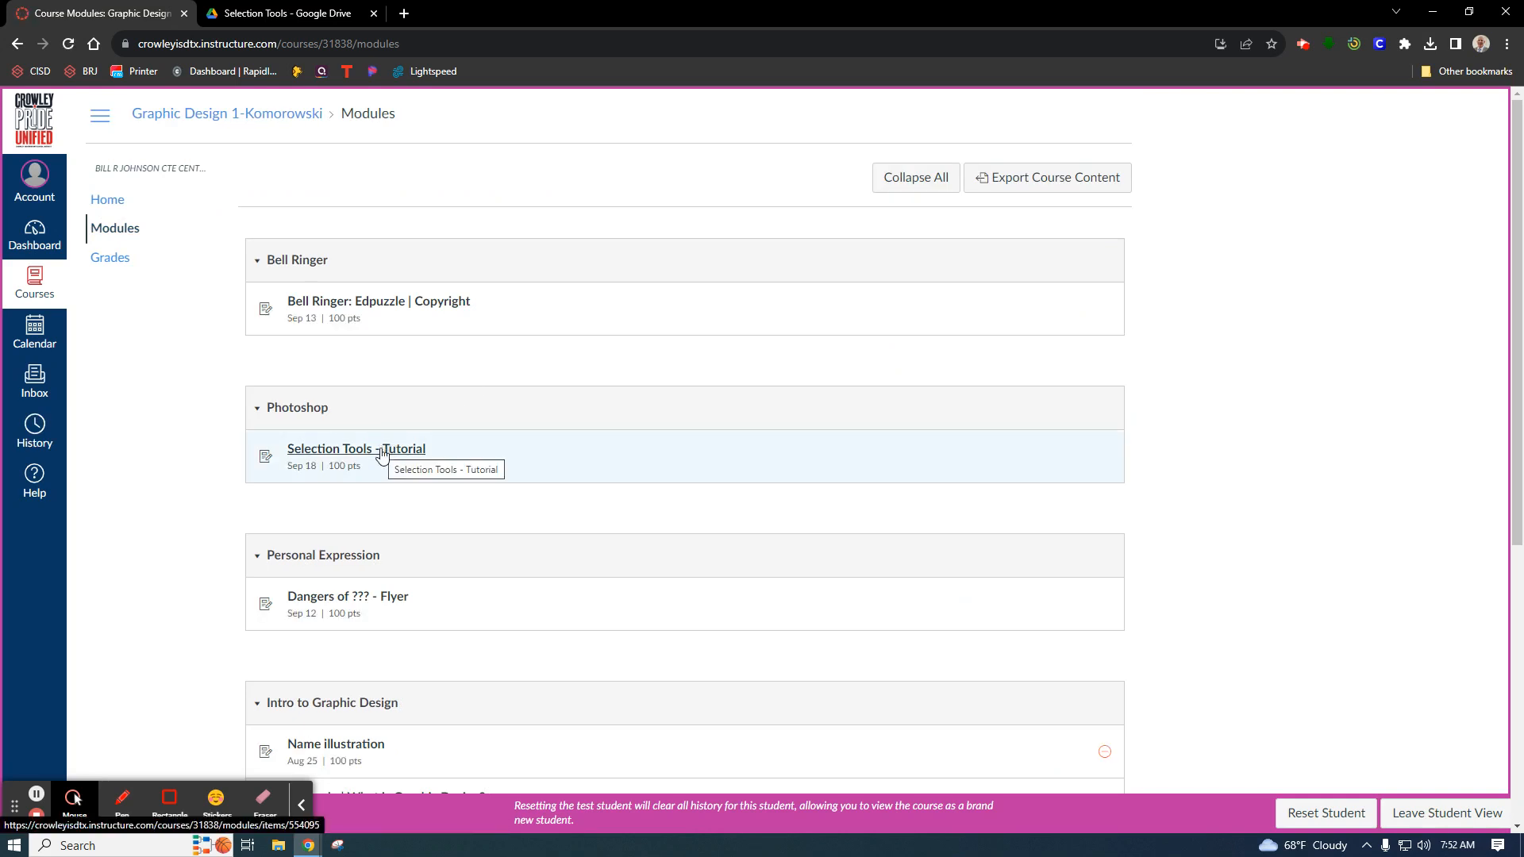
left_click(379, 456)
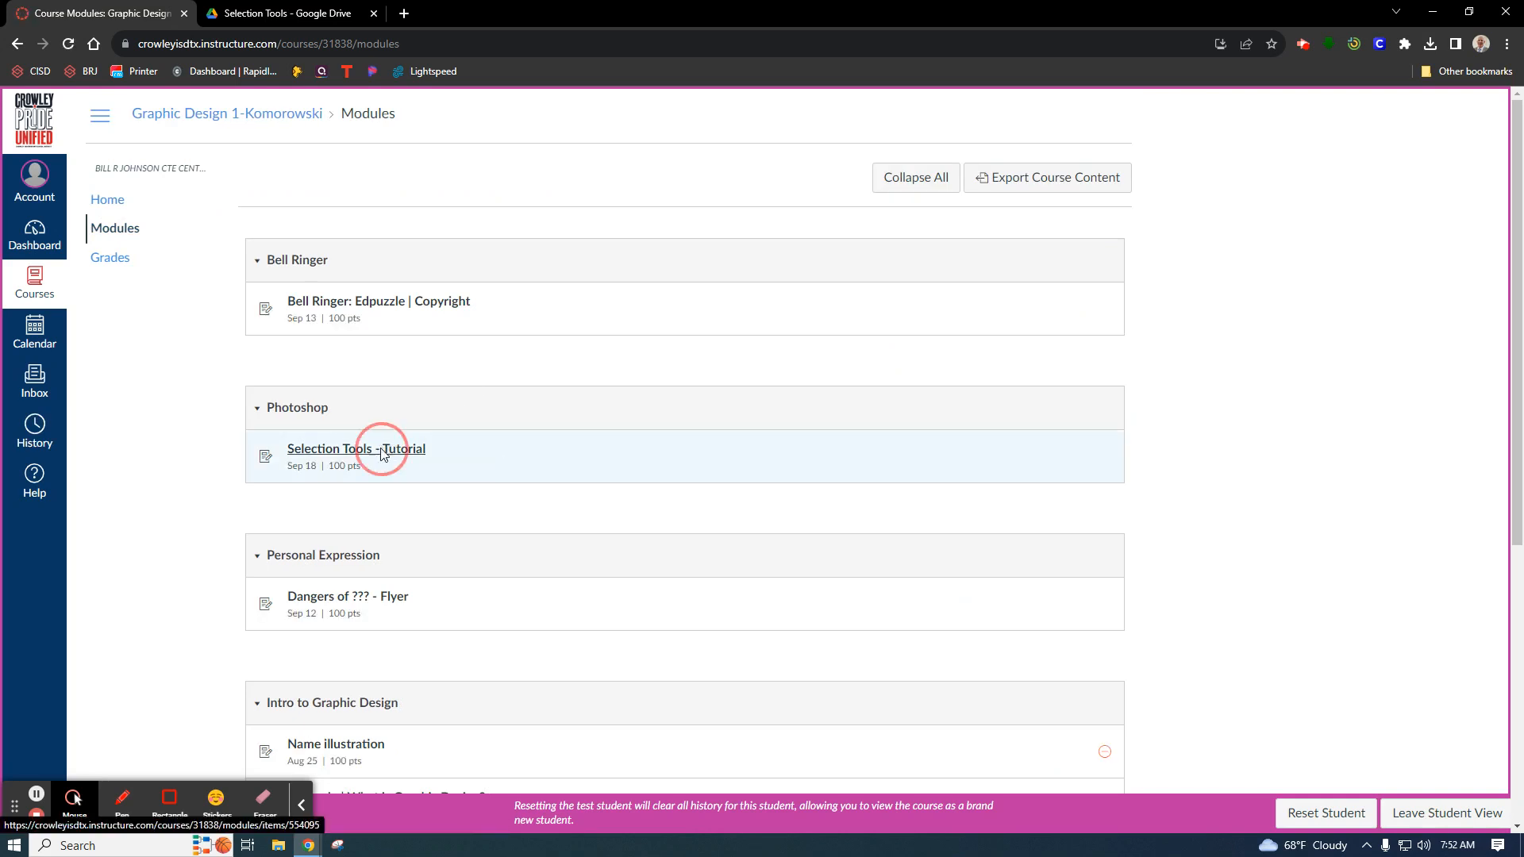
left_click(356, 449)
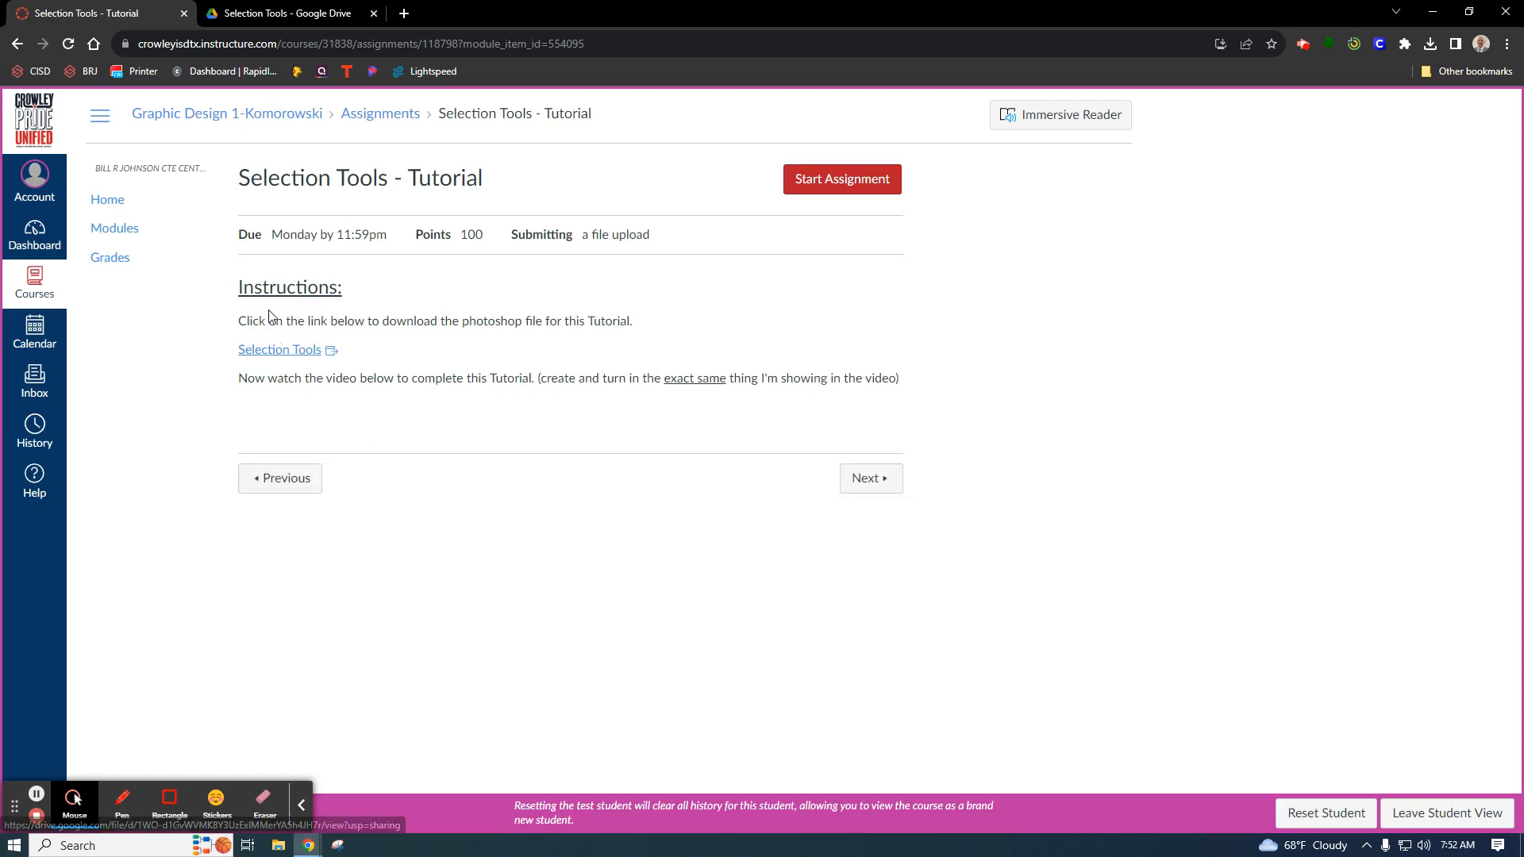
mouse_move(365, 348)
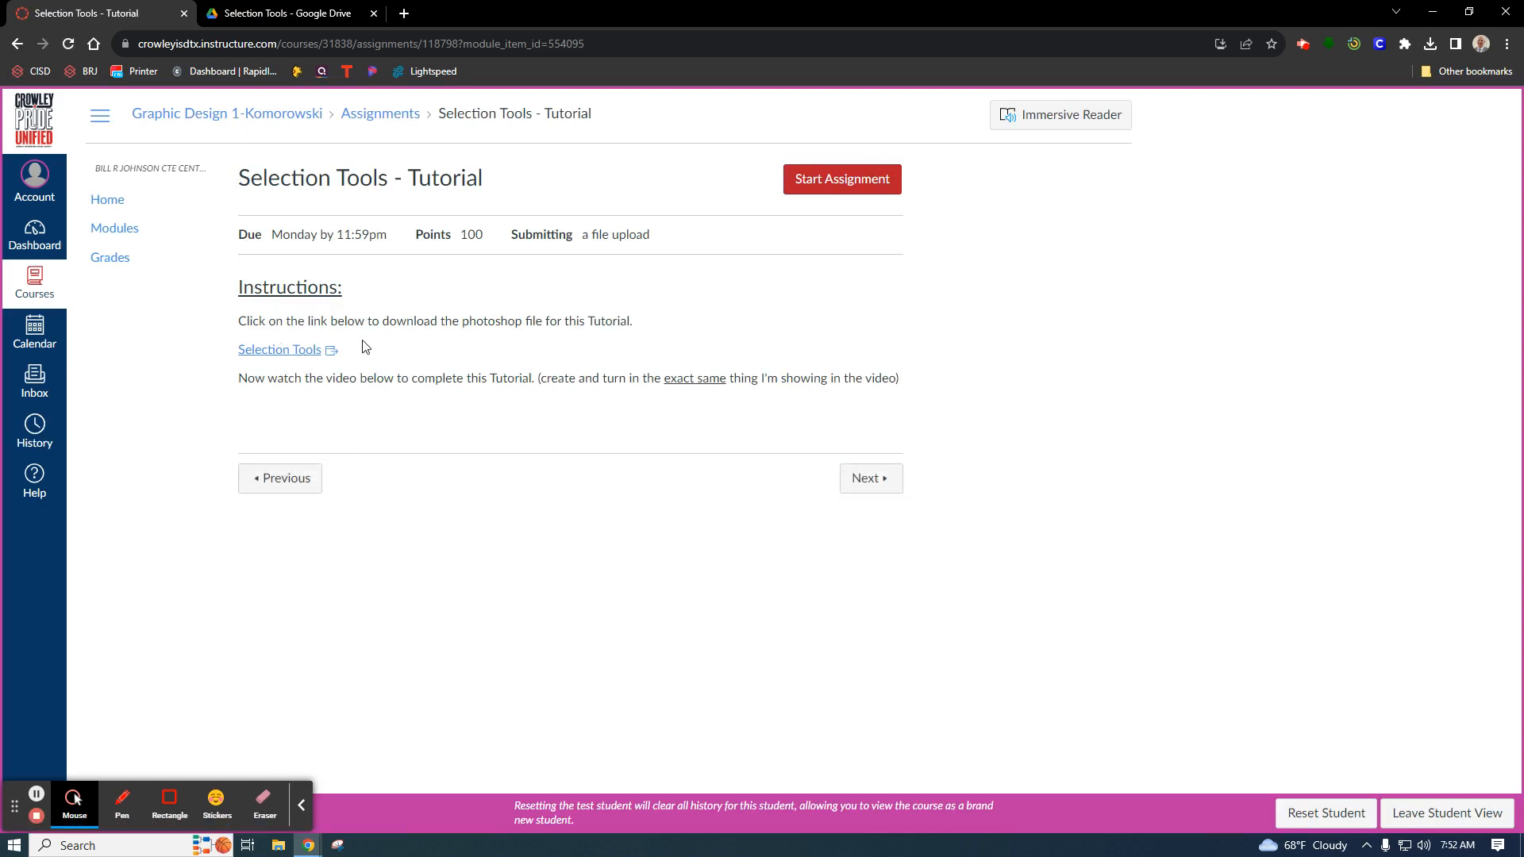
Download Lesson 1 selection tools.psd from the assignment's Drive link and minimize Chrome
left_click(279, 349)
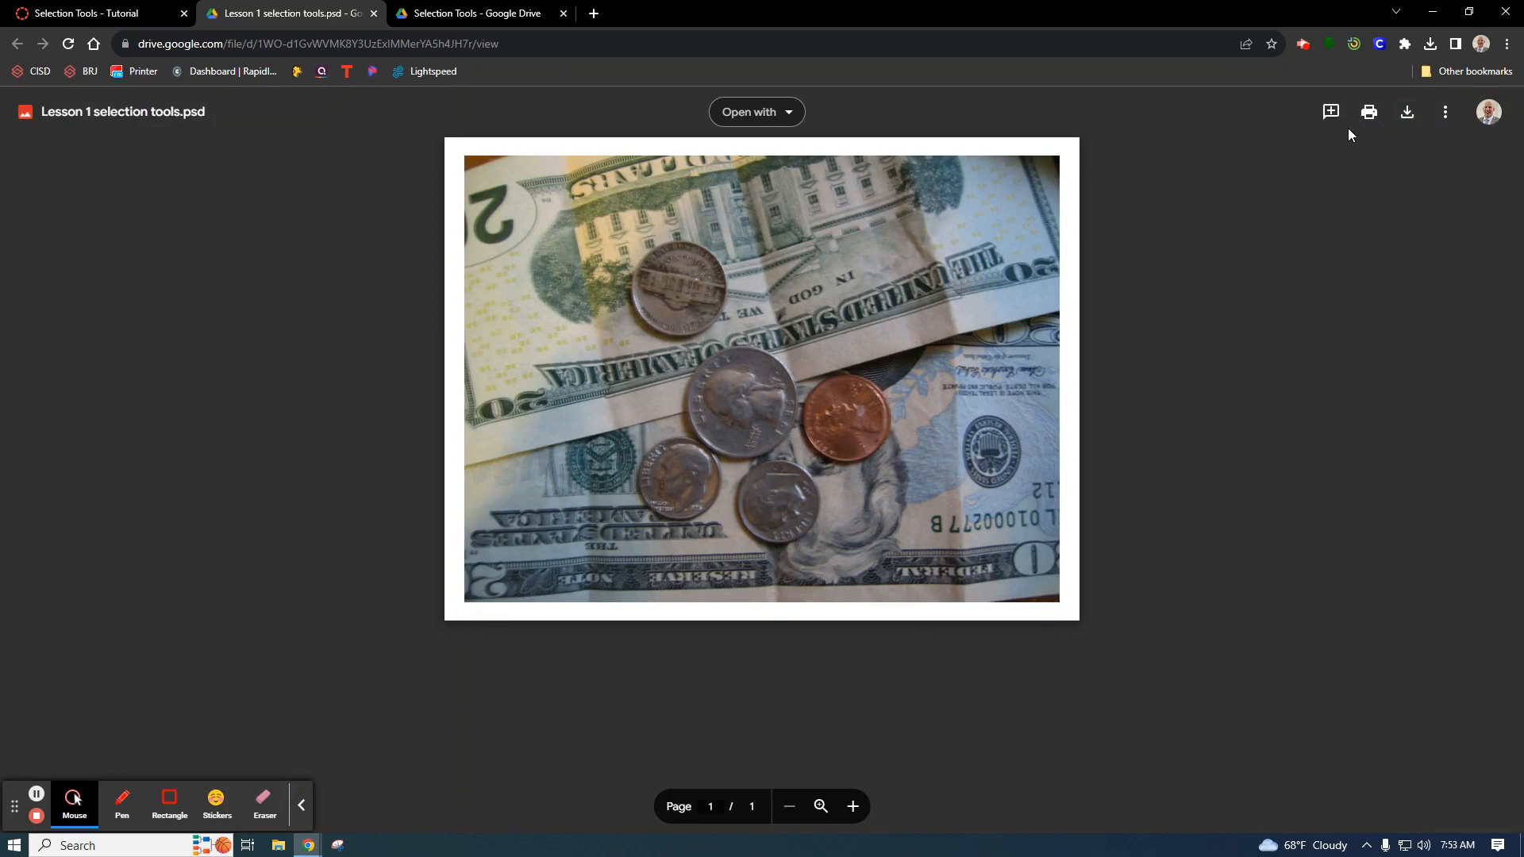
mouse_move(1406, 111)
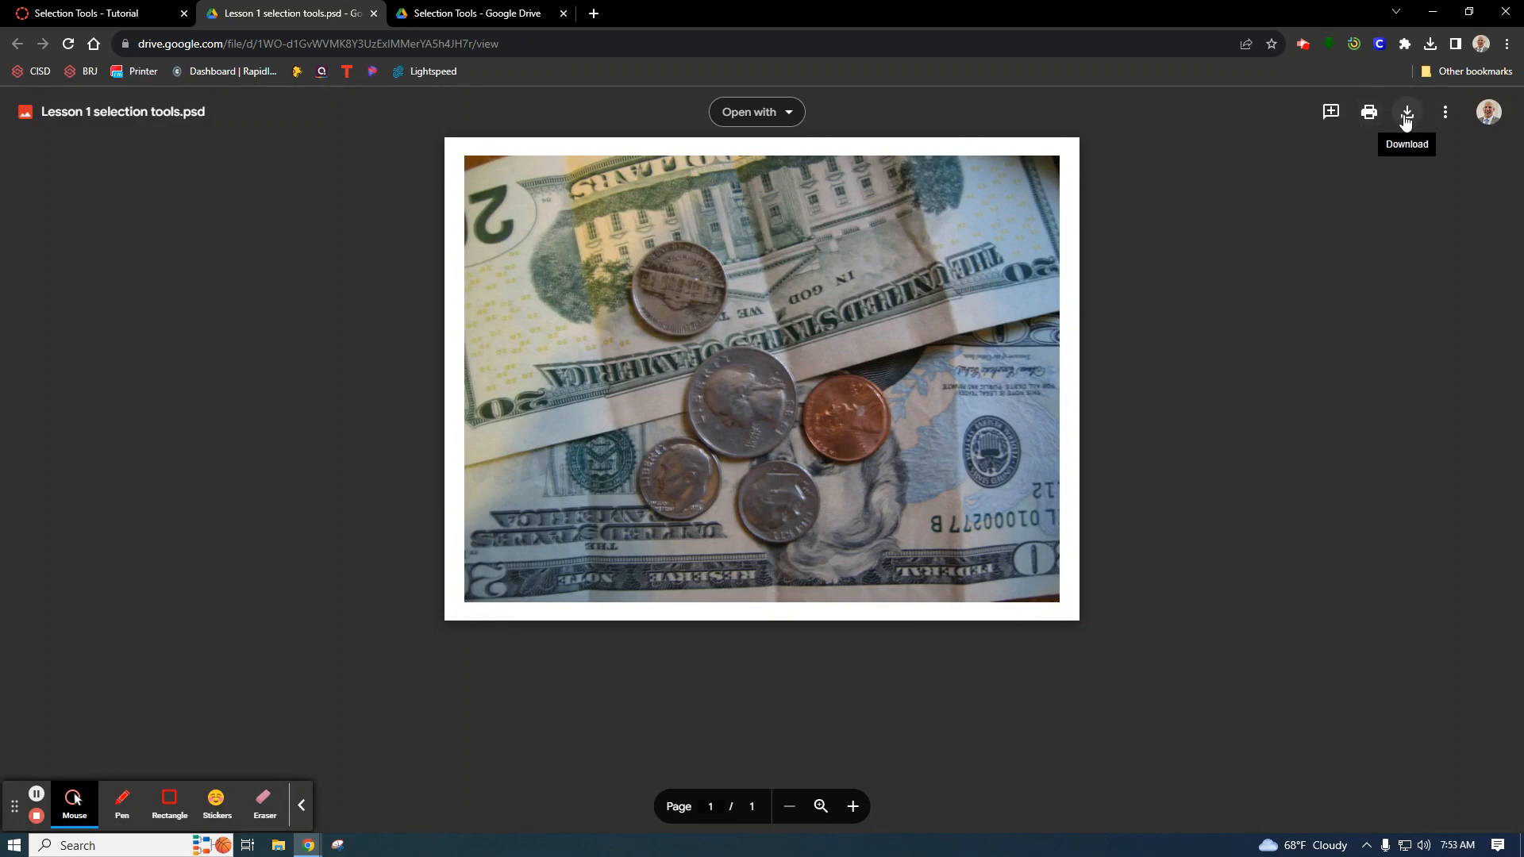
left_click(1405, 111)
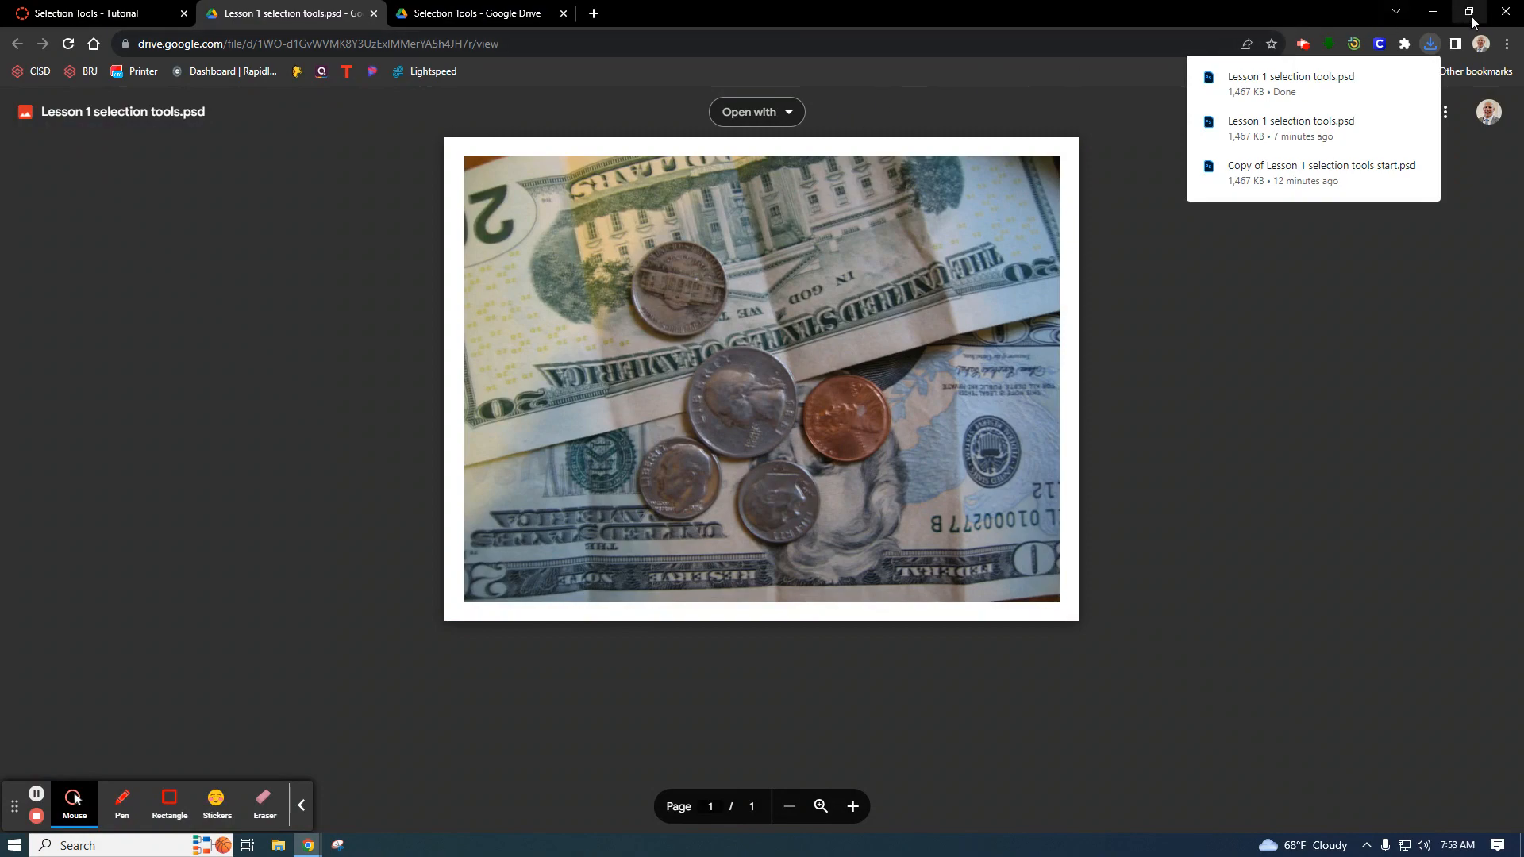
left_click(1430, 11)
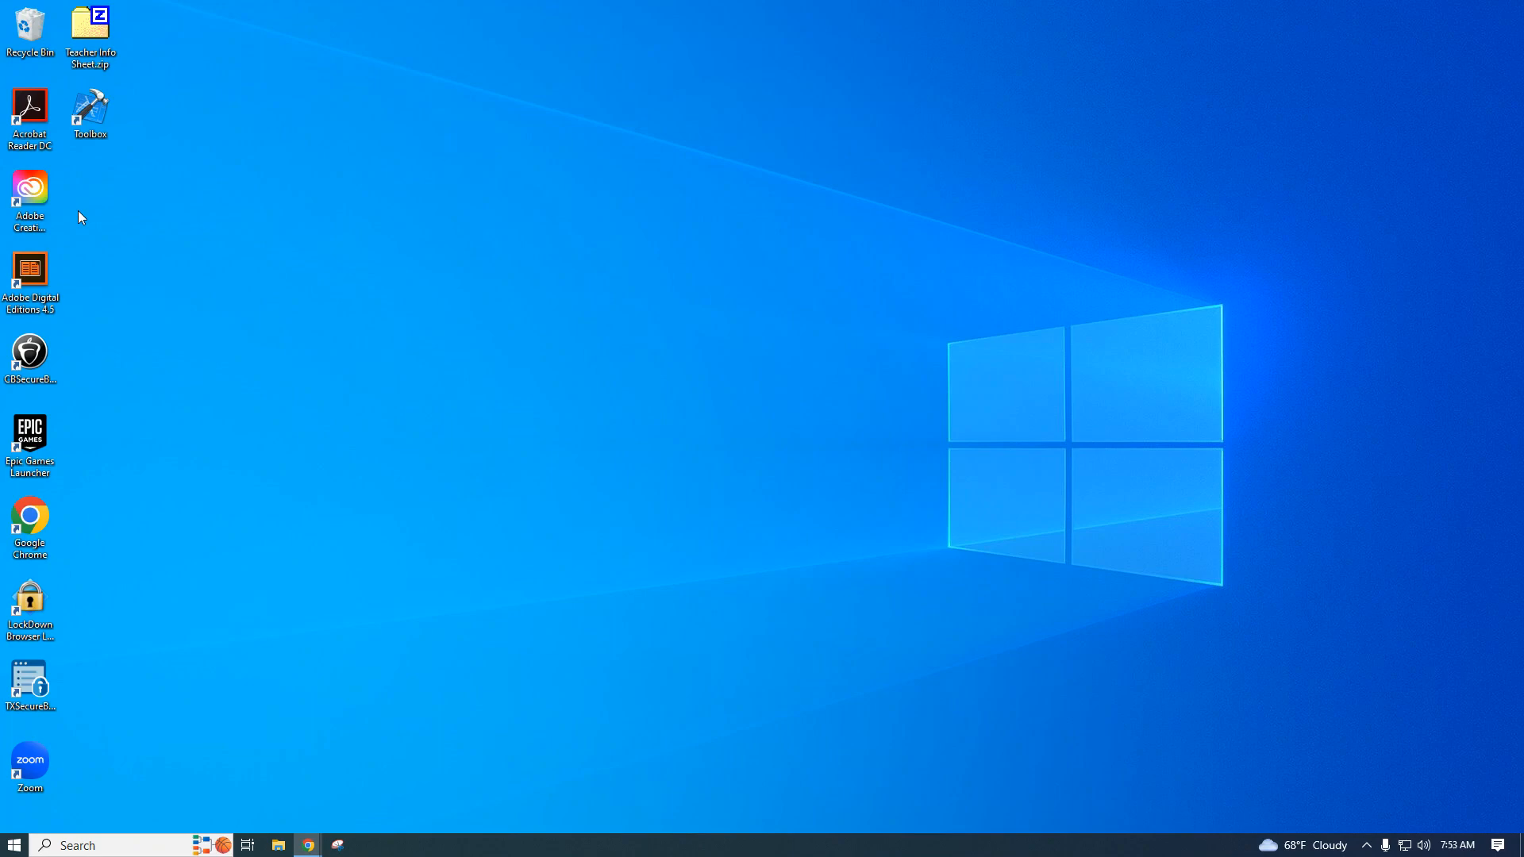
Launch Photoshop from the Installed apps in Creative Cloud Desktop
double_click(28, 192)
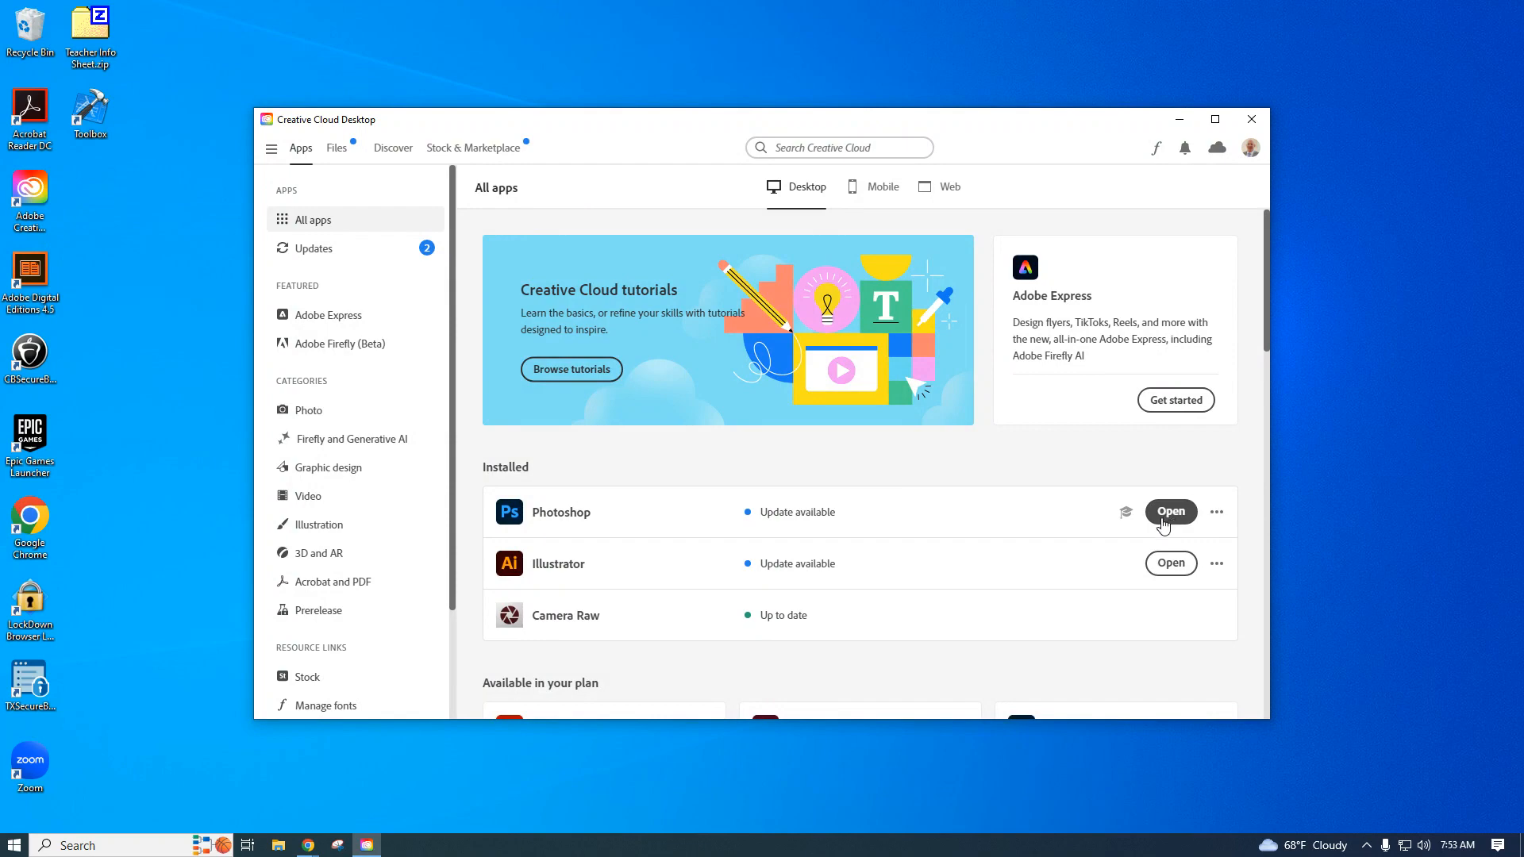
left_click(1169, 513)
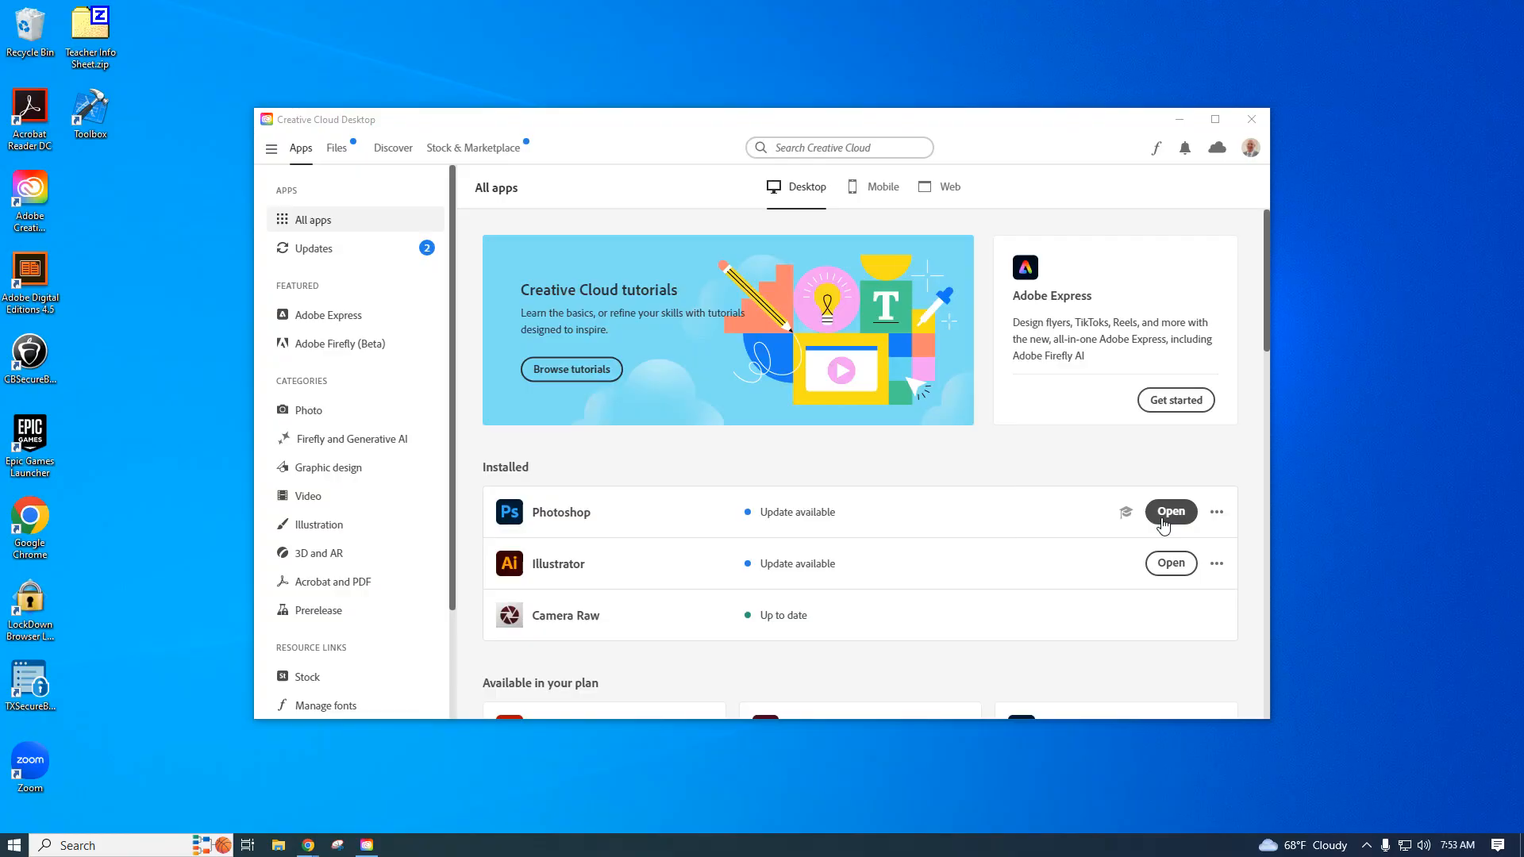
left_click(1170, 511)
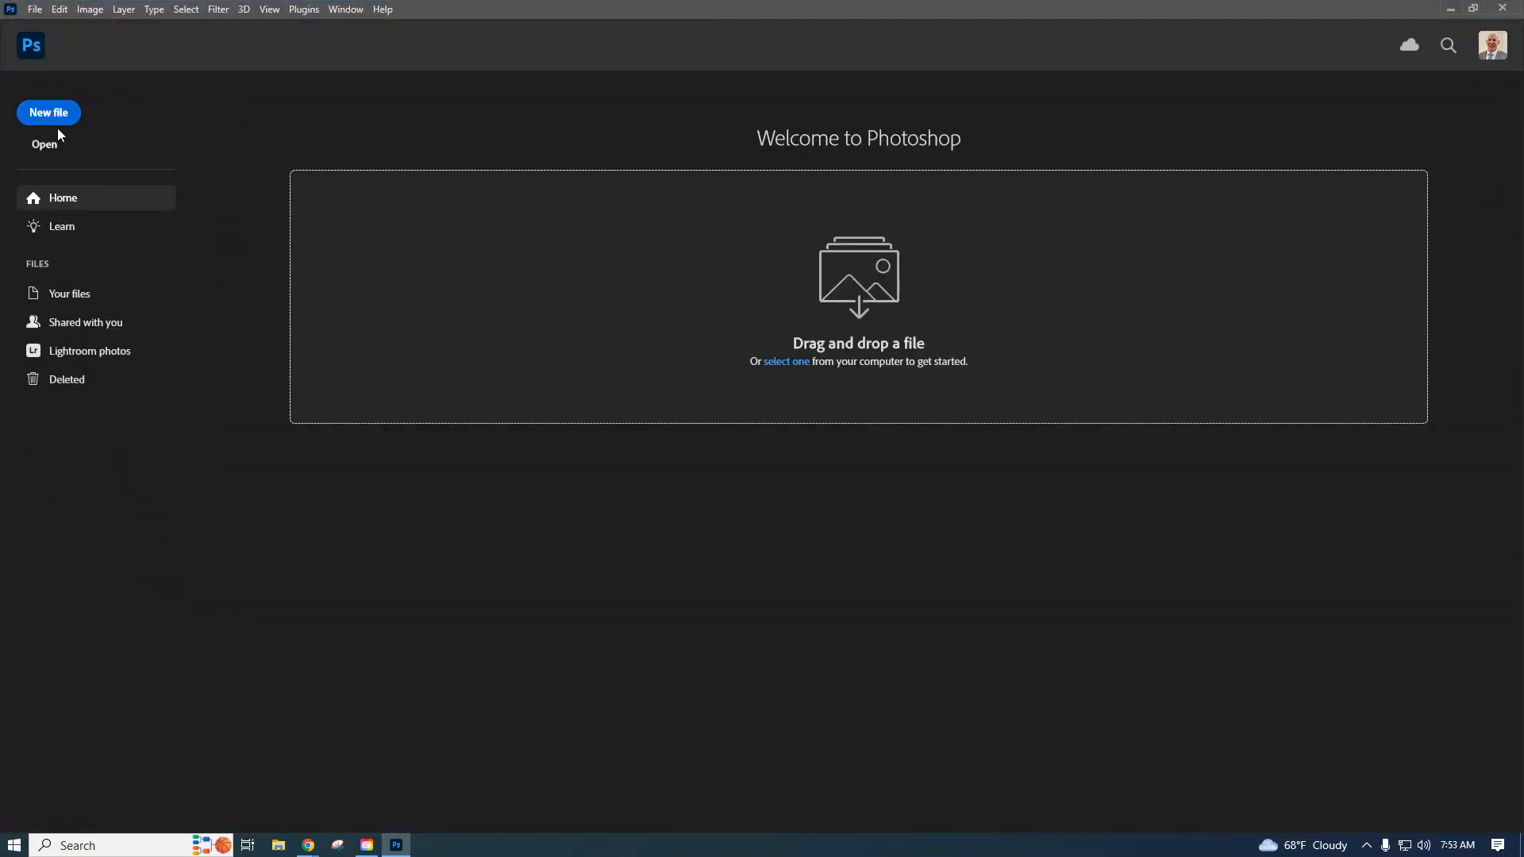
mouse_move(45, 146)
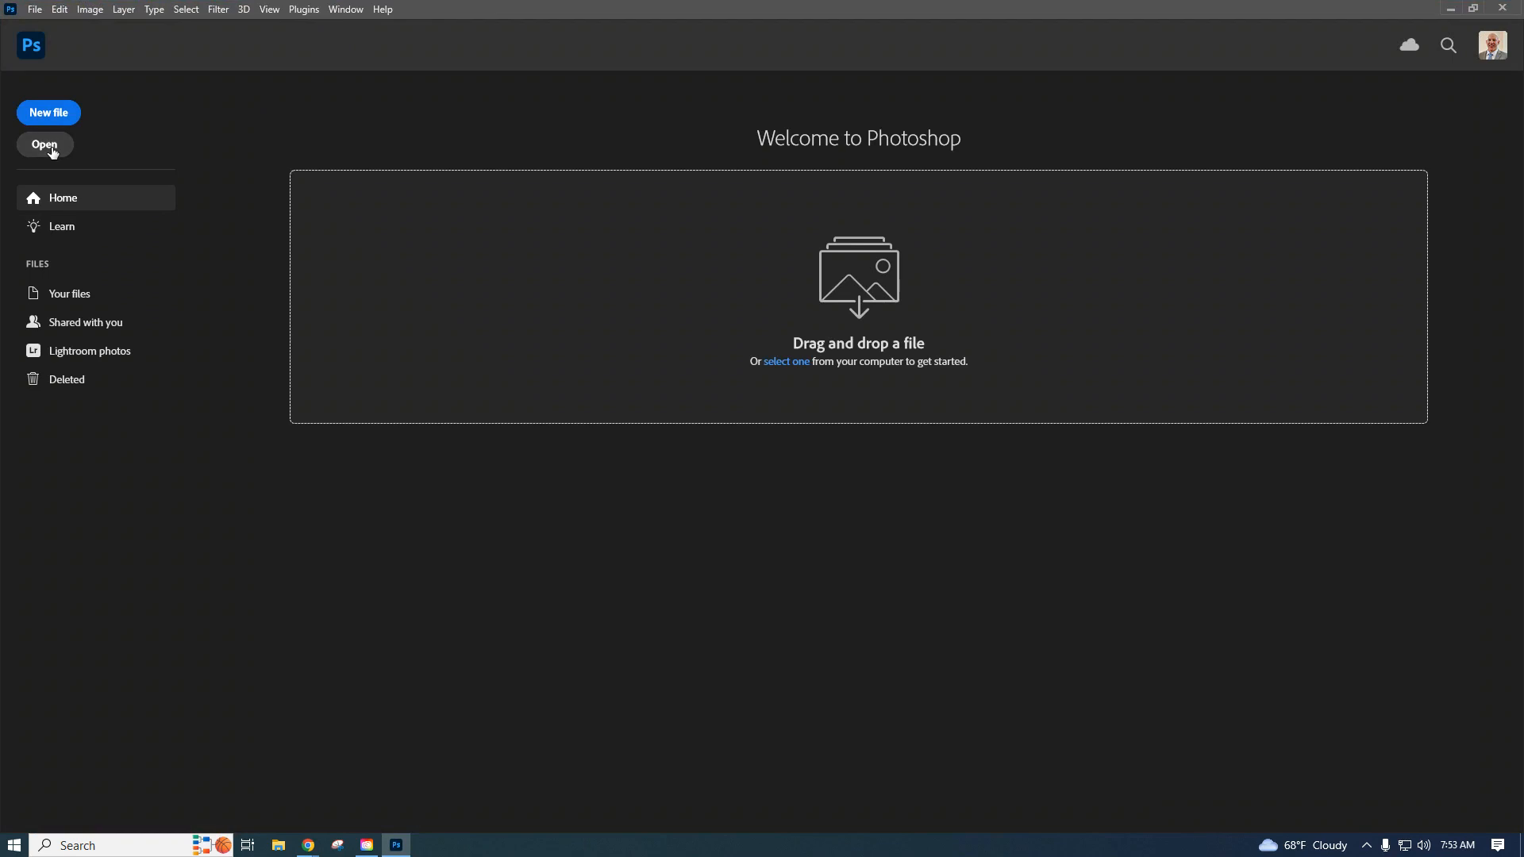
Browse to Downloads on this computer and choose Lesson 1 selection tools.psd to open
left_click(44, 144)
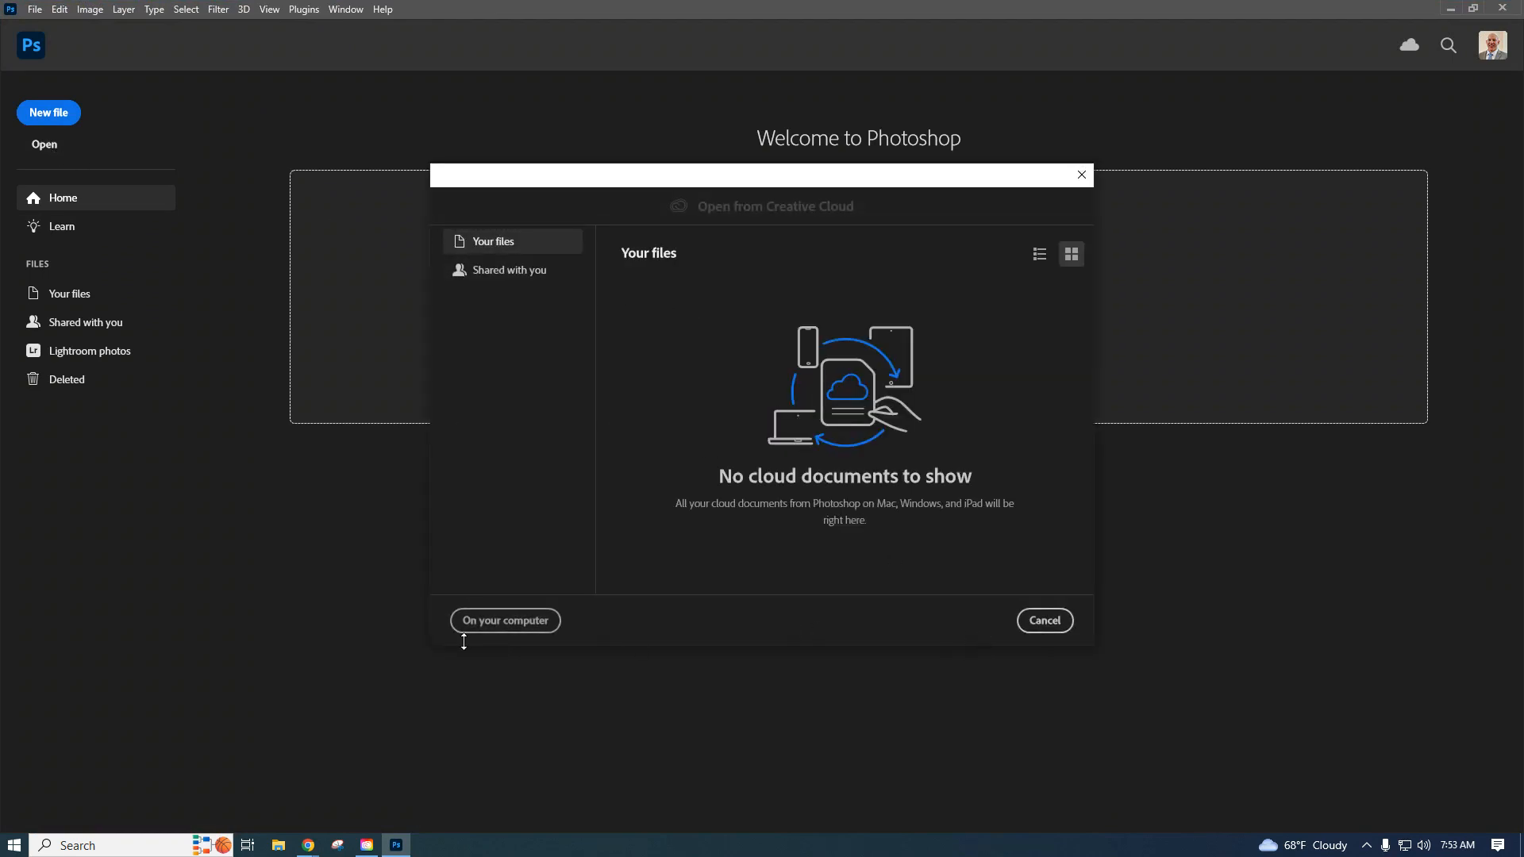
left_click(505, 620)
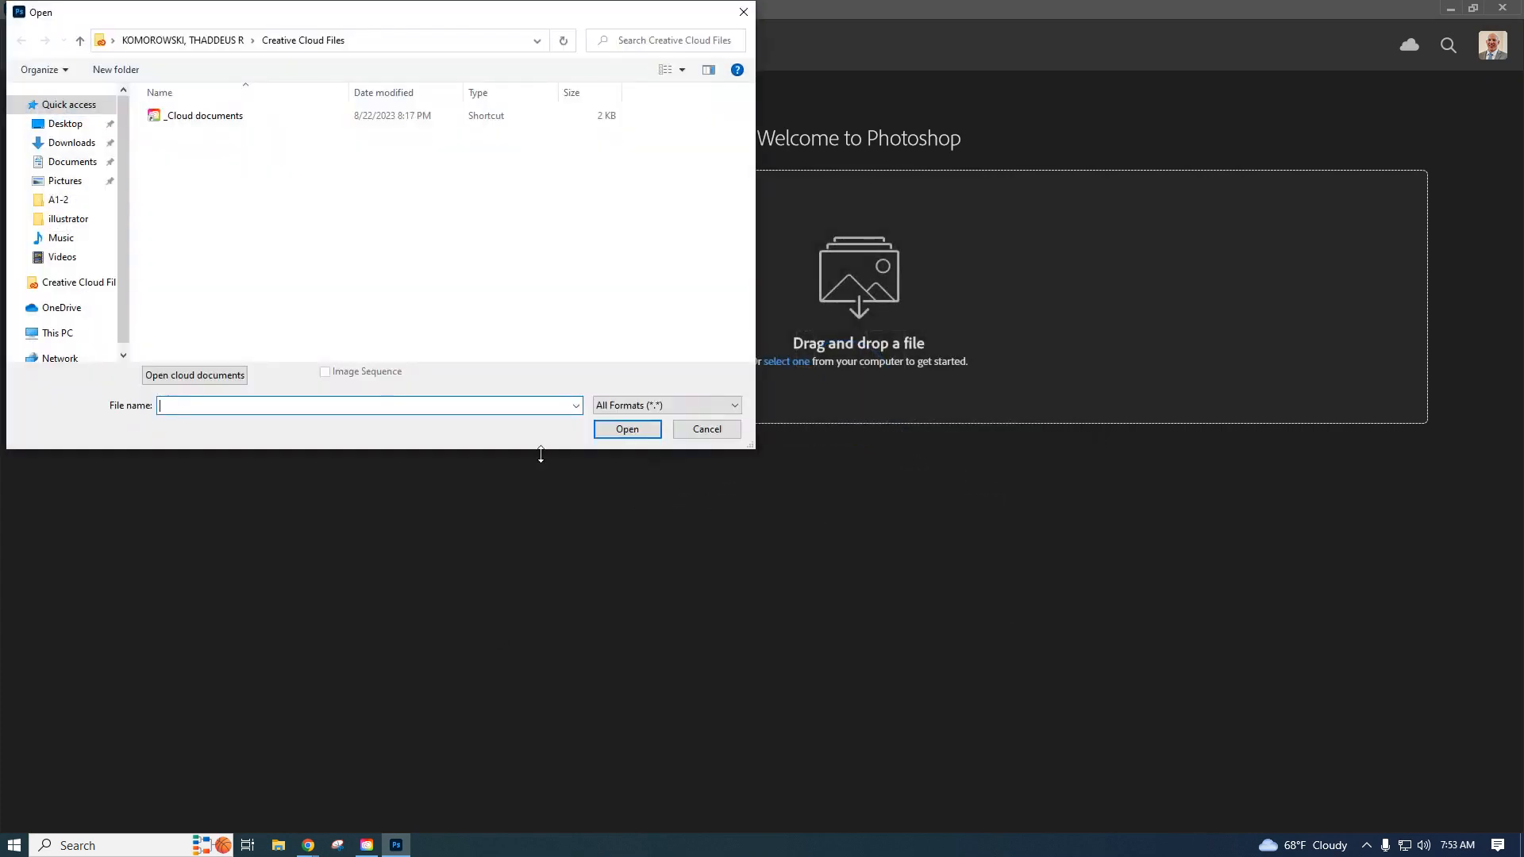
mouse_move(72, 143)
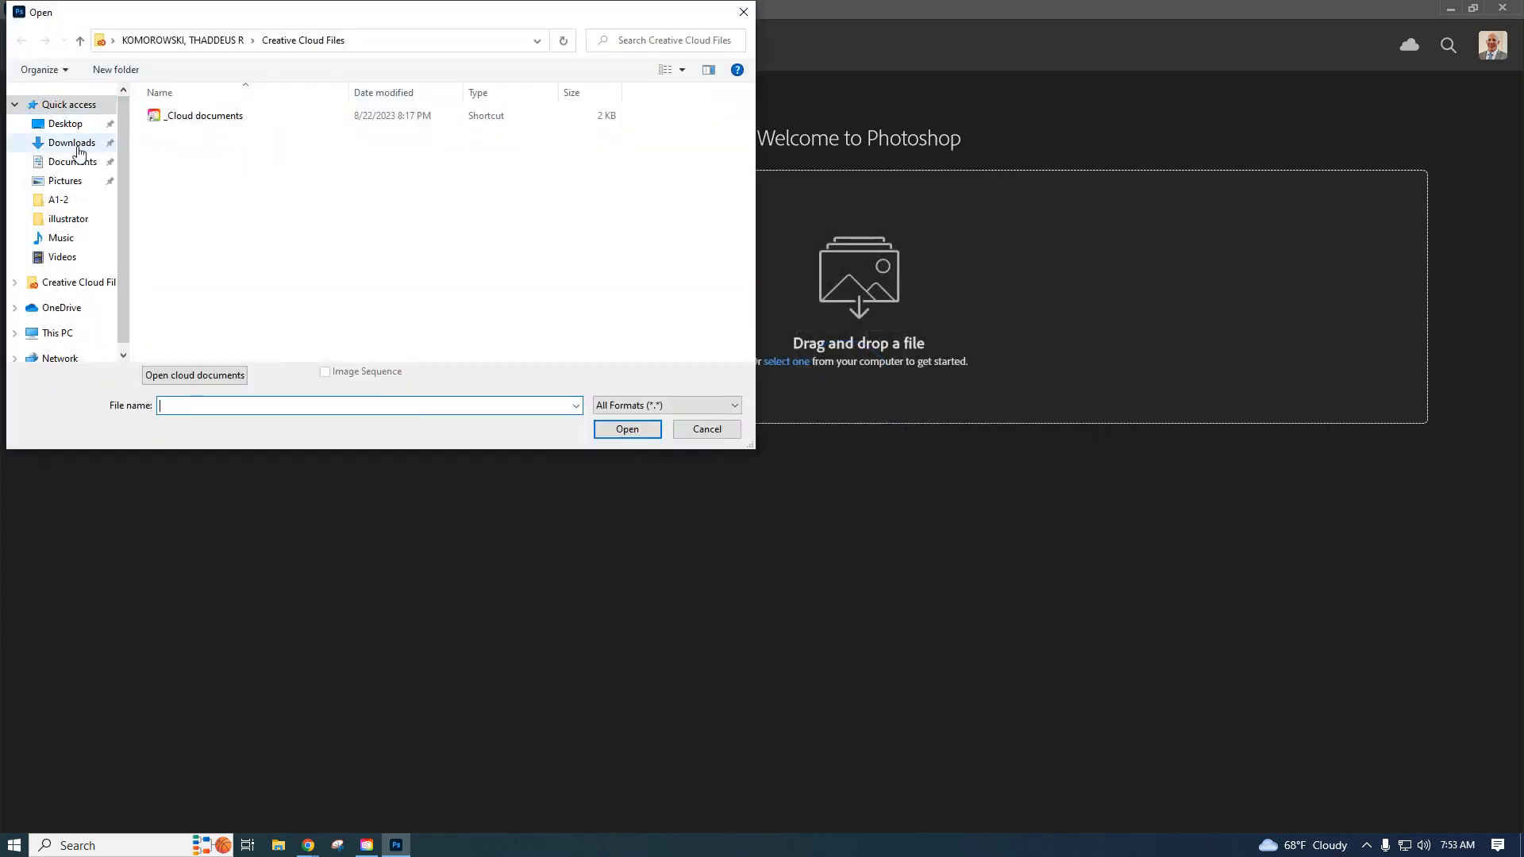
left_click(70, 143)
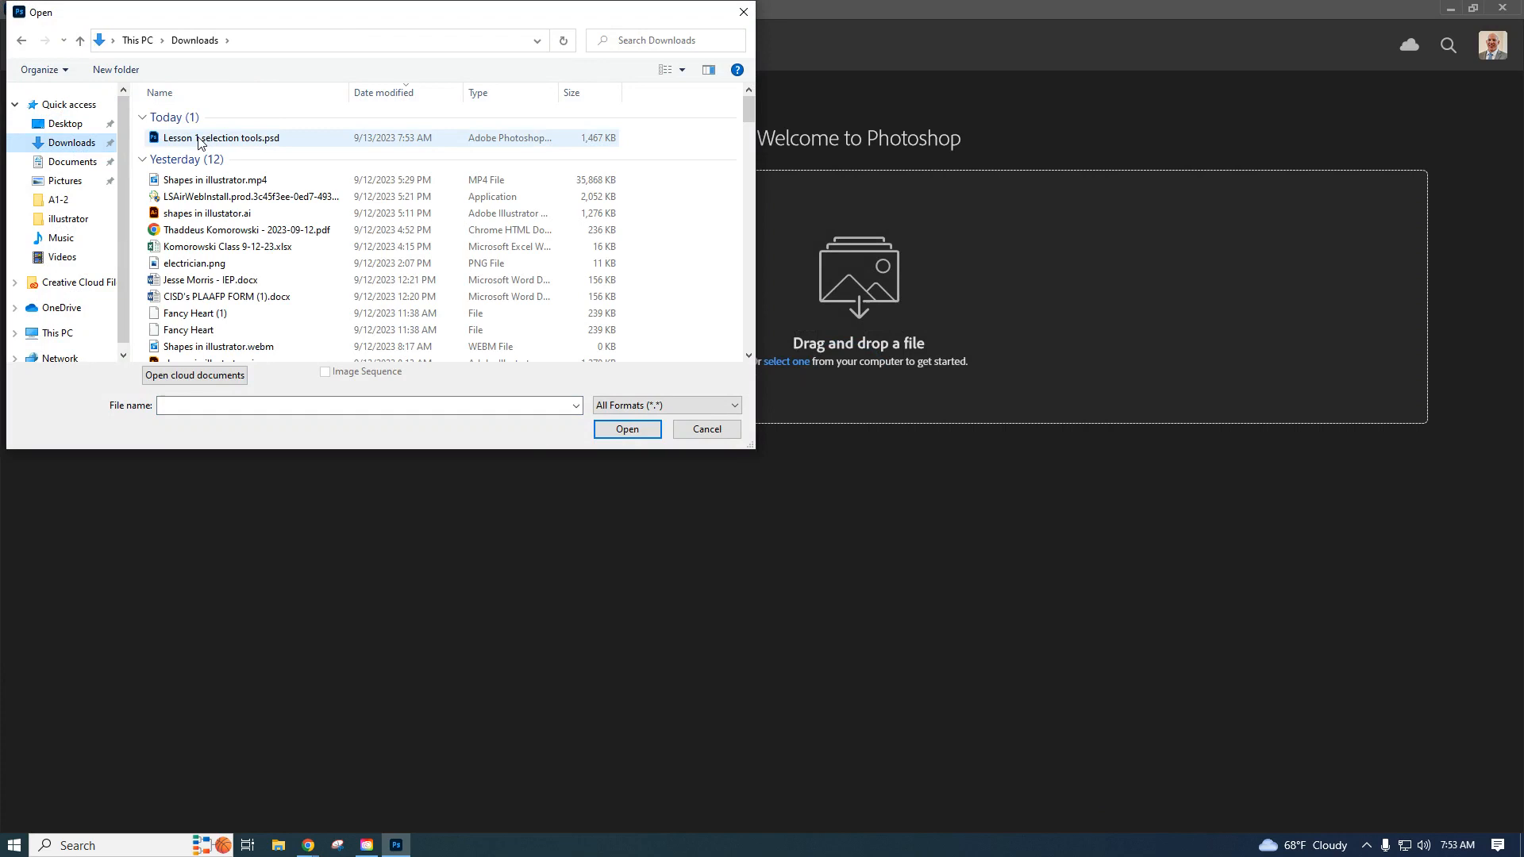
left_click(227, 136)
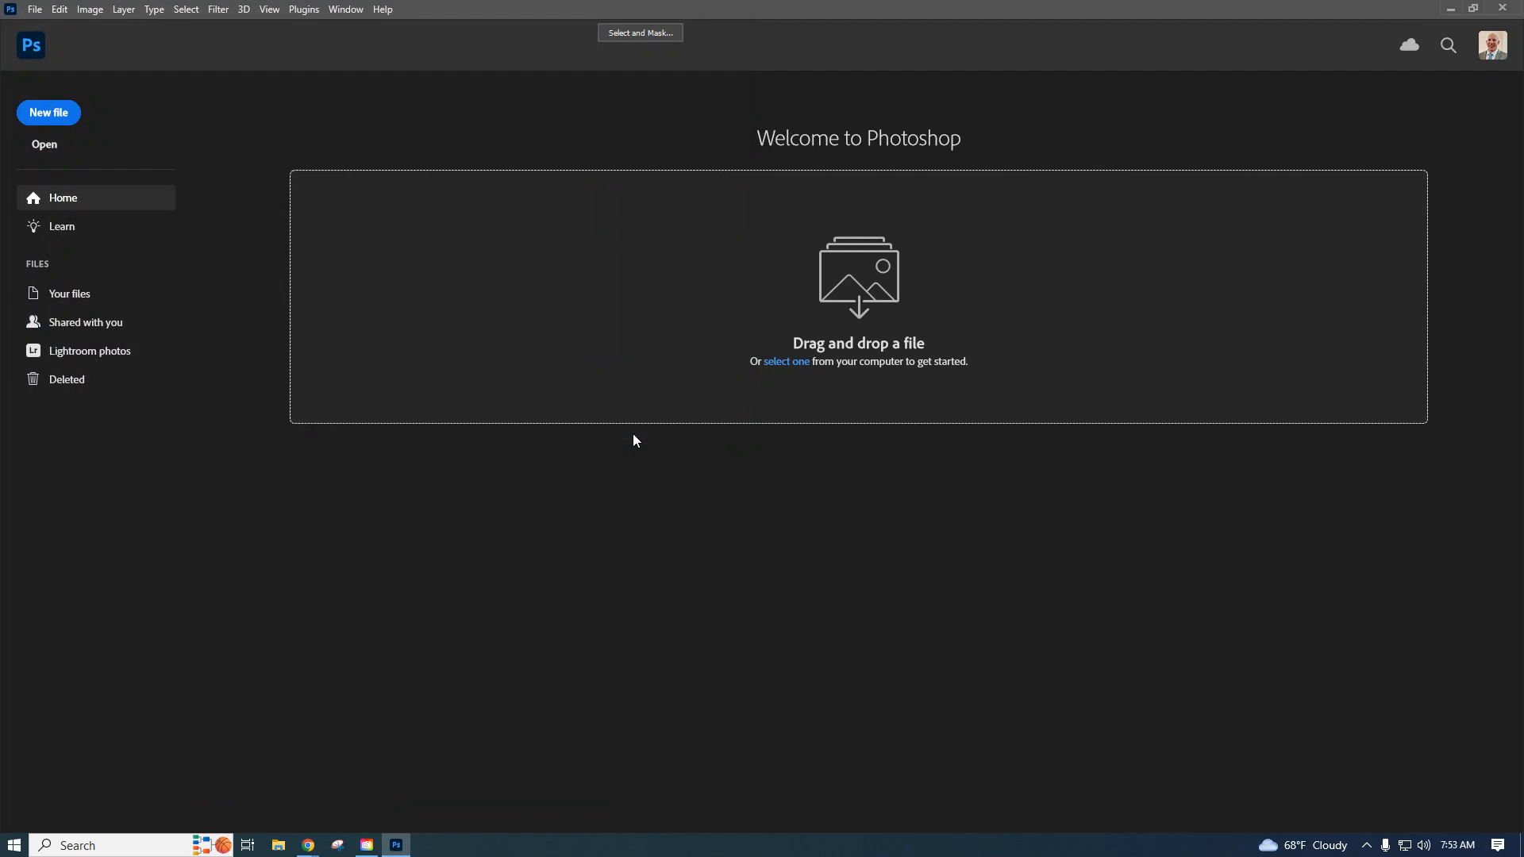
Switch Photoshop to the Essentials (Default) workspace via the Window menu
left_click(786, 360)
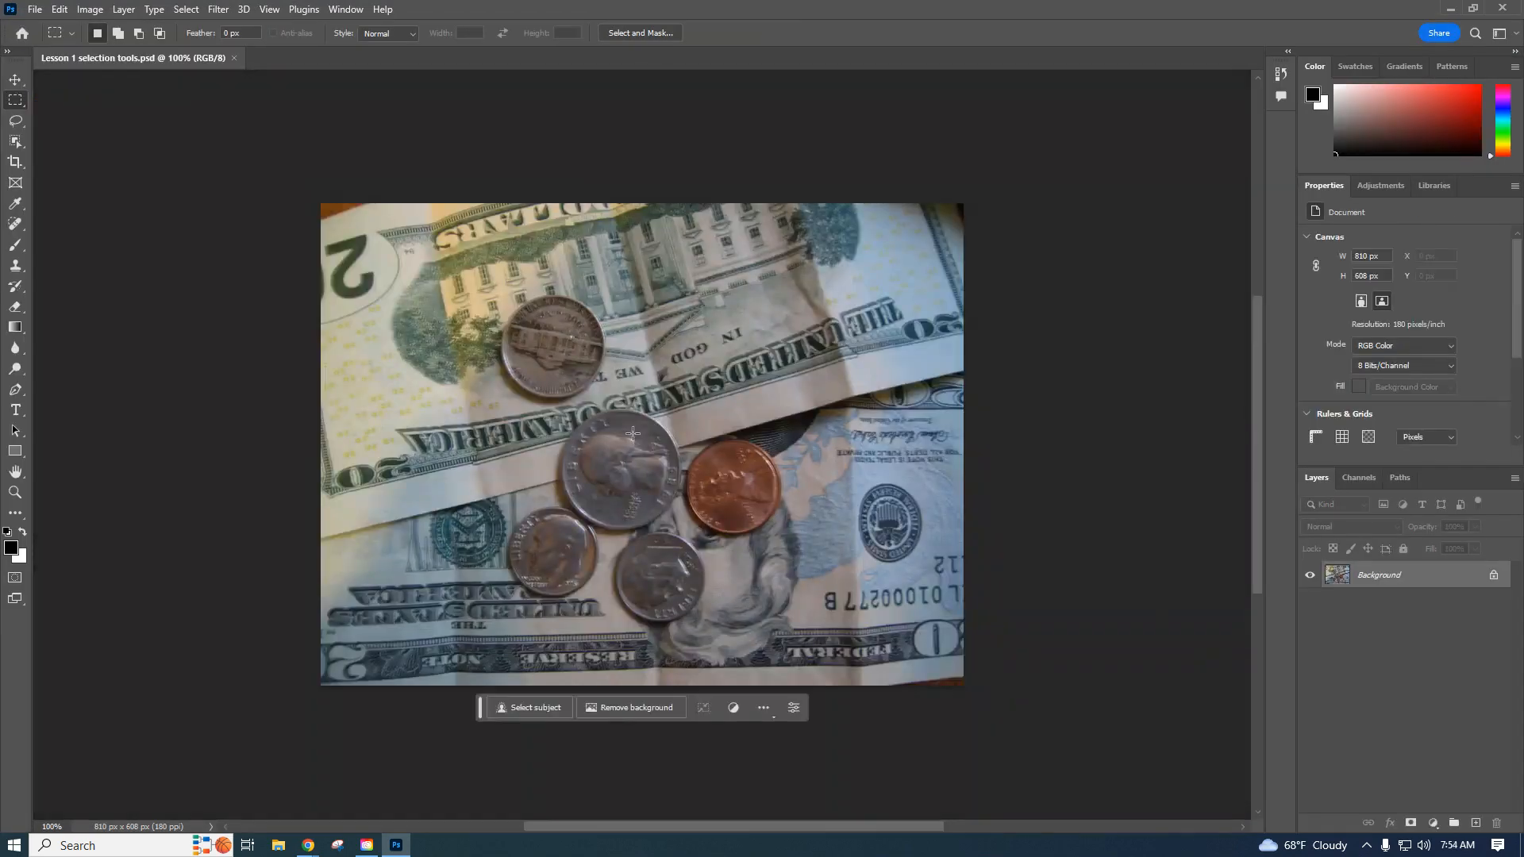
mouse_move(350, 605)
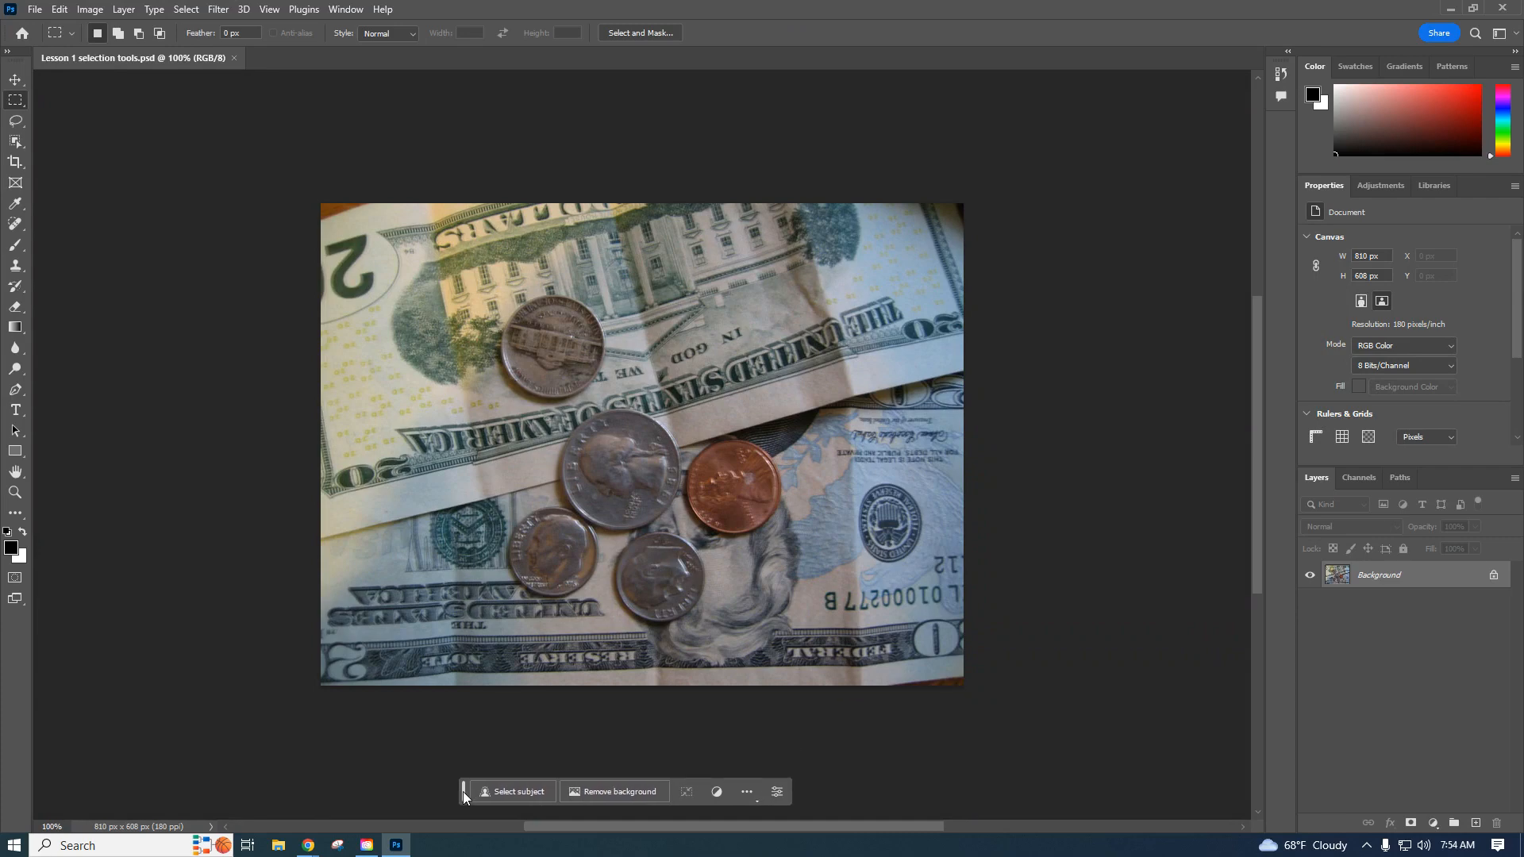
left_click(344, 9)
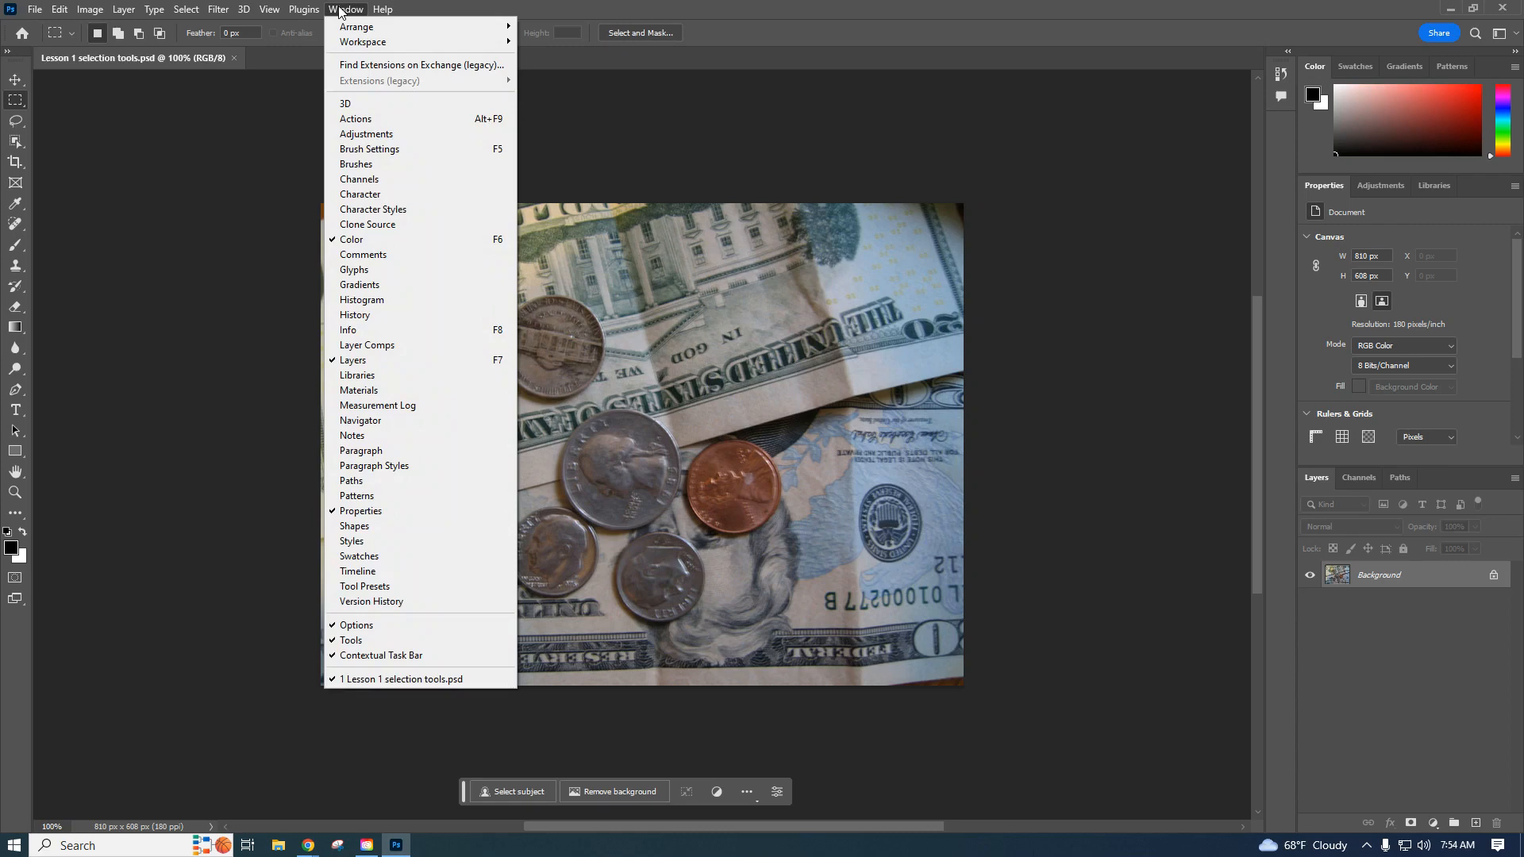
mouse_move(362, 41)
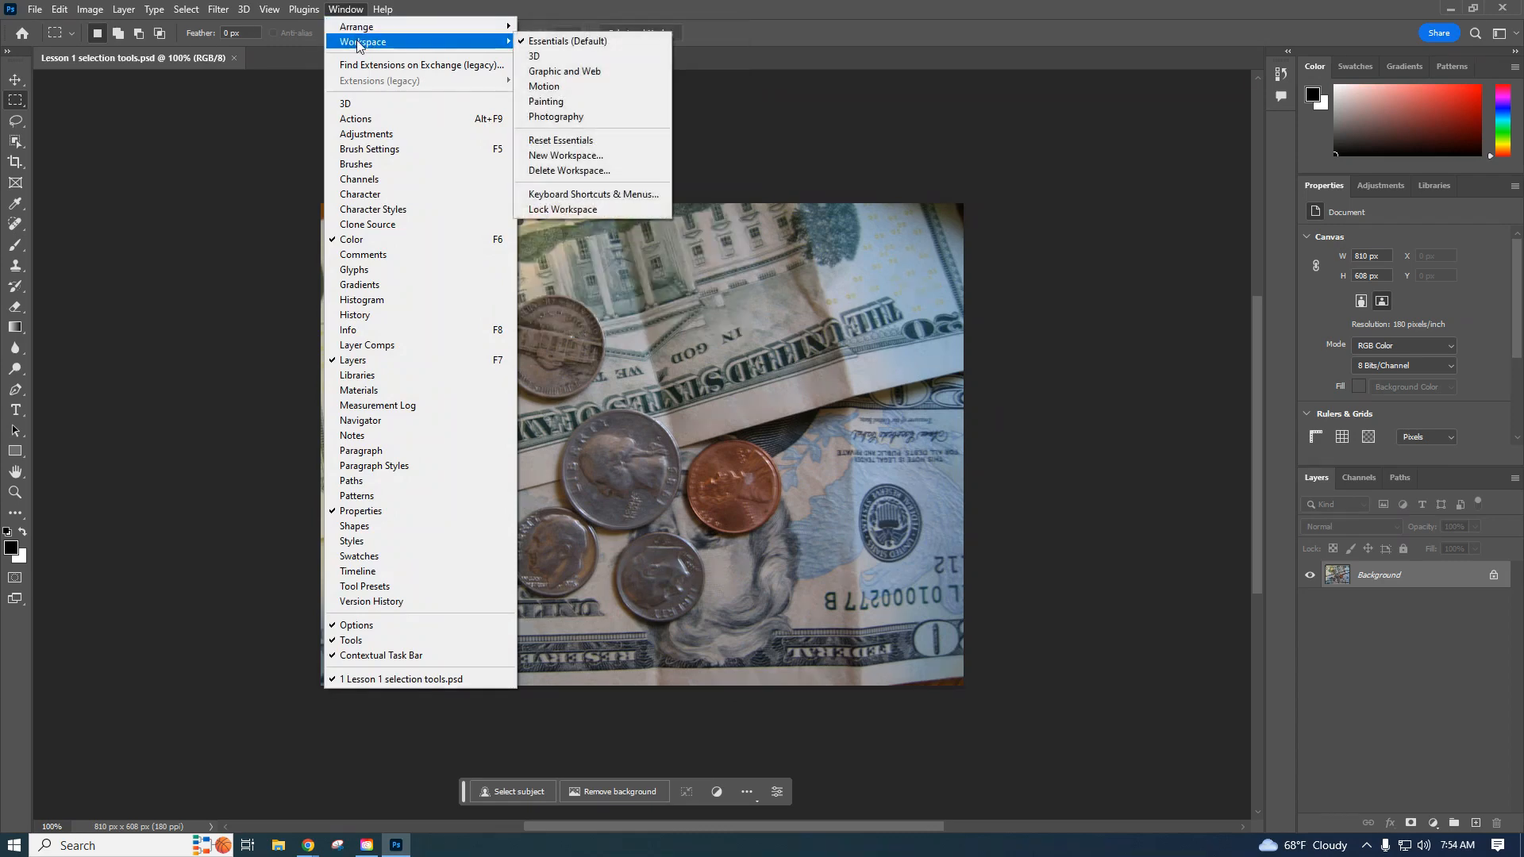
mouse_move(568, 41)
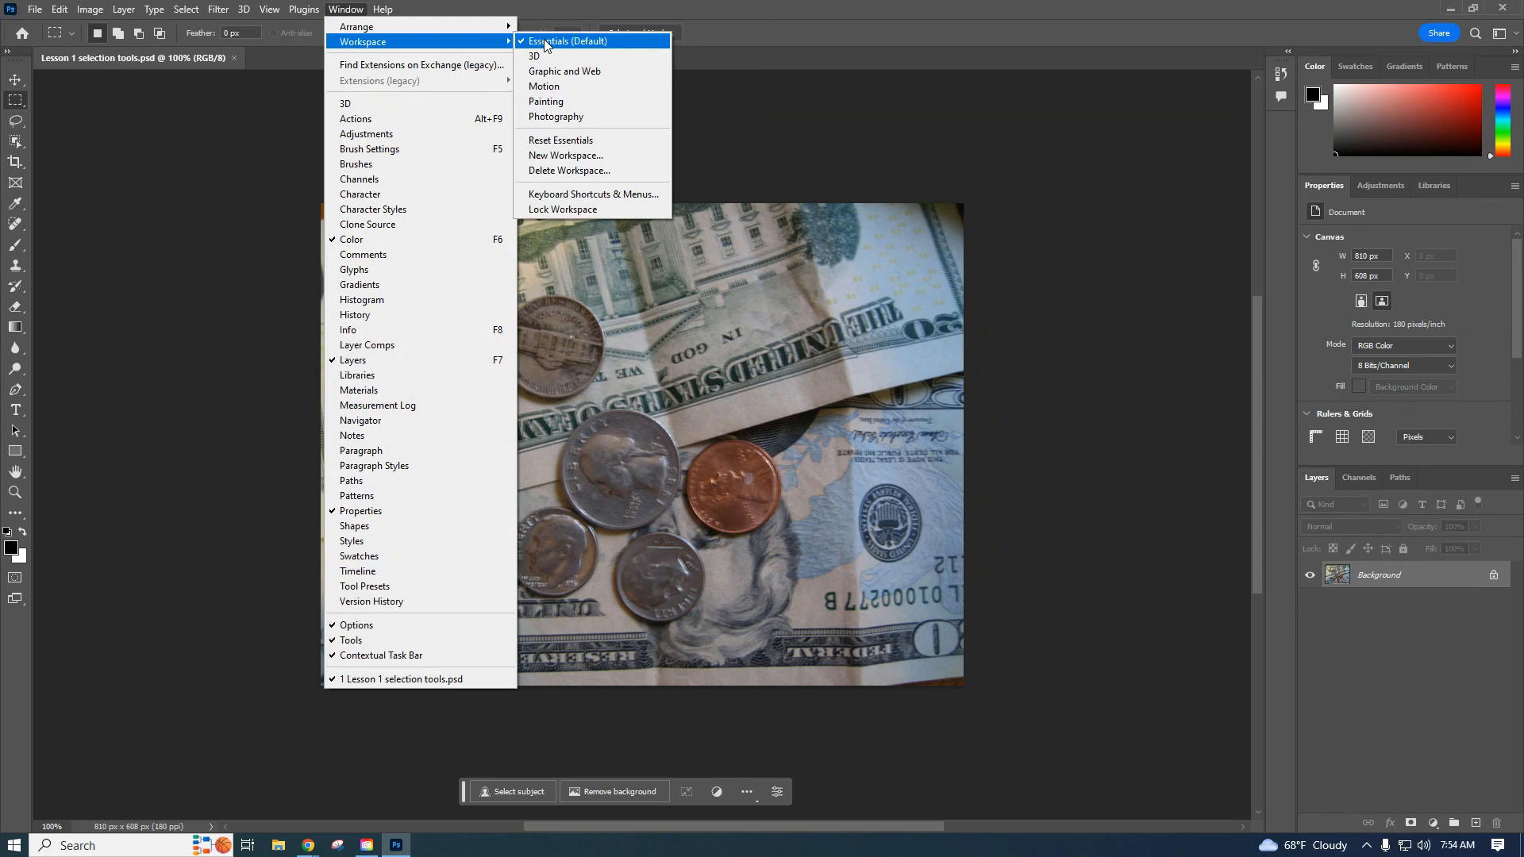
left_click(569, 42)
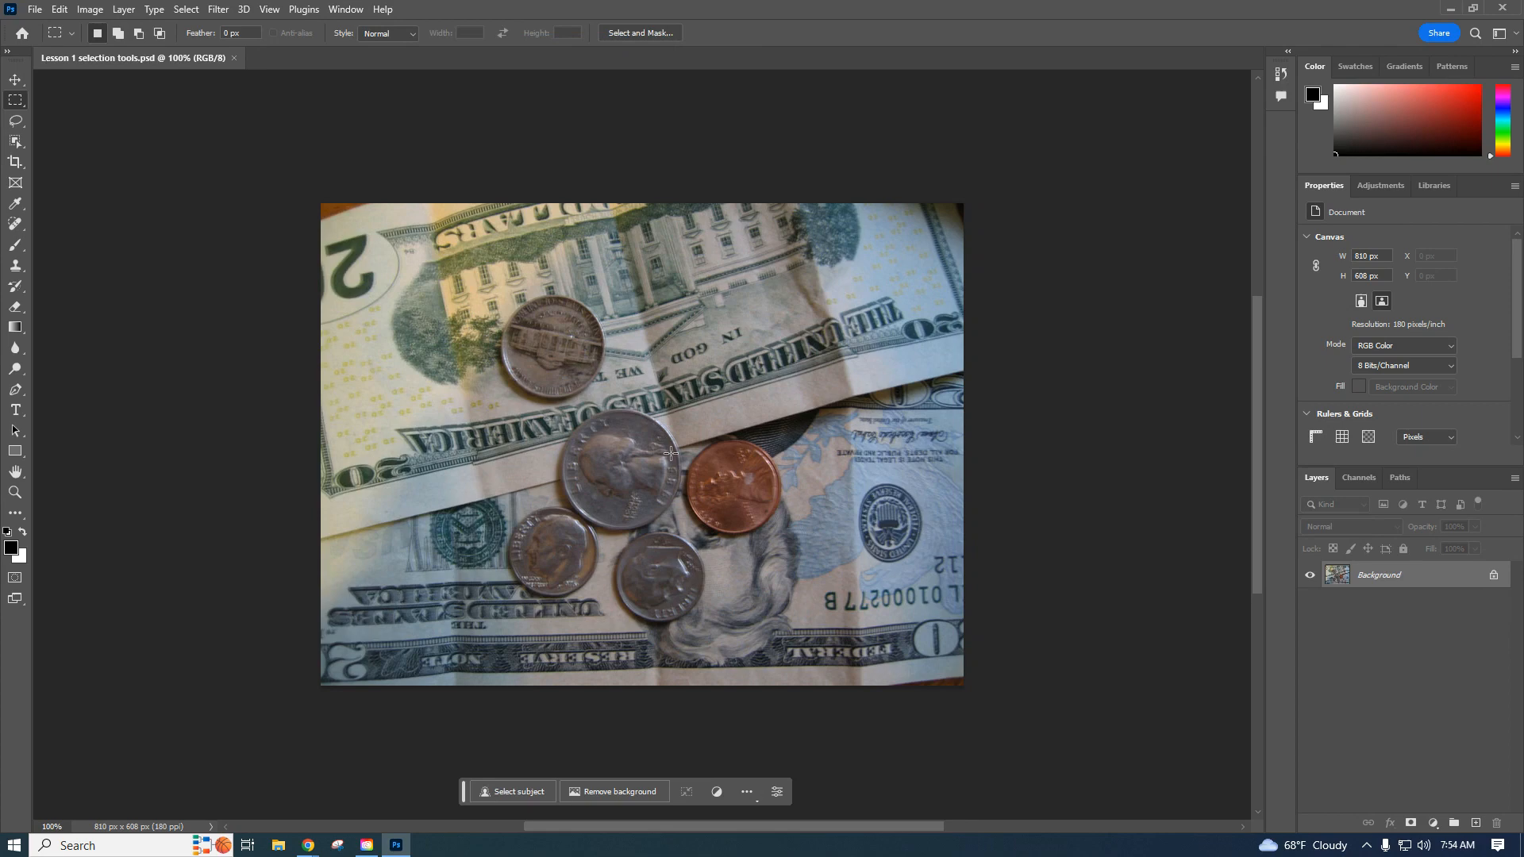
mouse_move(634, 489)
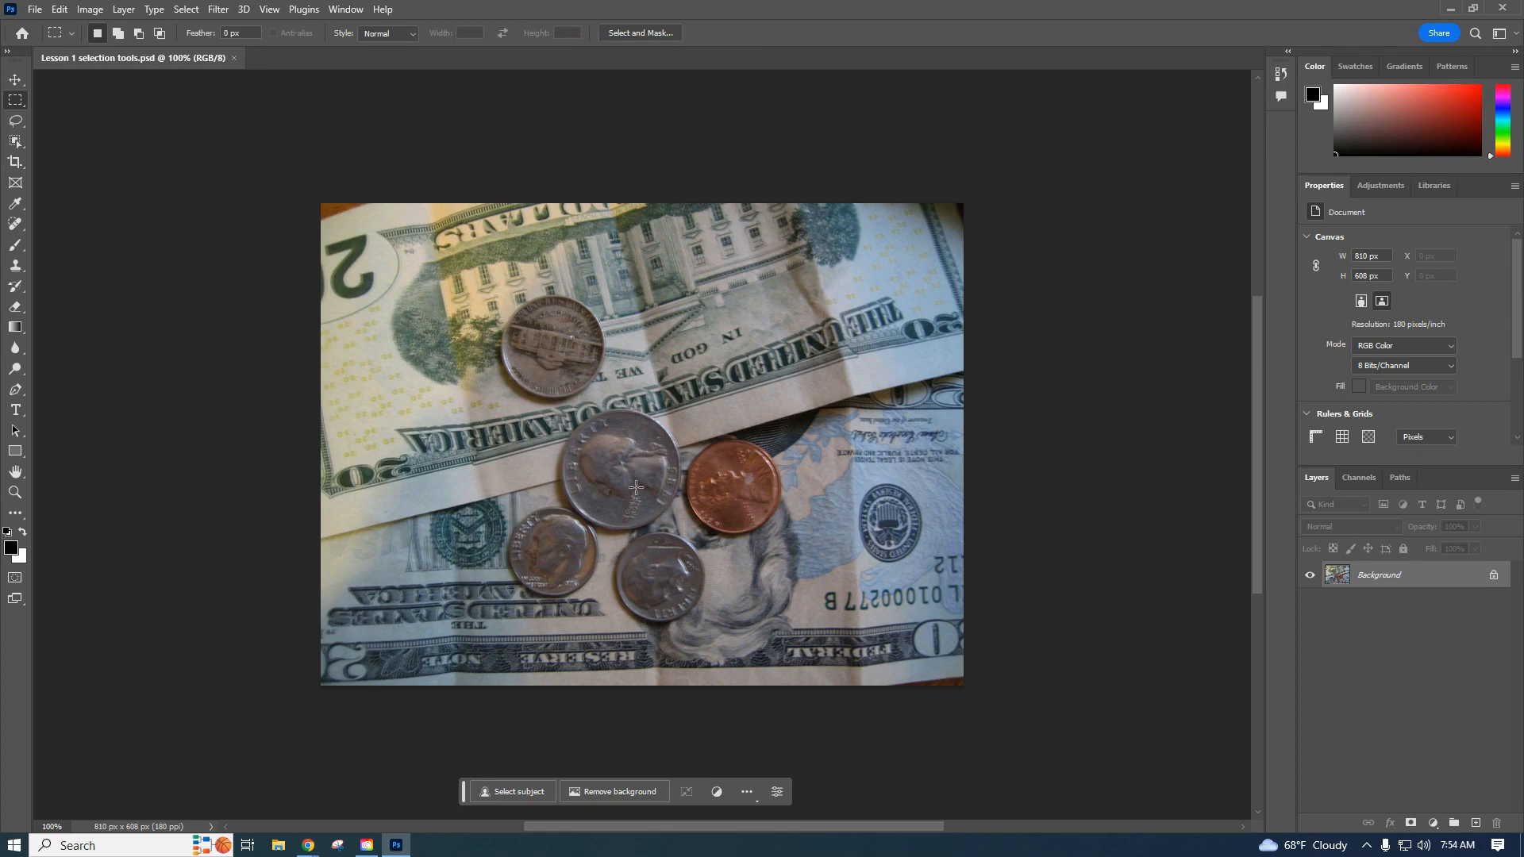
mouse_move(14, 189)
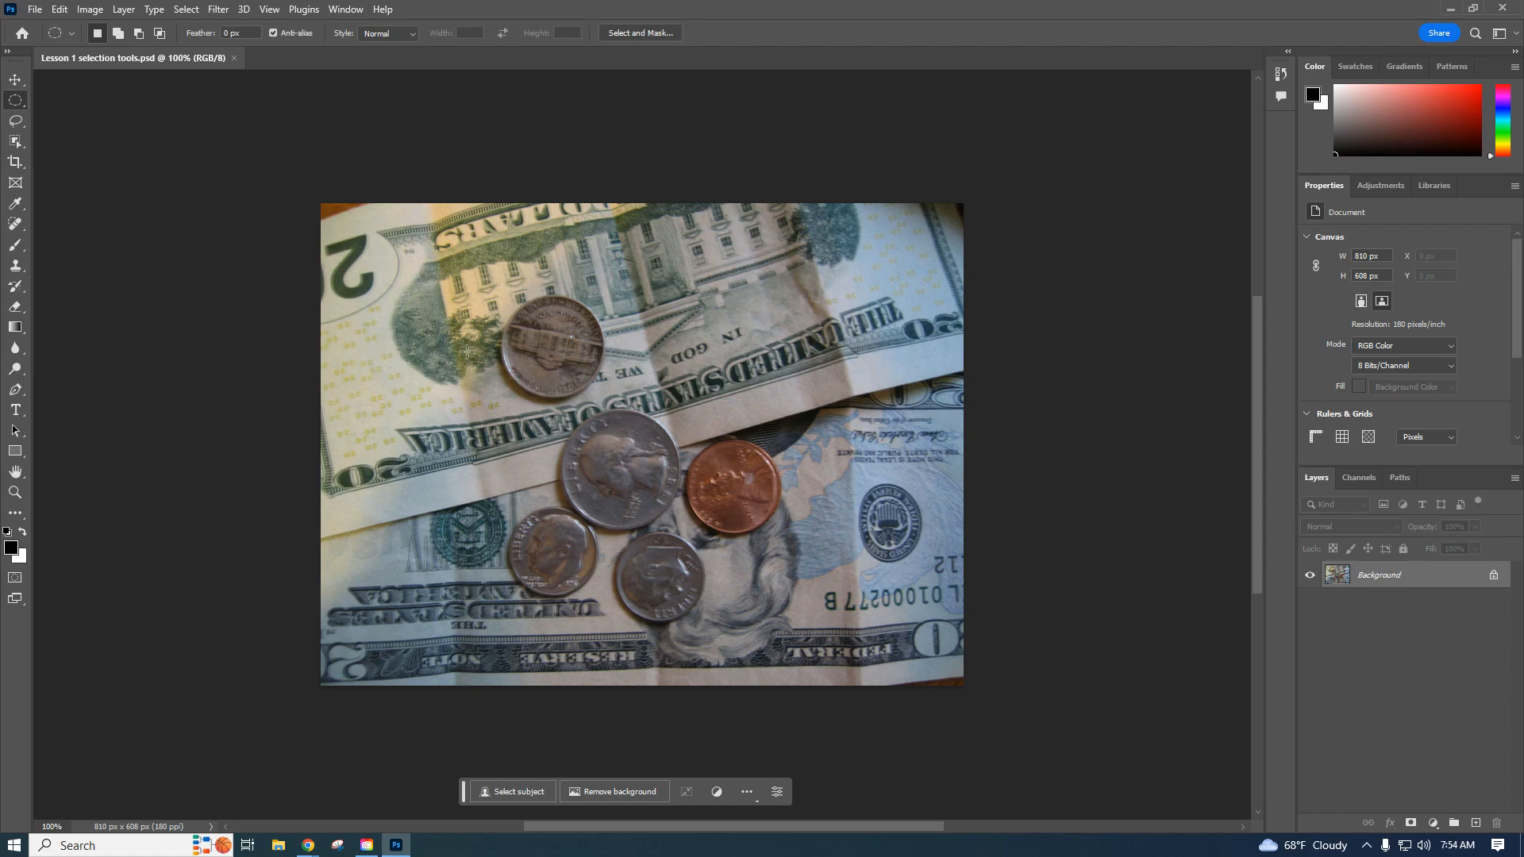
mouse_move(573, 440)
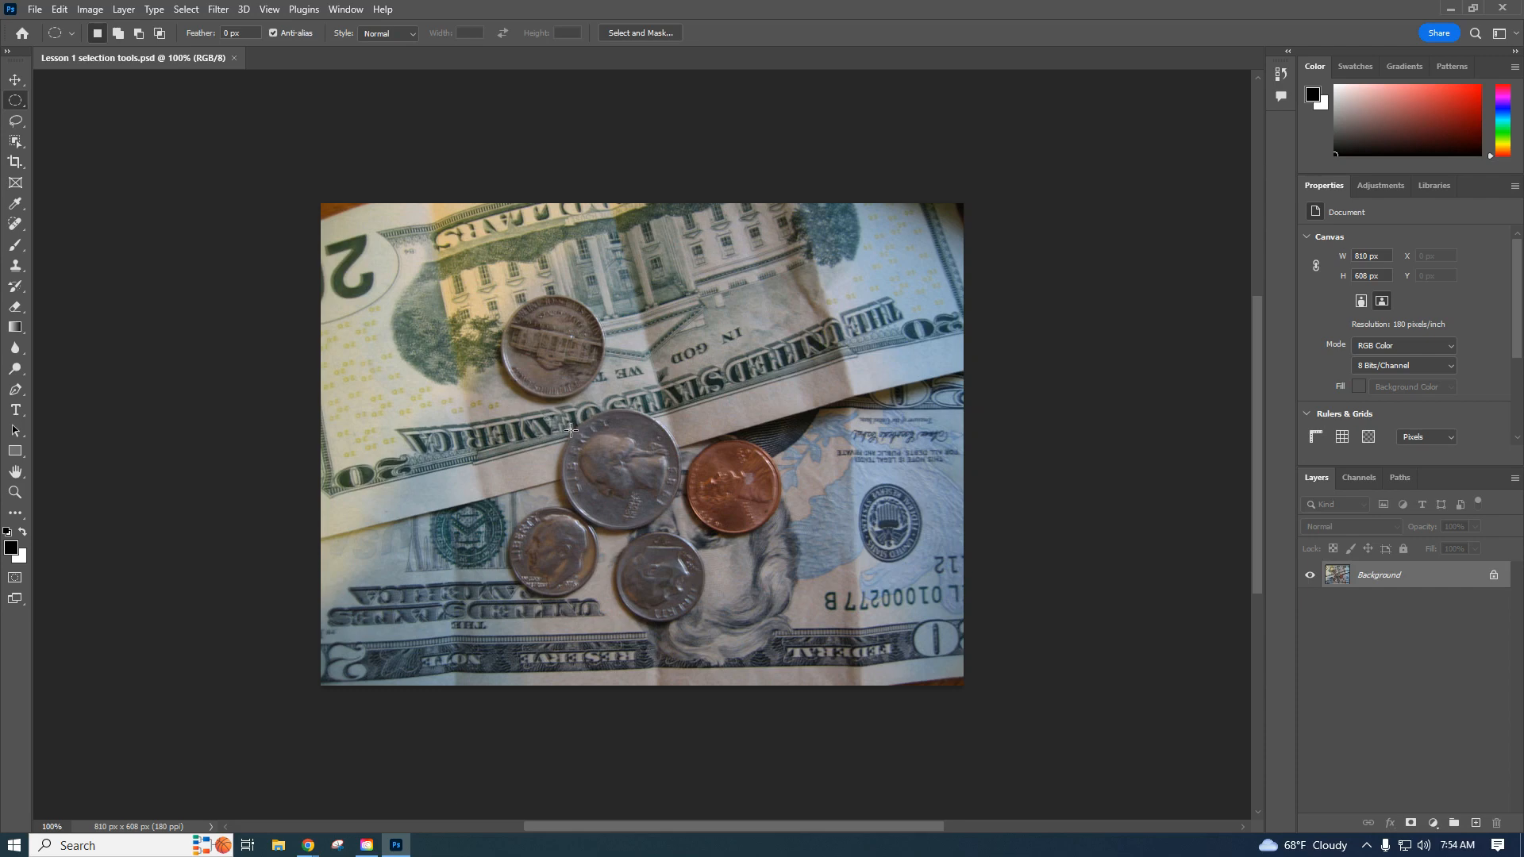
Draw a circular elliptical marquee fitted around the large quarter in the photo's middle
left_click_drag(571, 426, 600, 546)
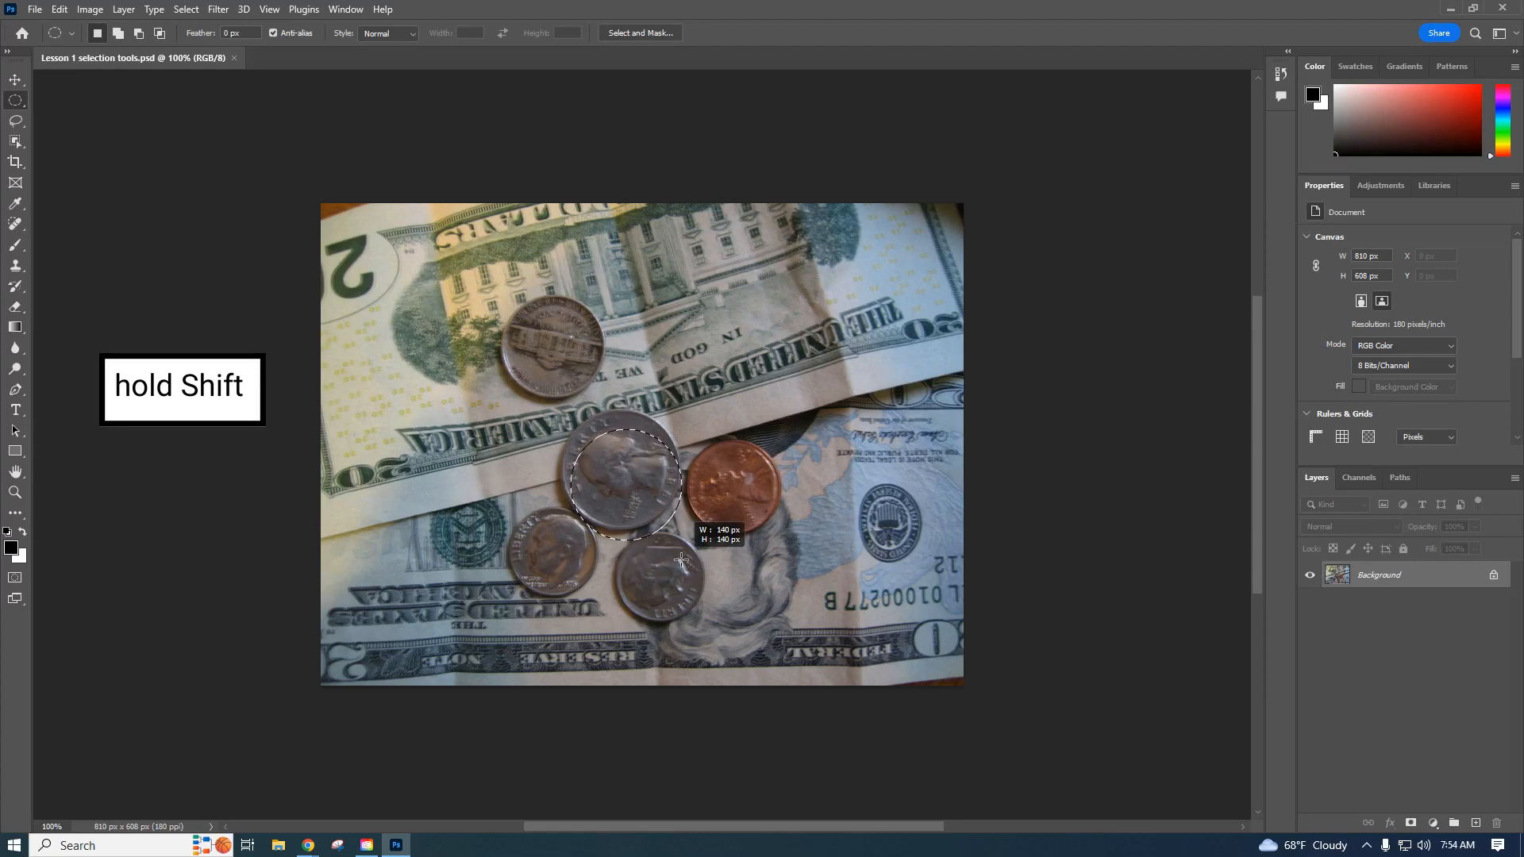
left_click_drag(681, 559, 665, 533)
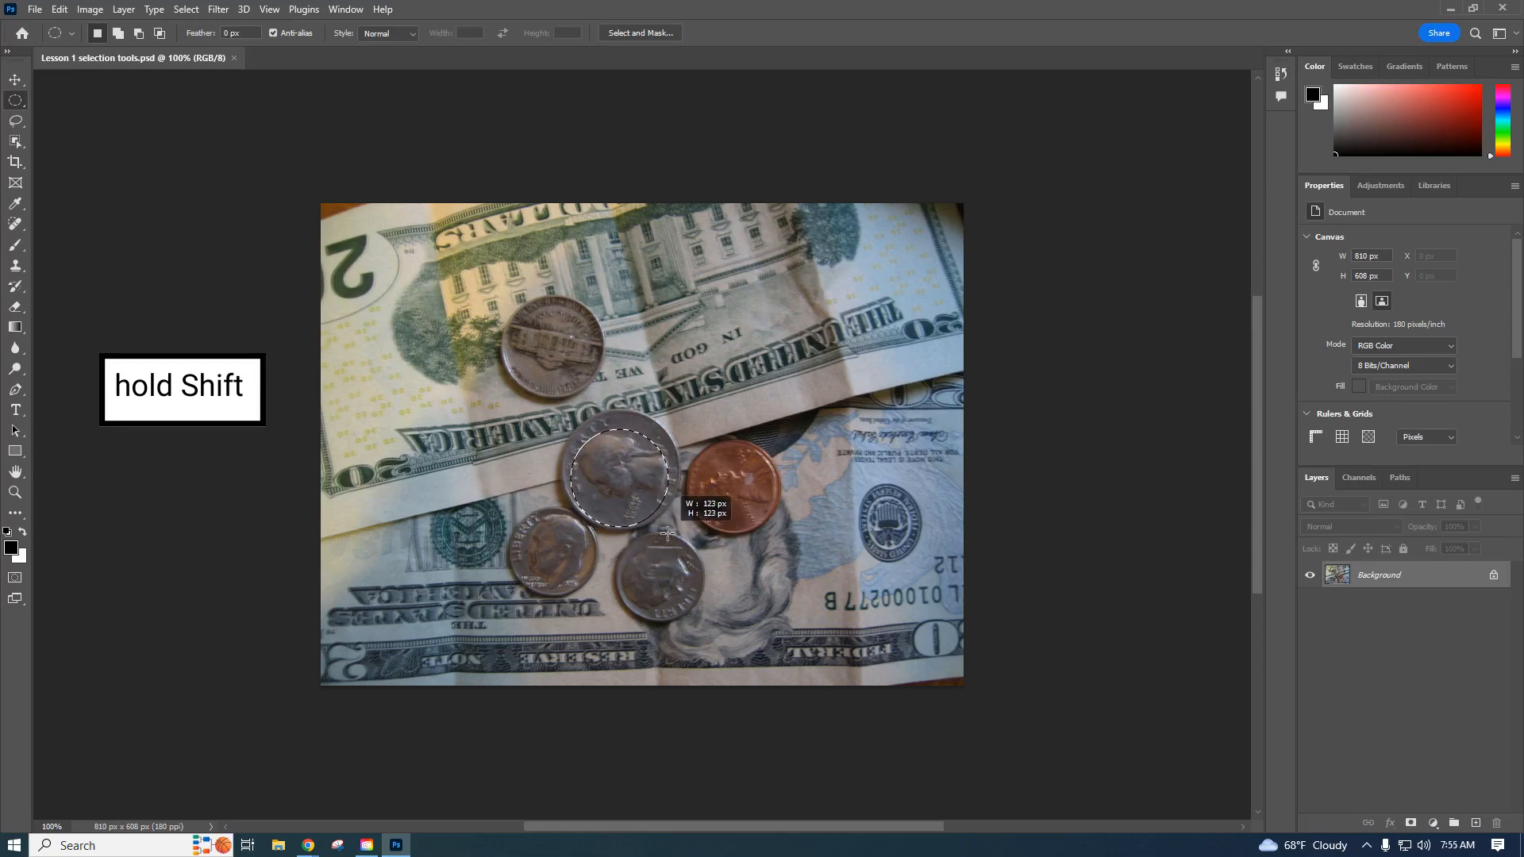
left_click_drag(665, 530, 676, 540)
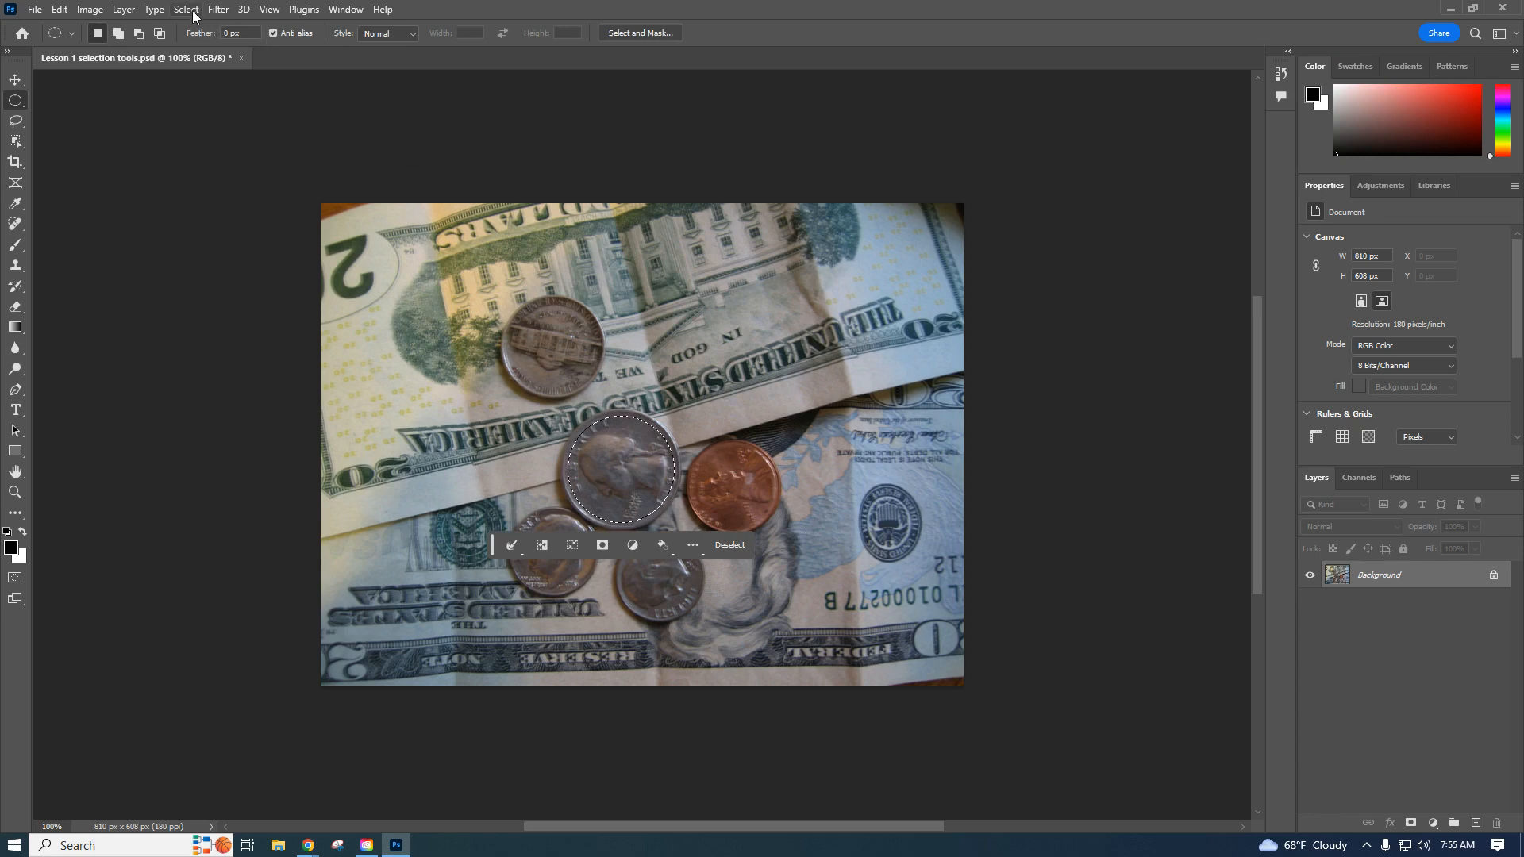
Deselect the circular selection around the quarter using Select > Deselect
left_click(184, 9)
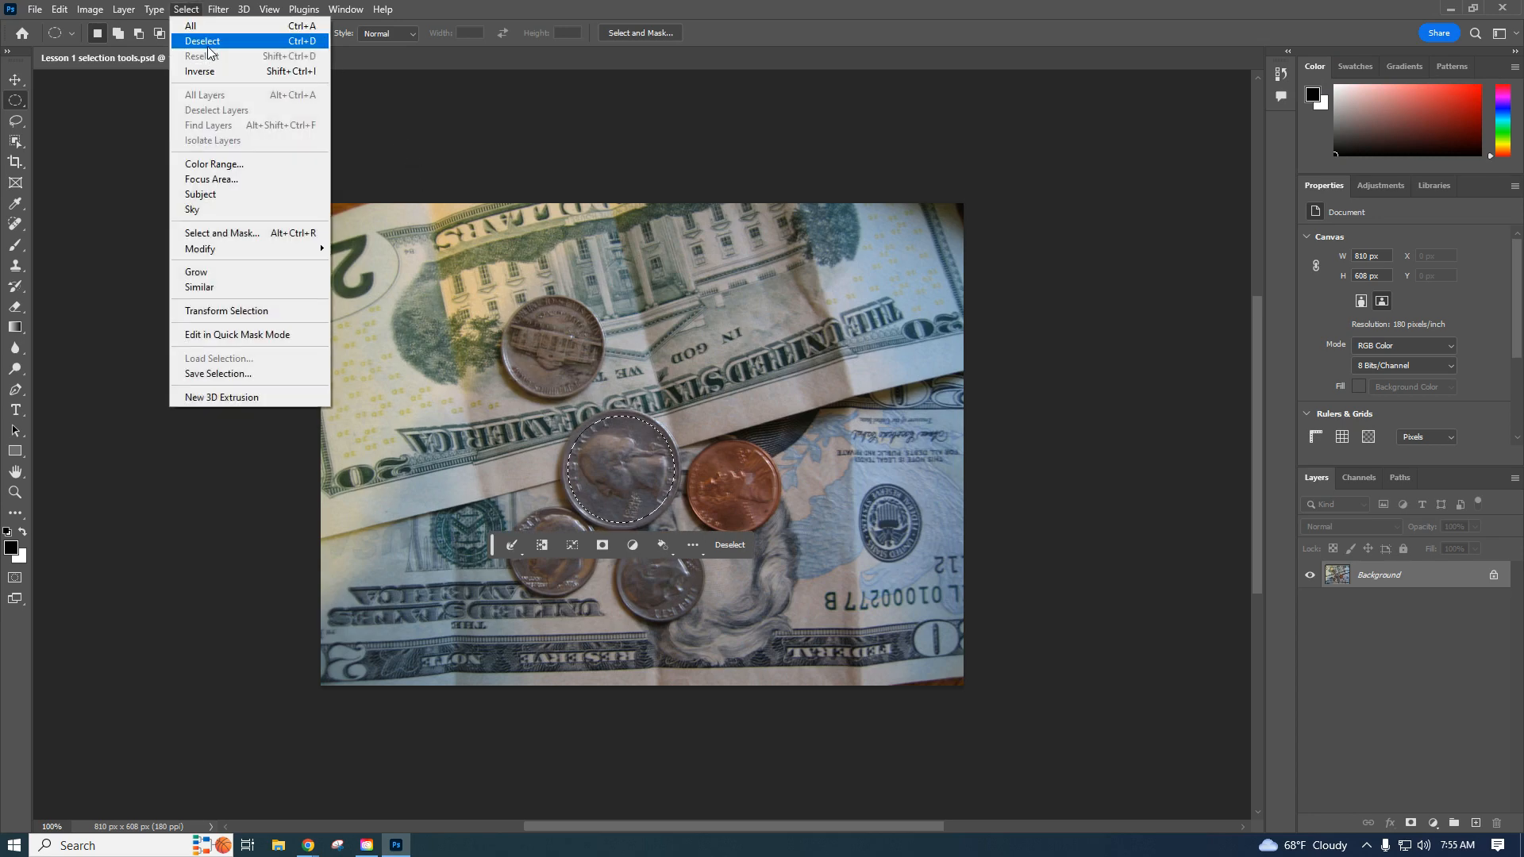
left_click(202, 41)
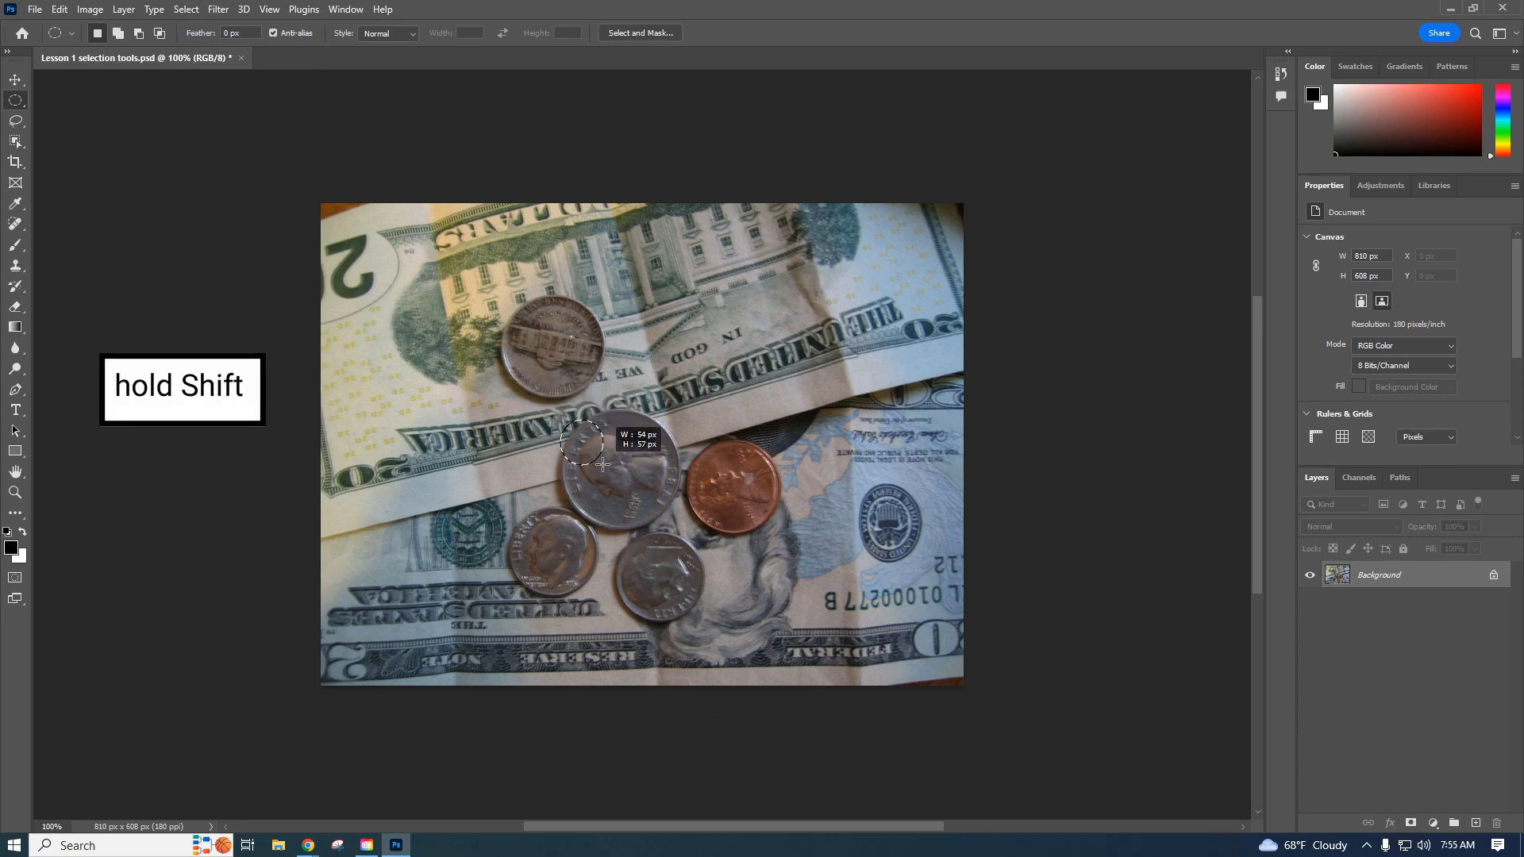
Select the quarter with a circular marquee, copy it and paste it onto a new layer
left_click_drag(583, 448, 714, 540)
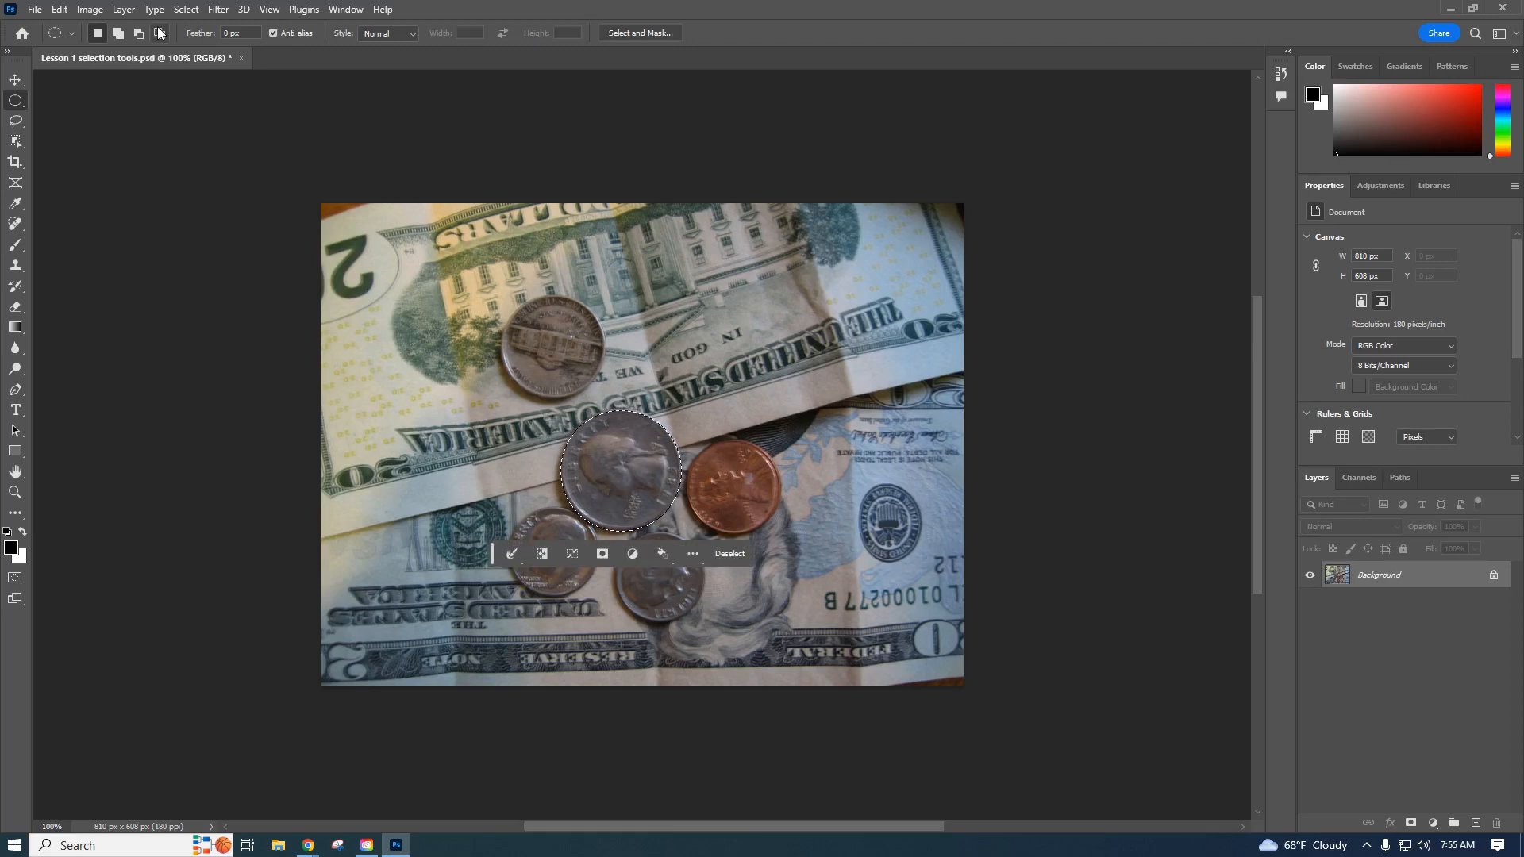
left_click(59, 10)
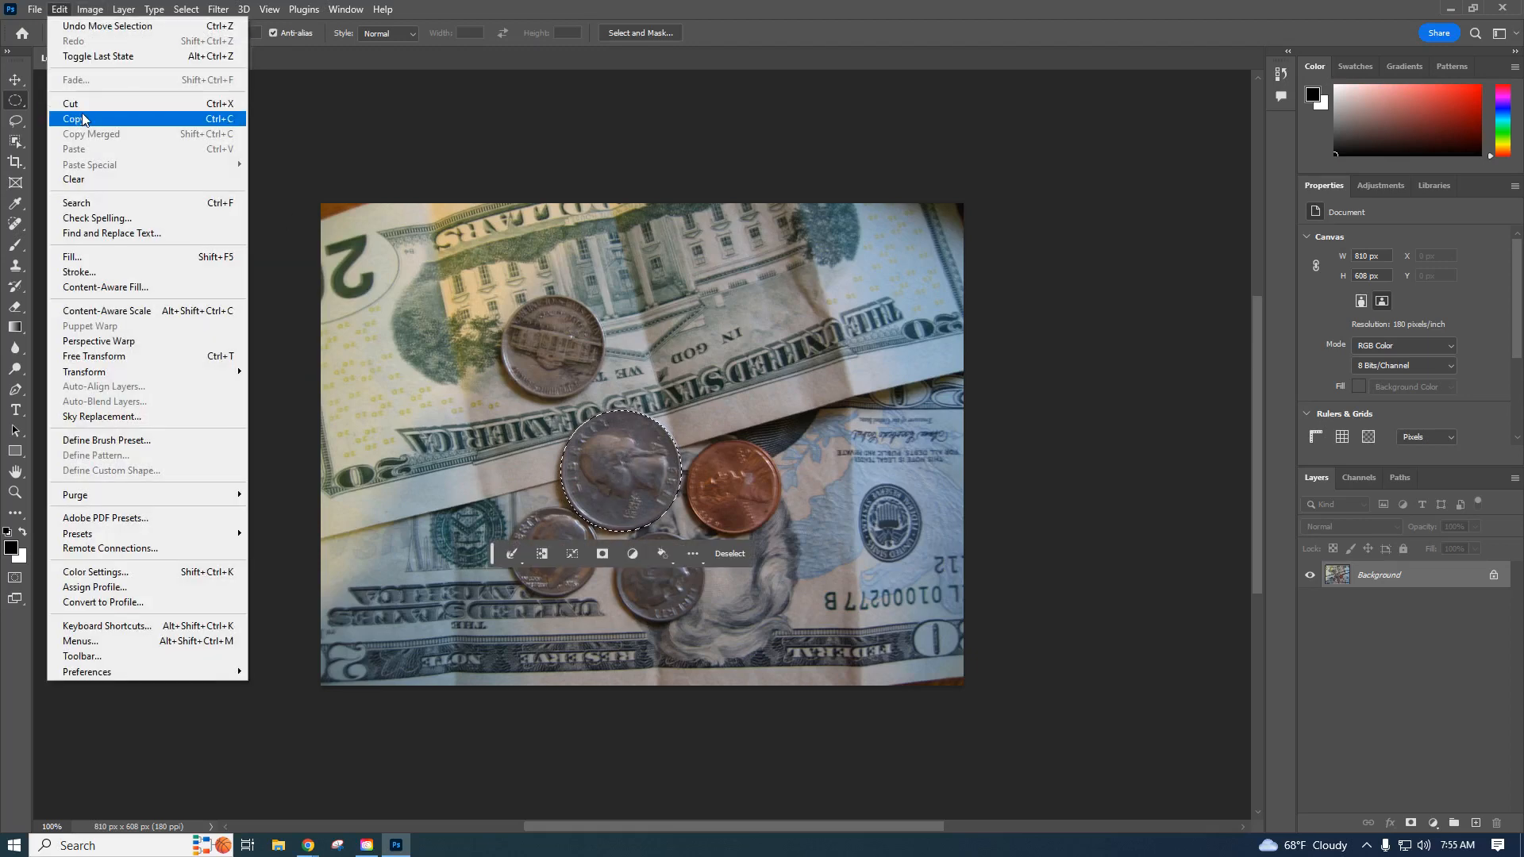
left_click(74, 119)
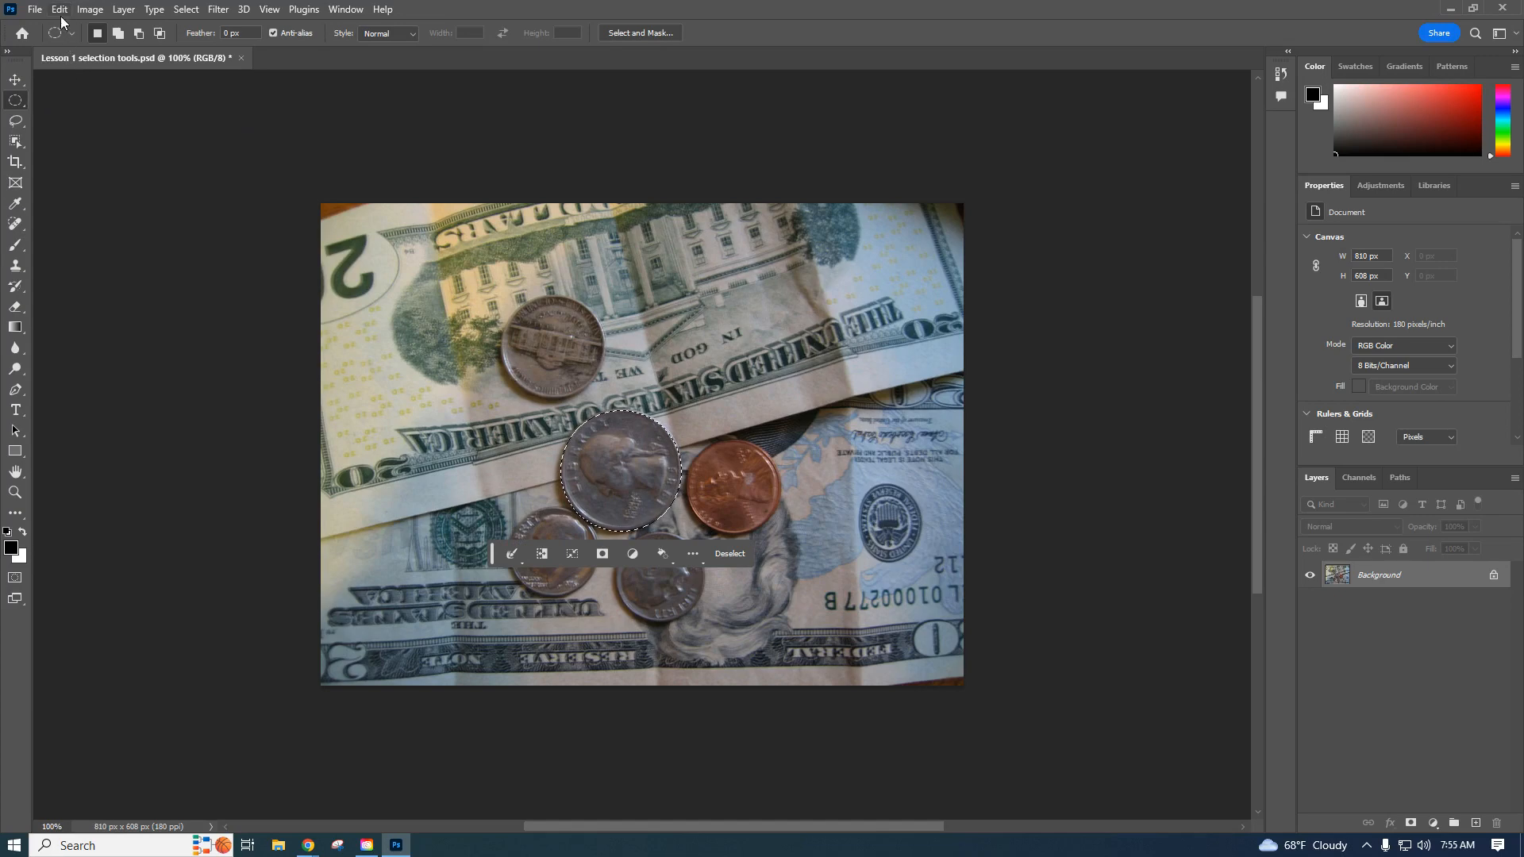
left_click(58, 9)
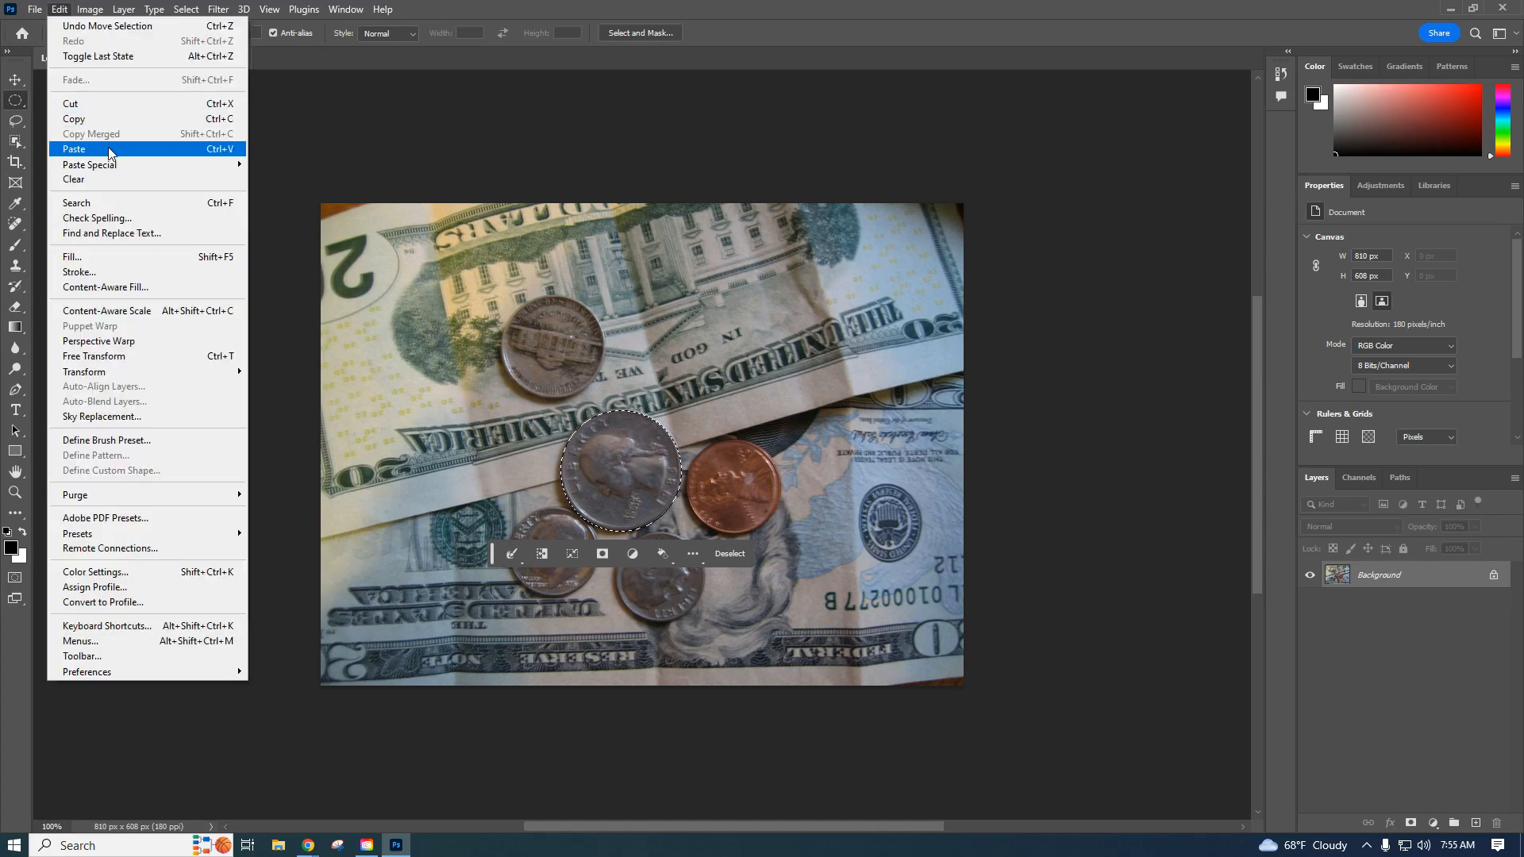
left_click(74, 149)
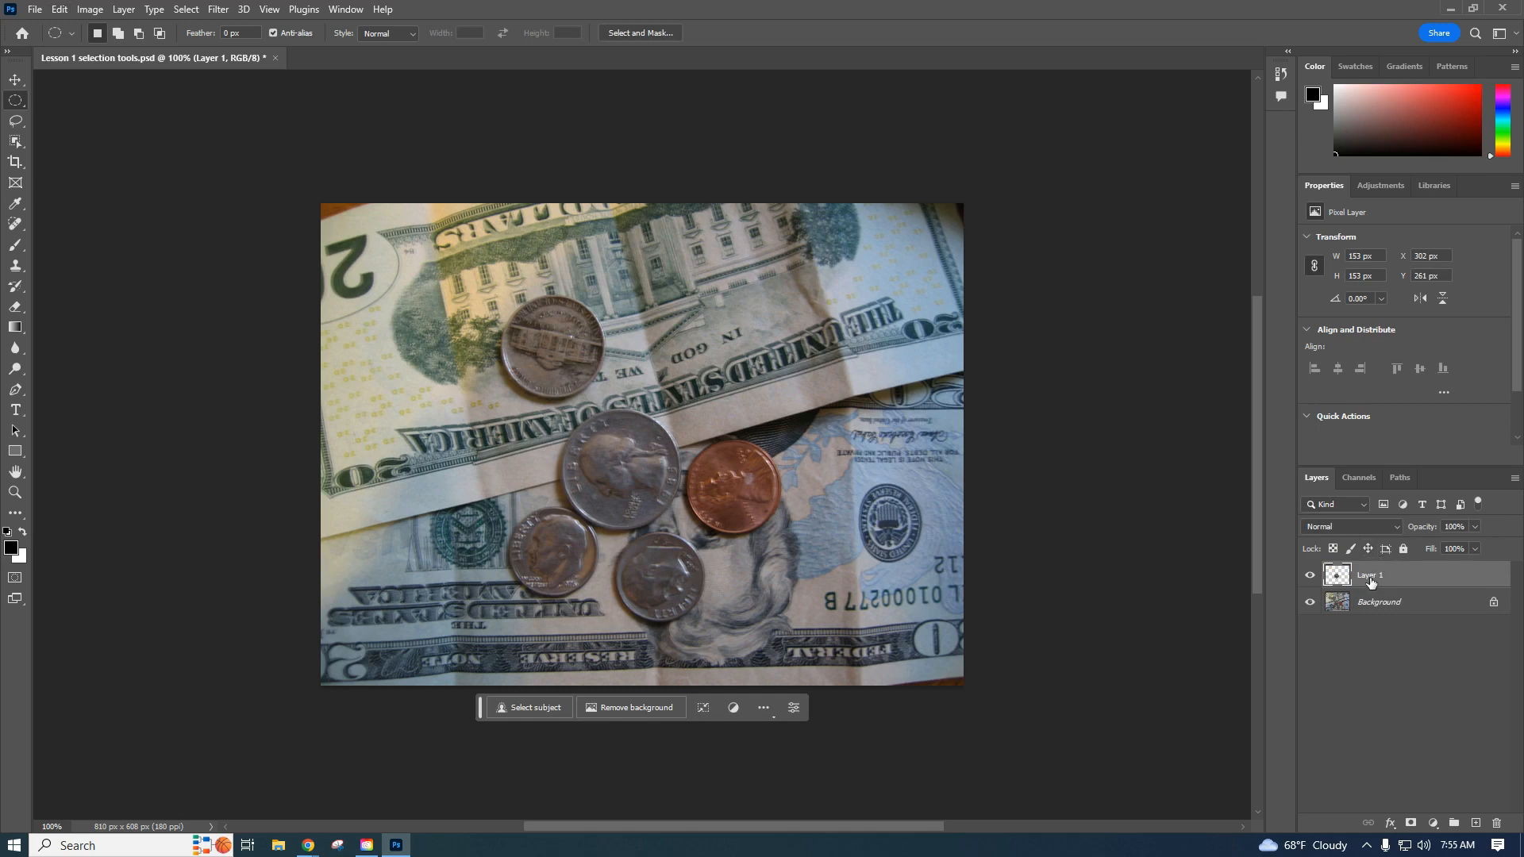
Rename the pasted Layer 1 to 'quarter'
double_click(1370, 574)
type("out")
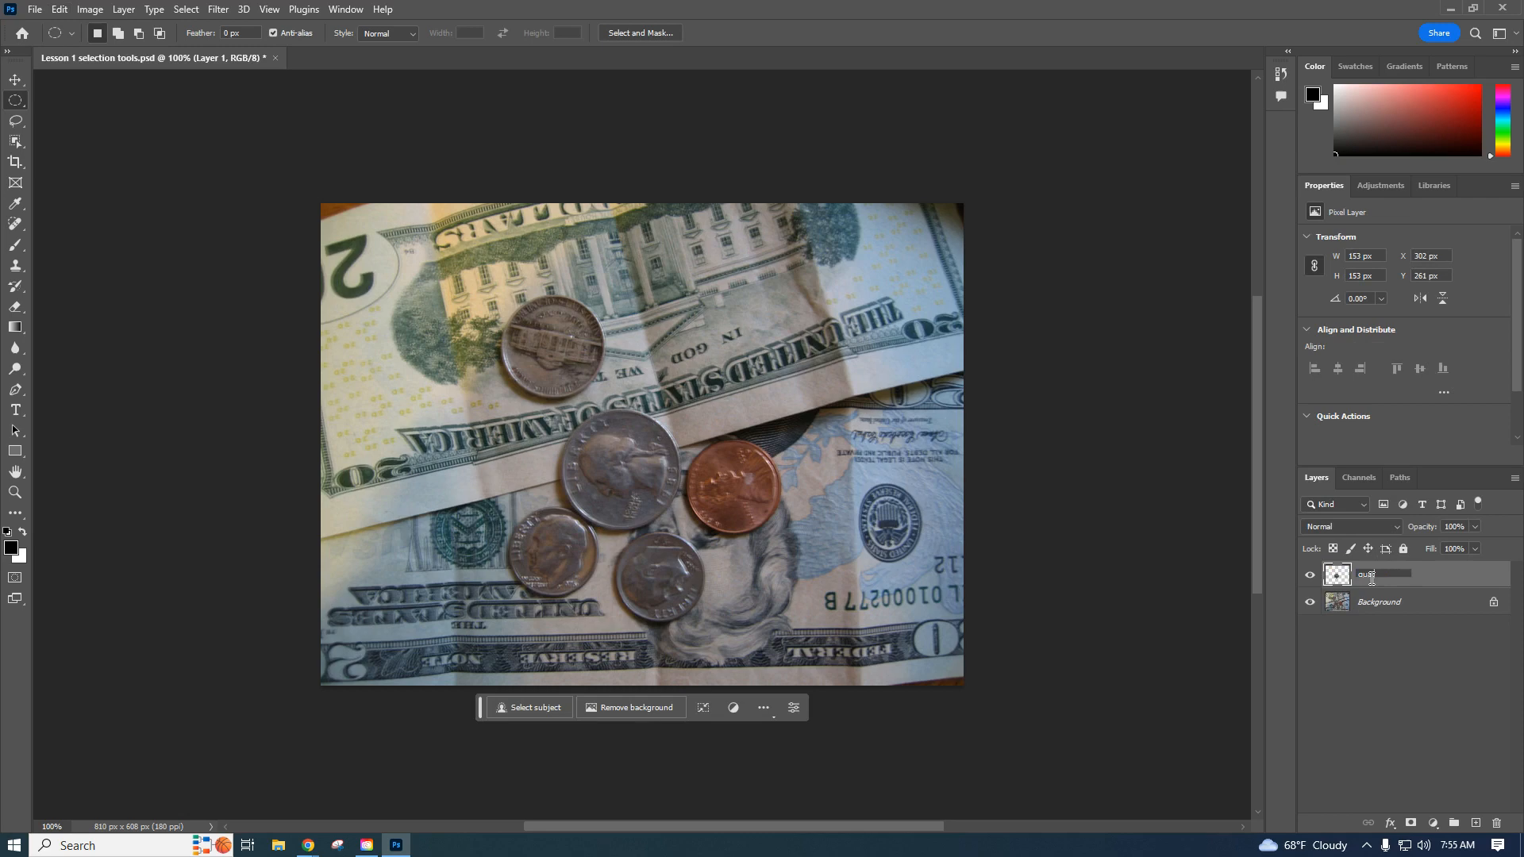
type("quarter")
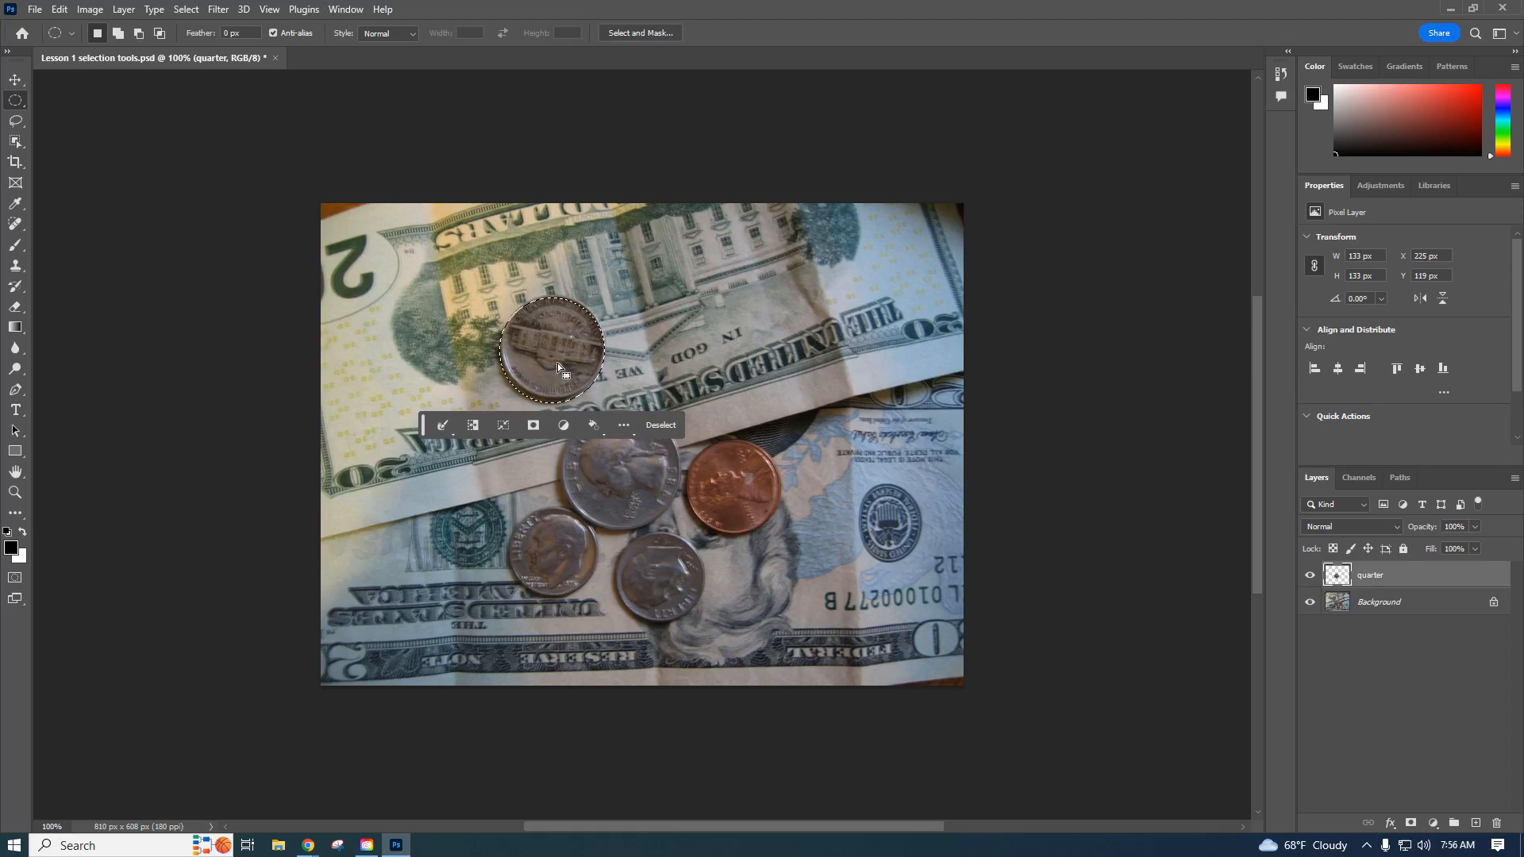
After an empty-selection copy error, make the Background layer active for the nickel selection
left_click(59, 10)
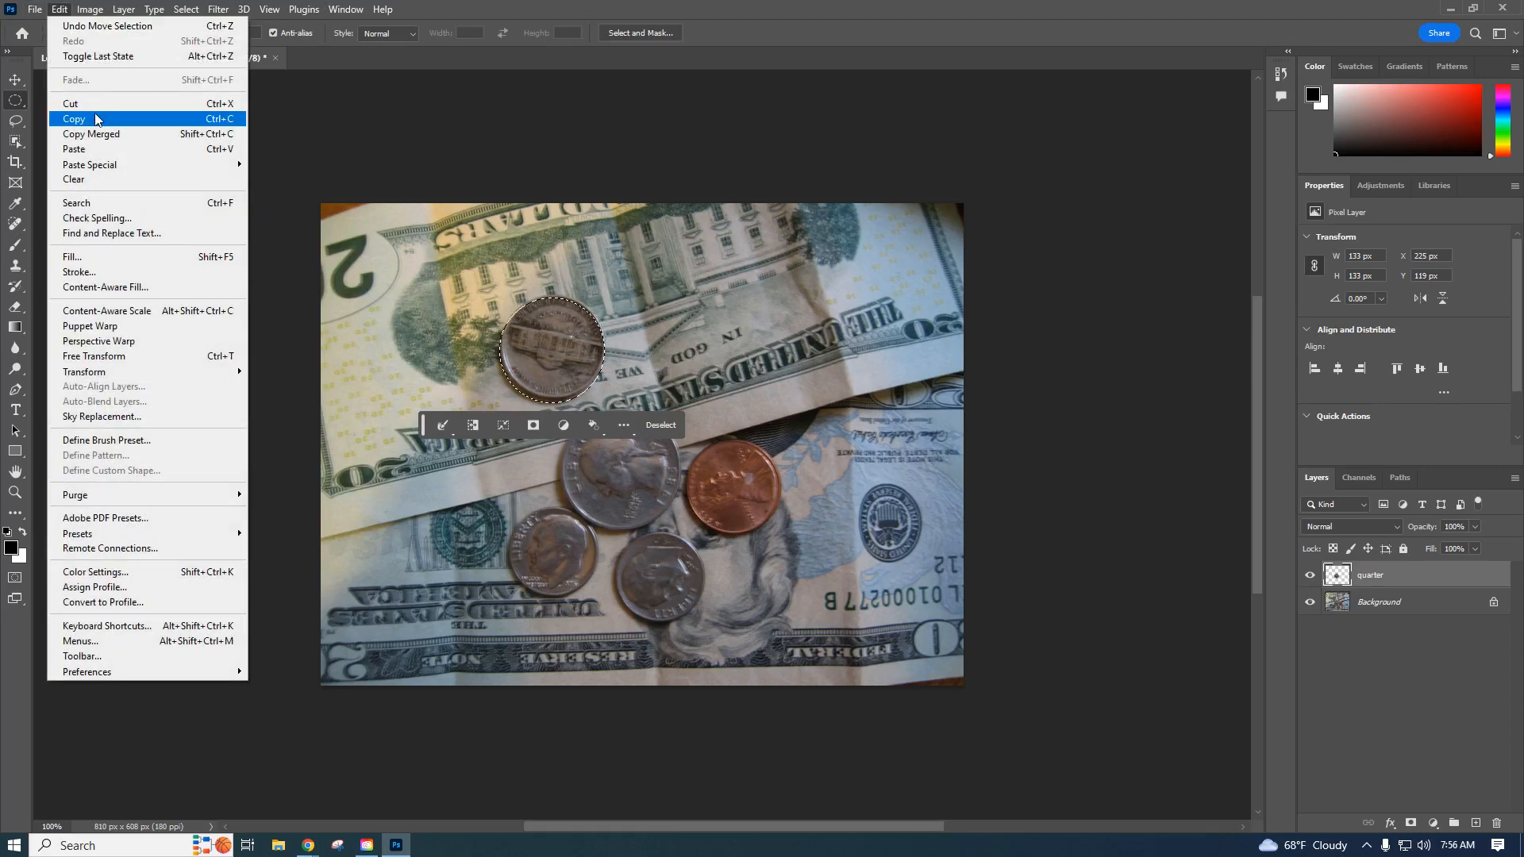
left_click(73, 119)
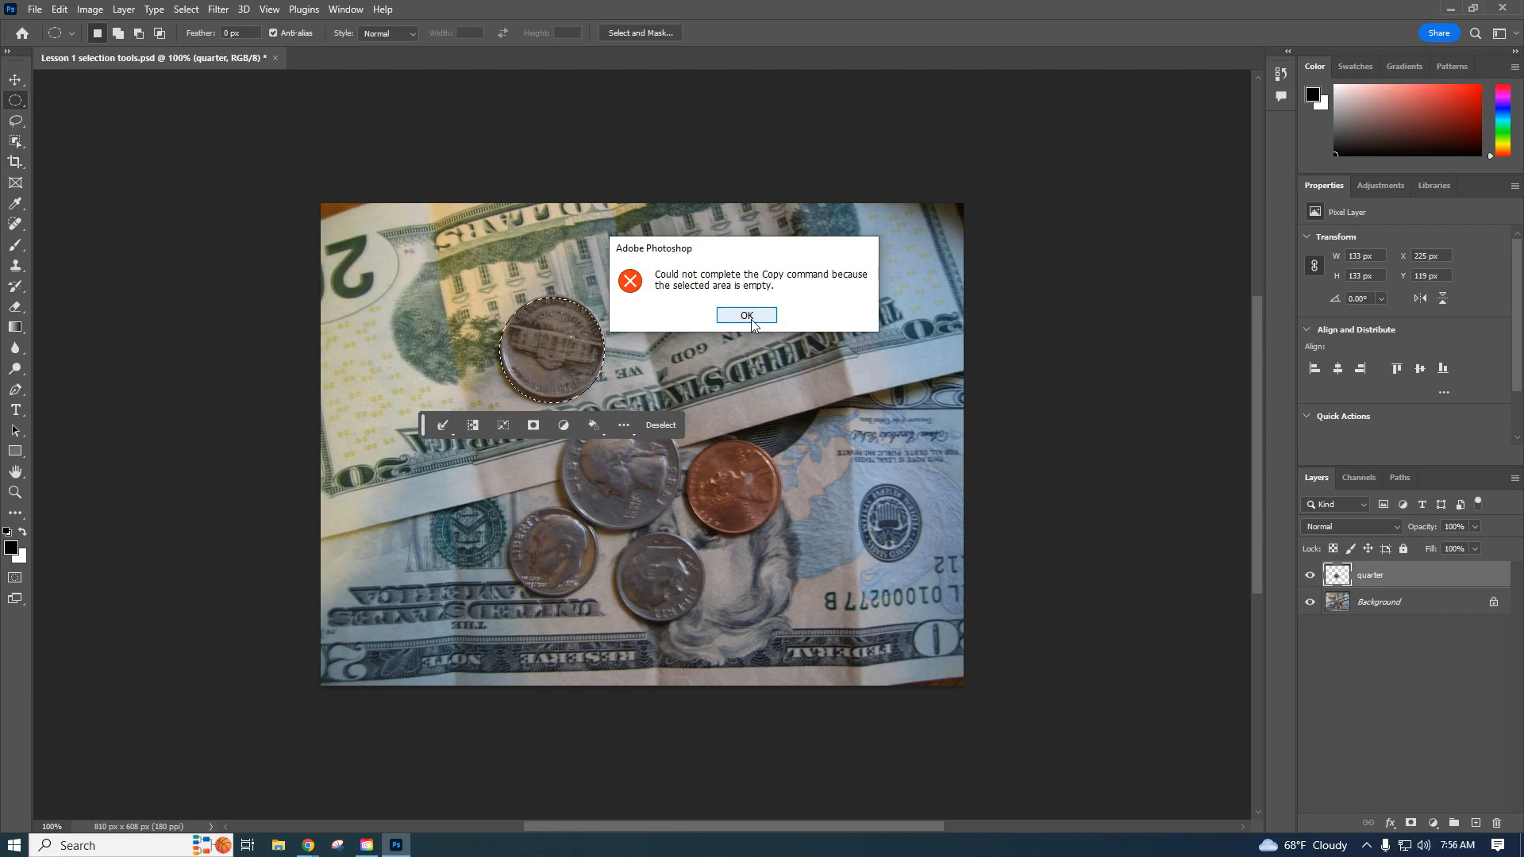
left_click(746, 316)
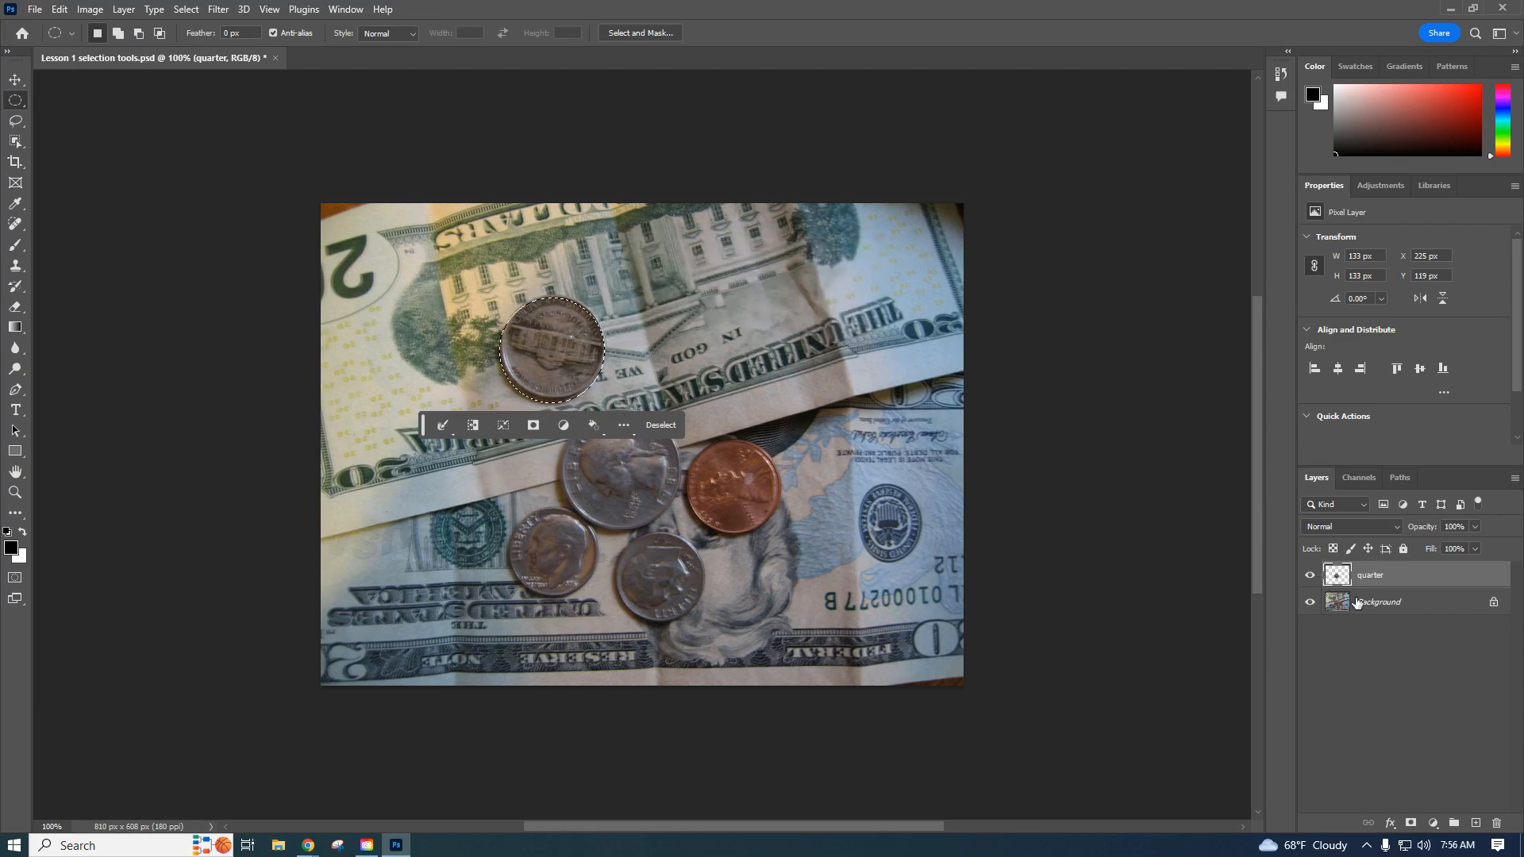
left_click(1378, 602)
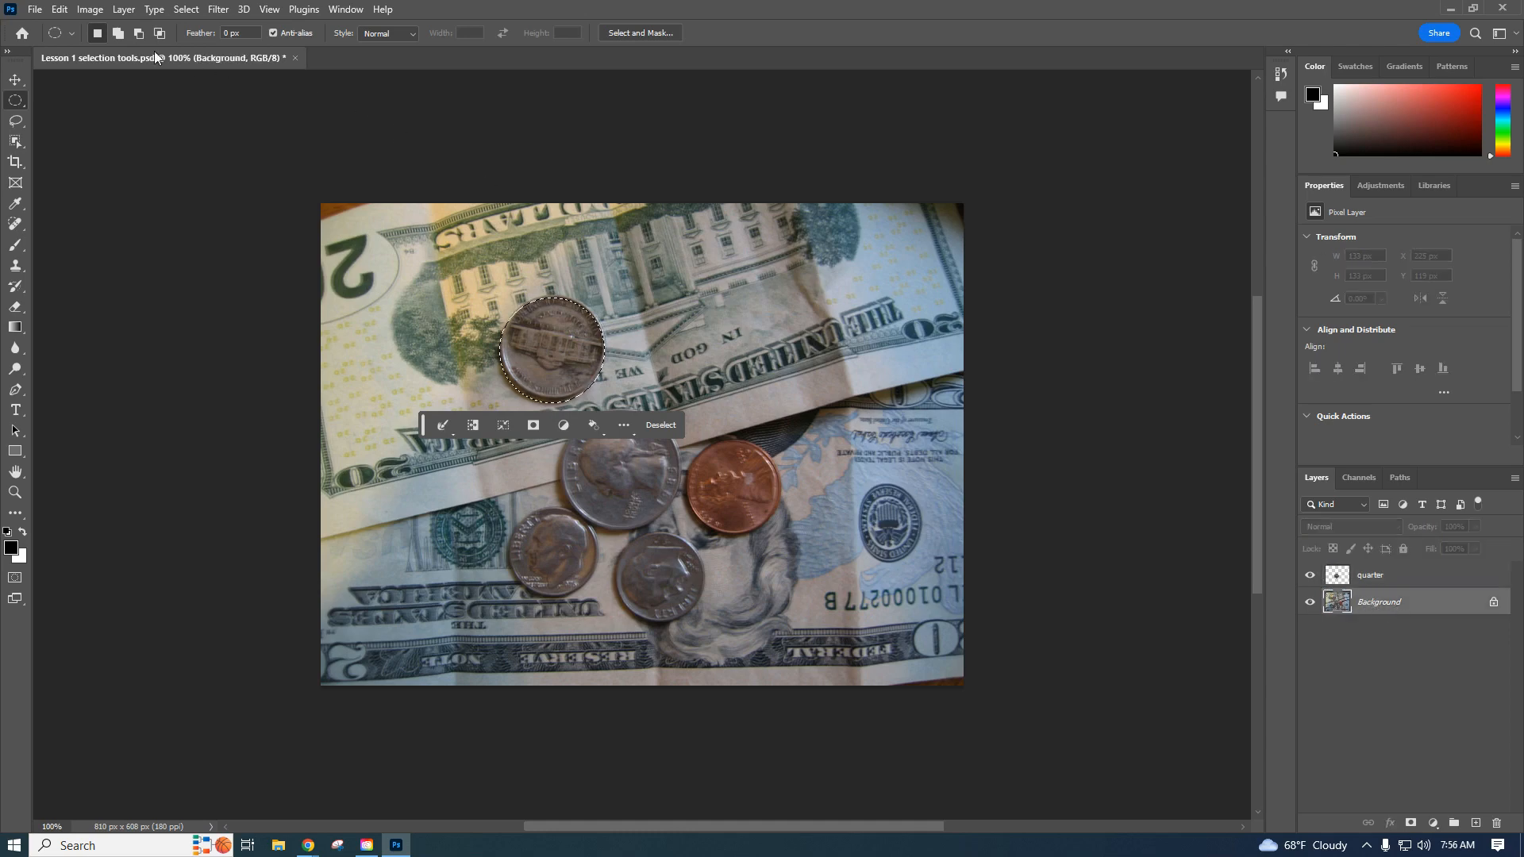
Copy the nickel from the Background, paste it as a new layer and start renaming Layer 1
left_click(59, 10)
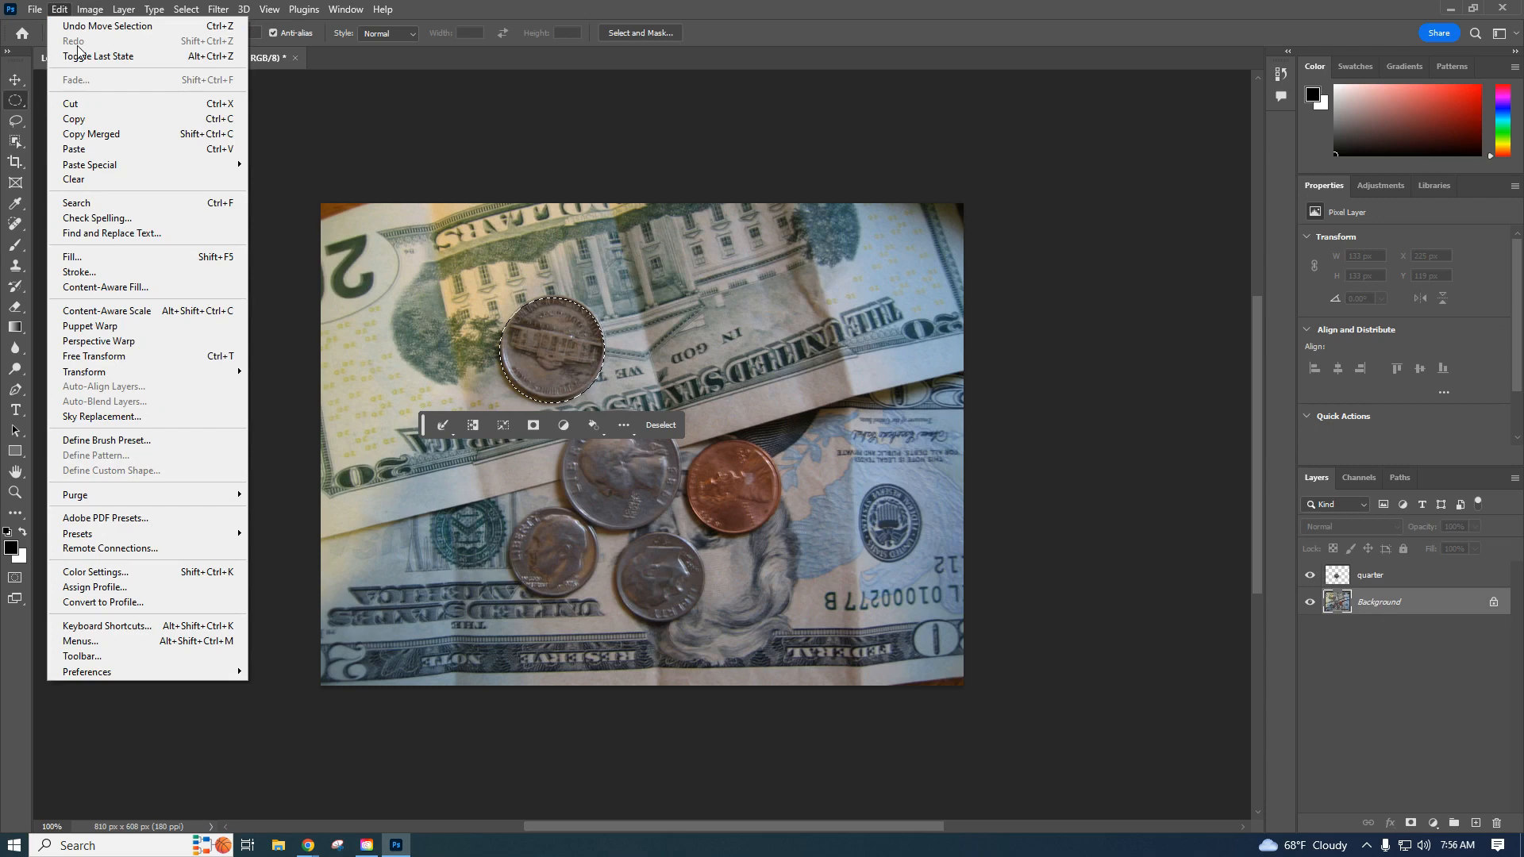
left_click(74, 119)
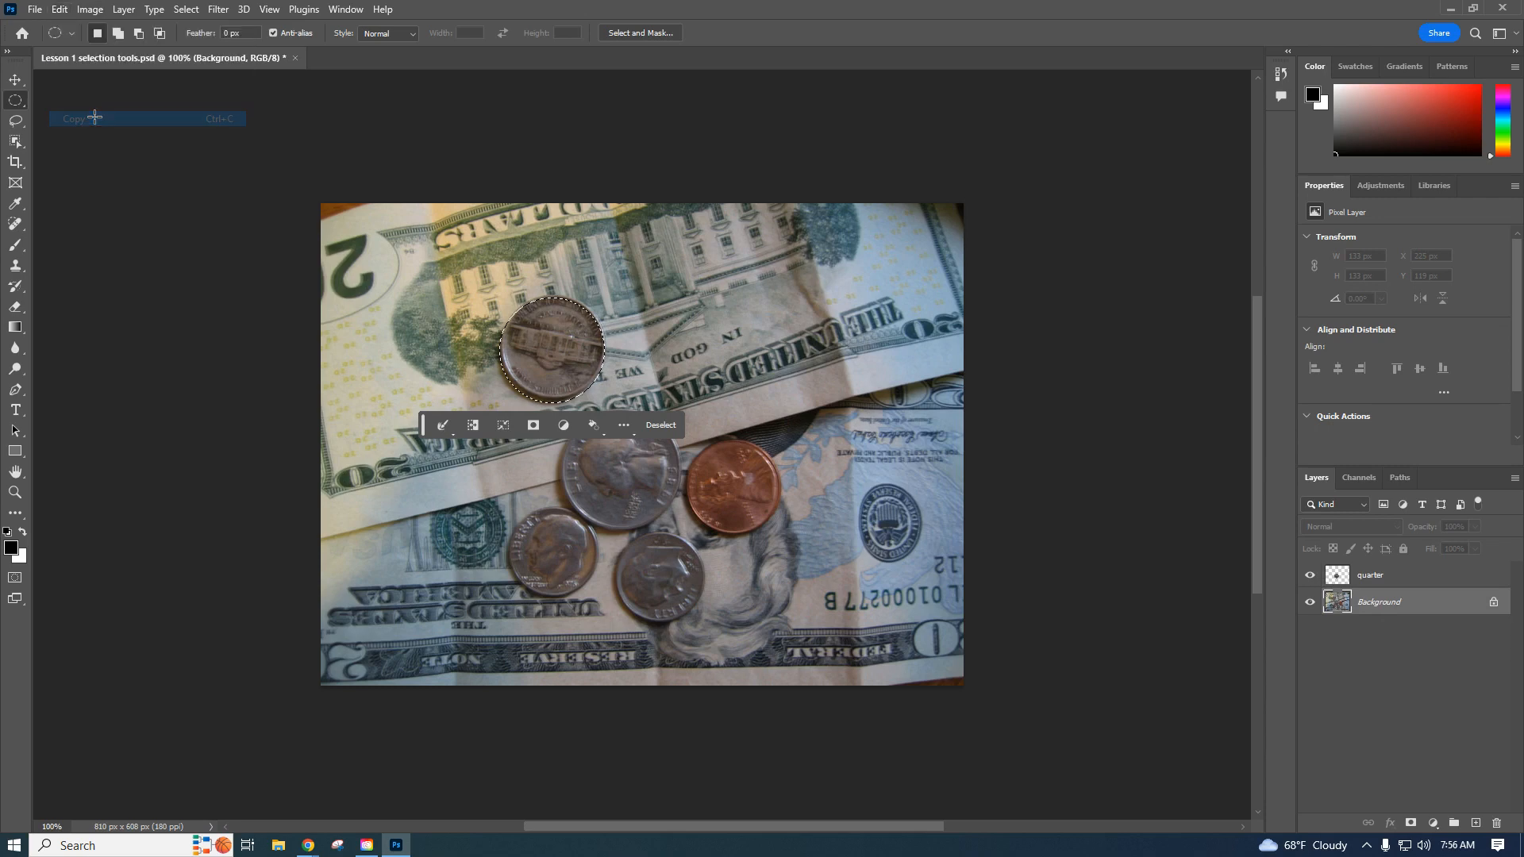
left_click(59, 9)
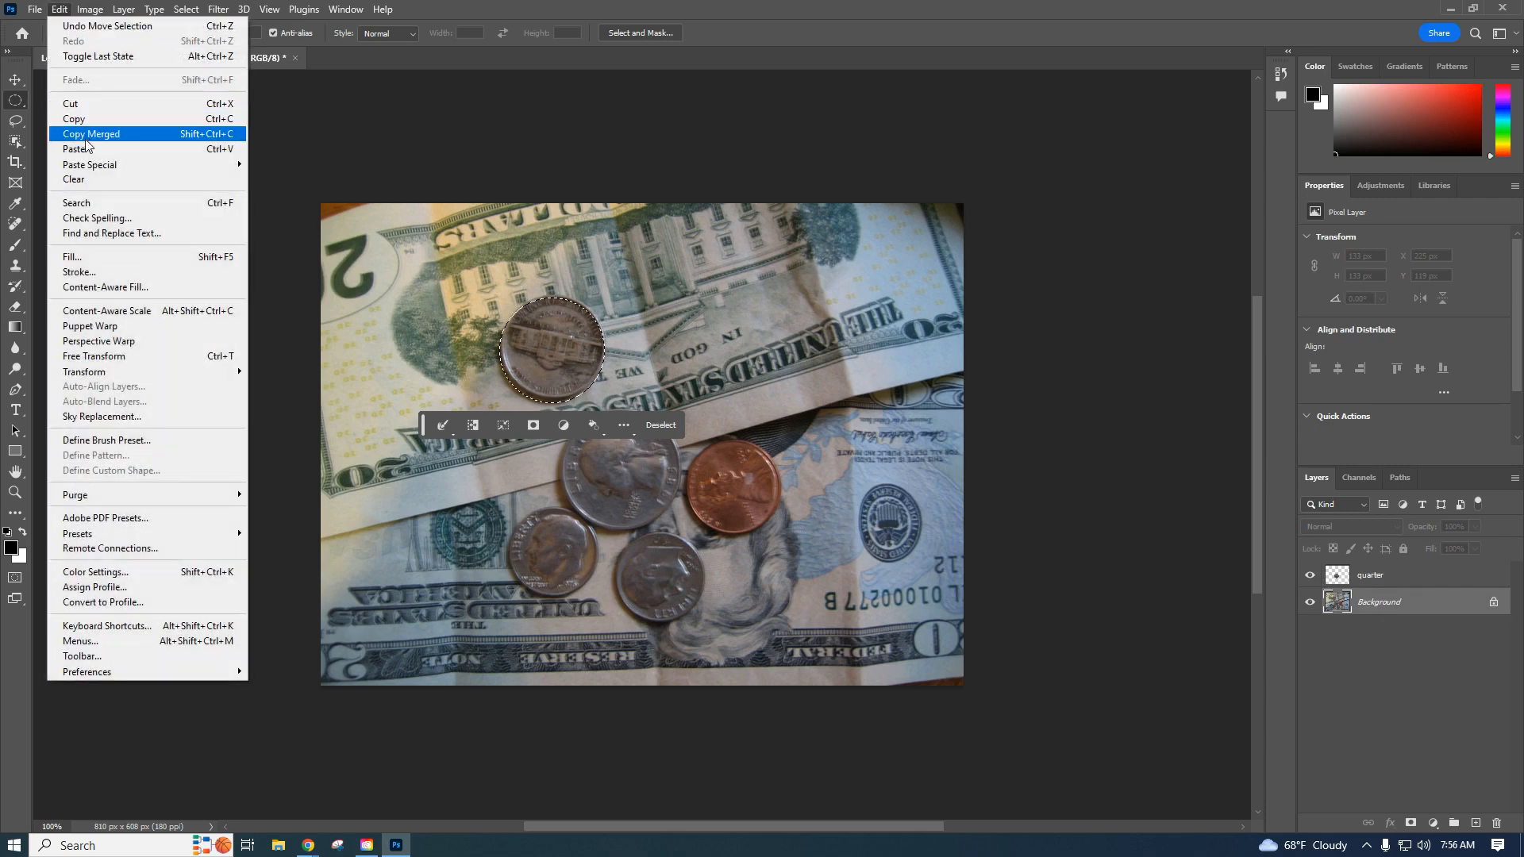
left_click(75, 149)
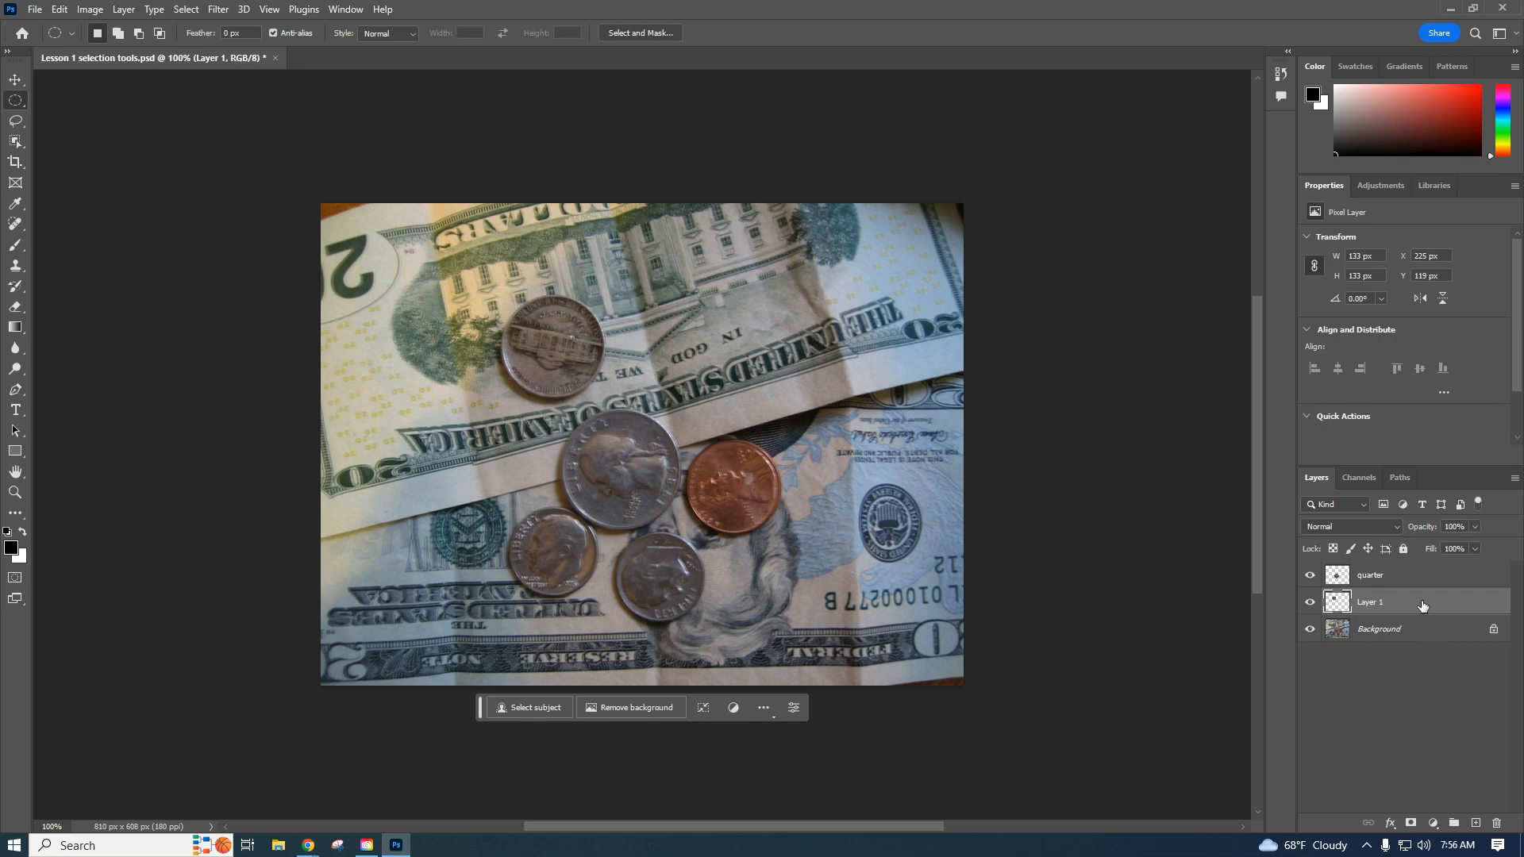
double_click(1370, 602)
type("nickel")
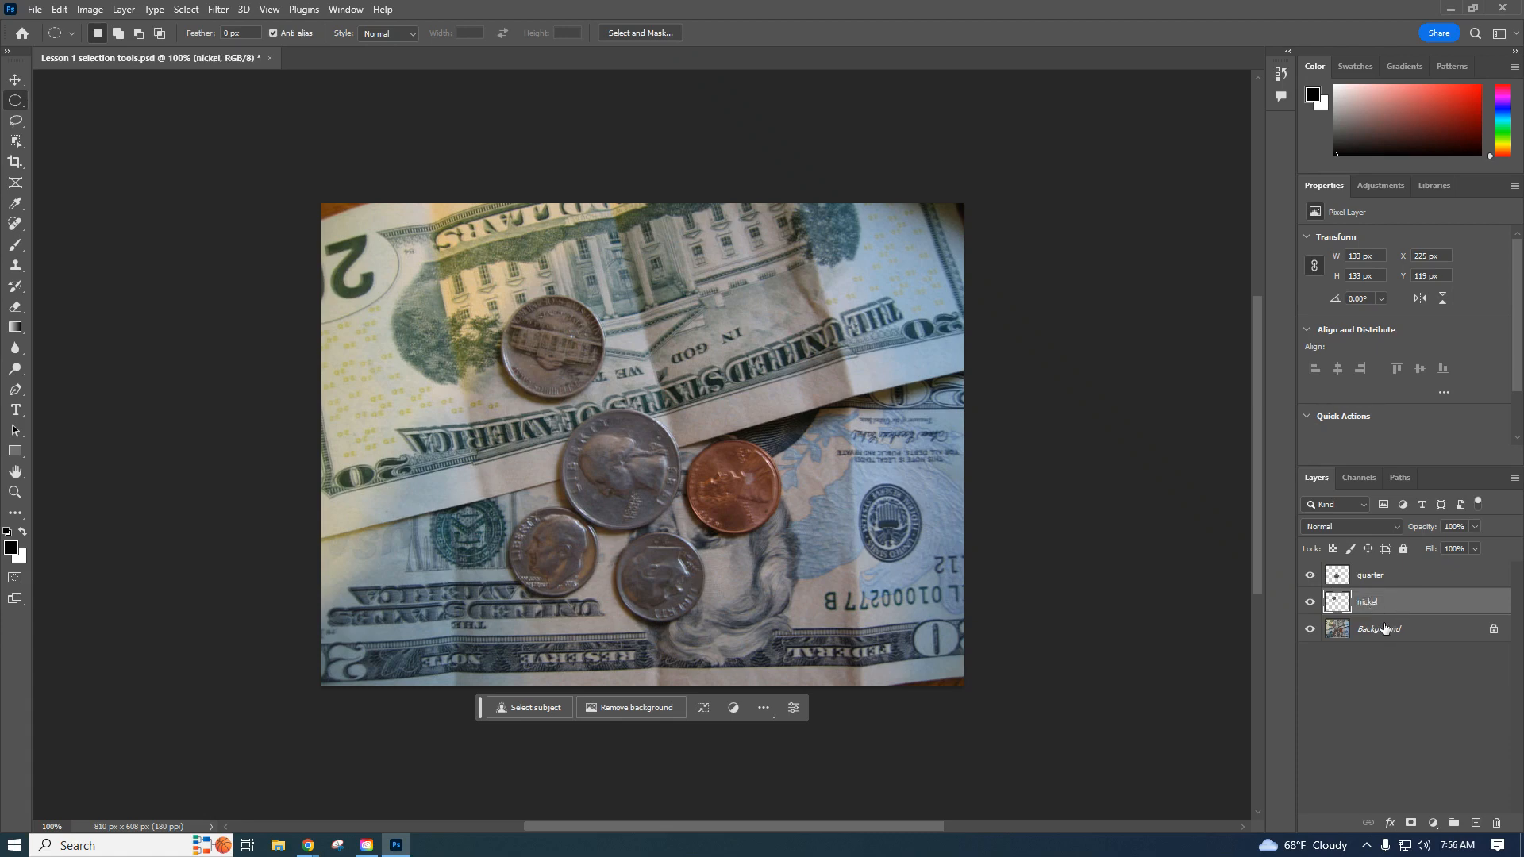
Circle-select the dime on Background, copy-paste it to a new layer and name it dime
left_click(1379, 629)
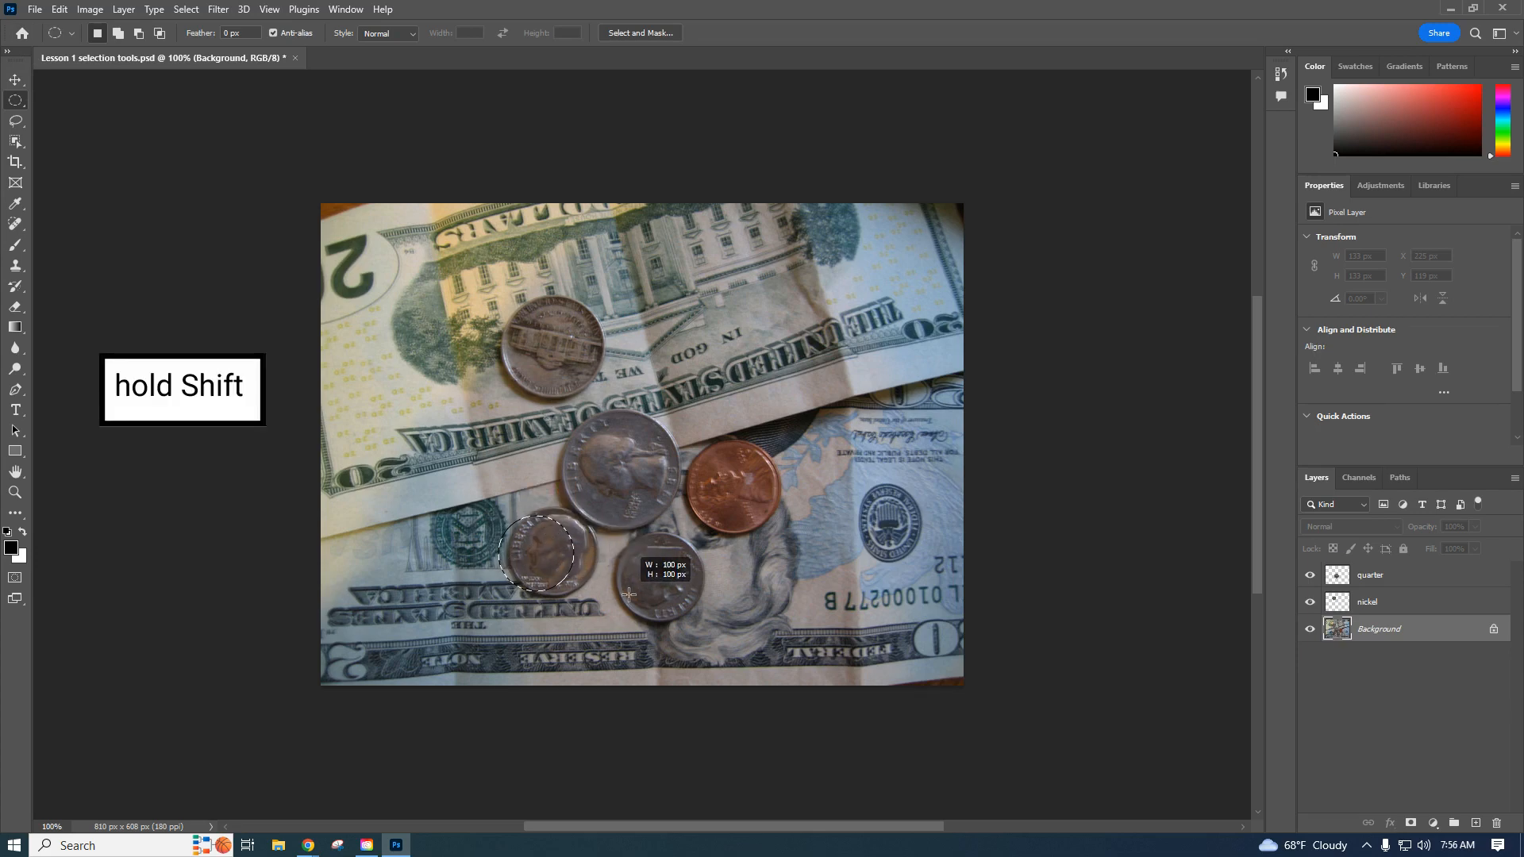
left_click_drag(630, 596, 654, 604)
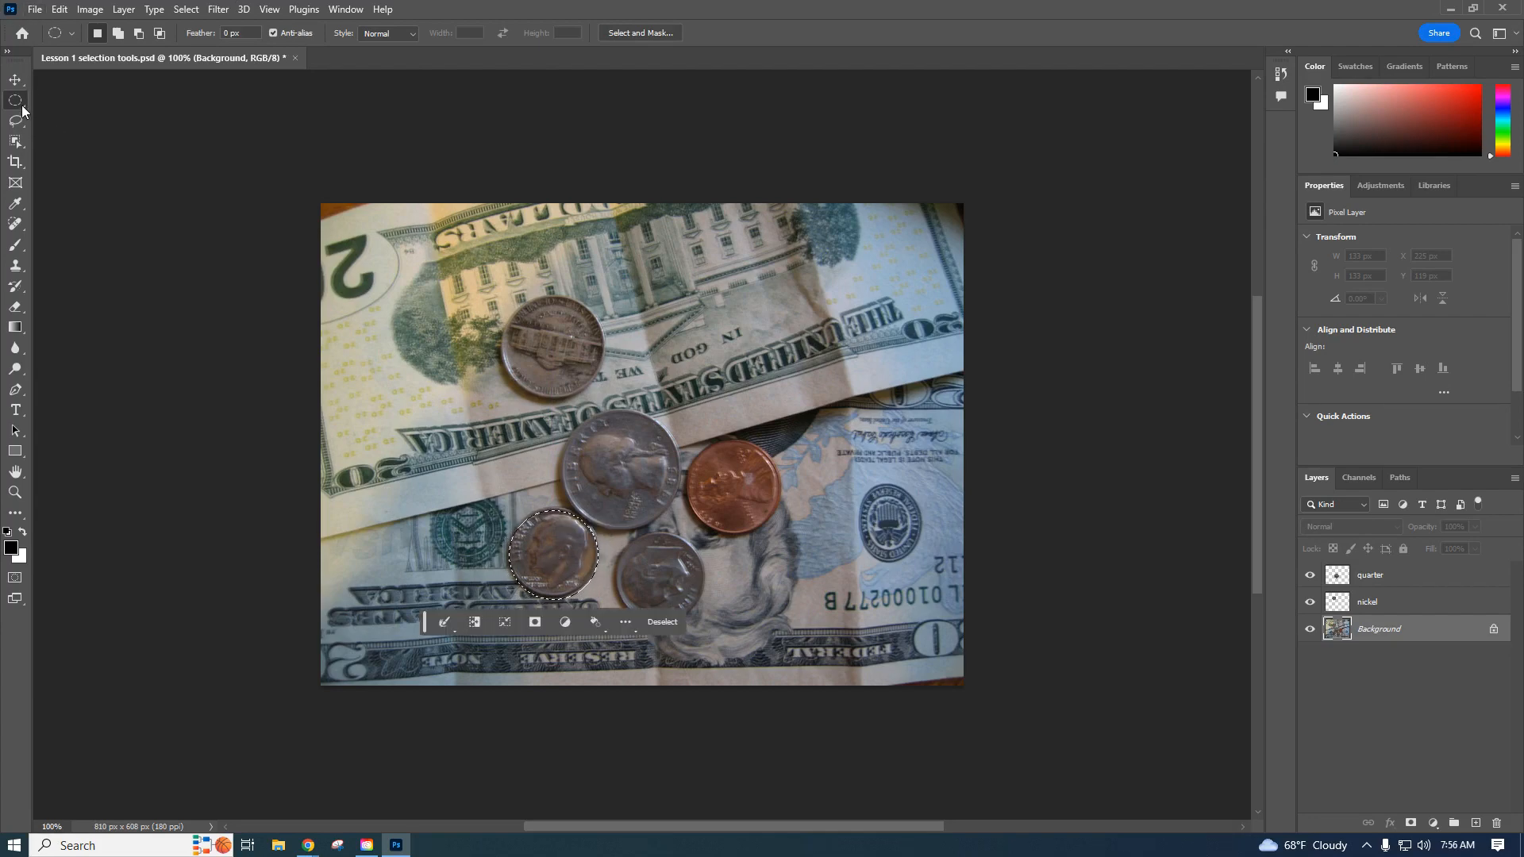
left_click(59, 10)
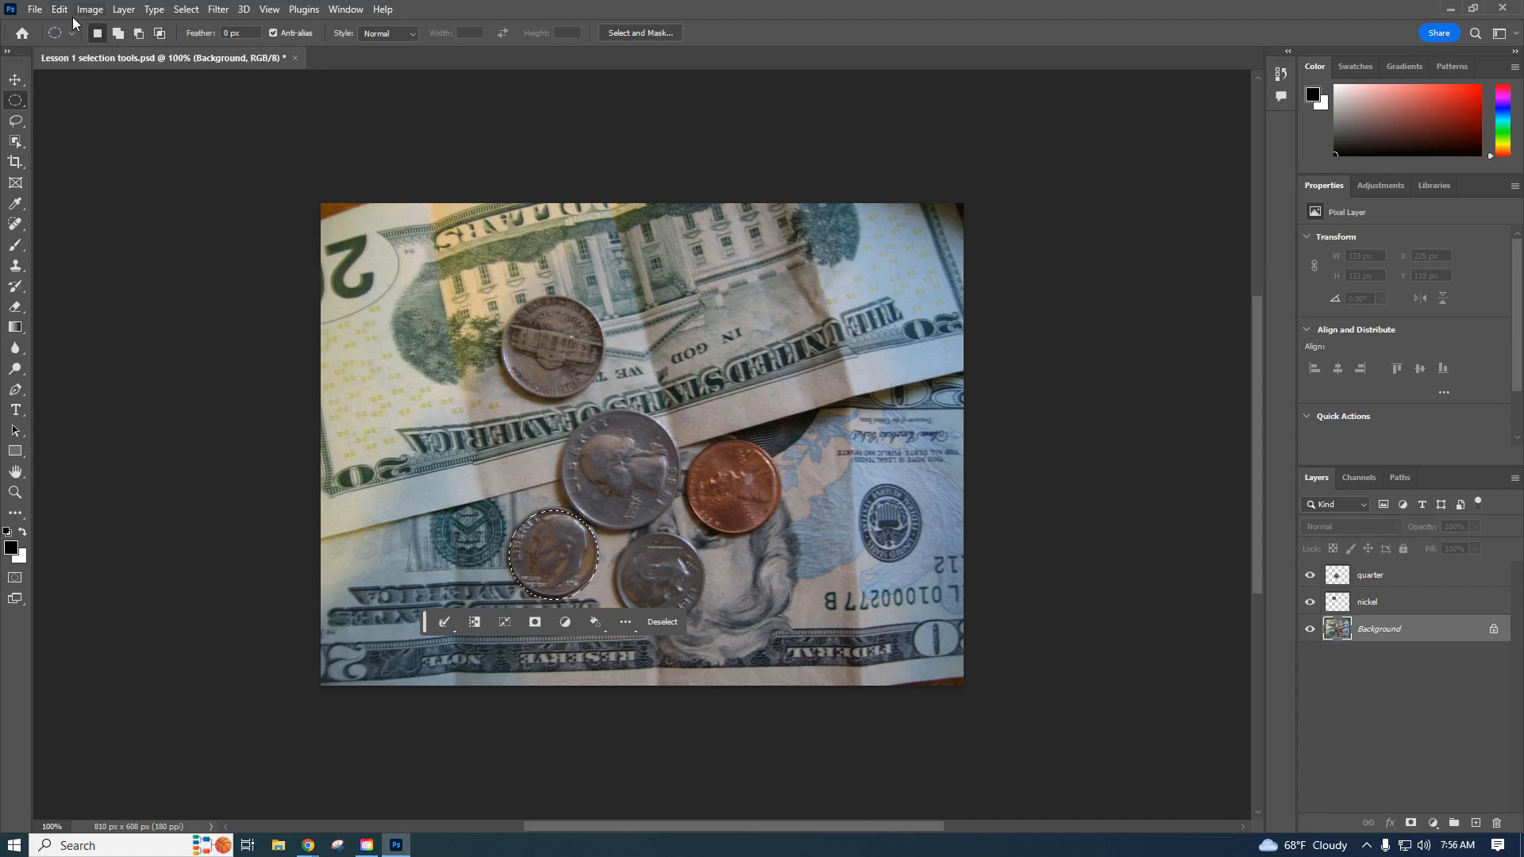
left_click(59, 10)
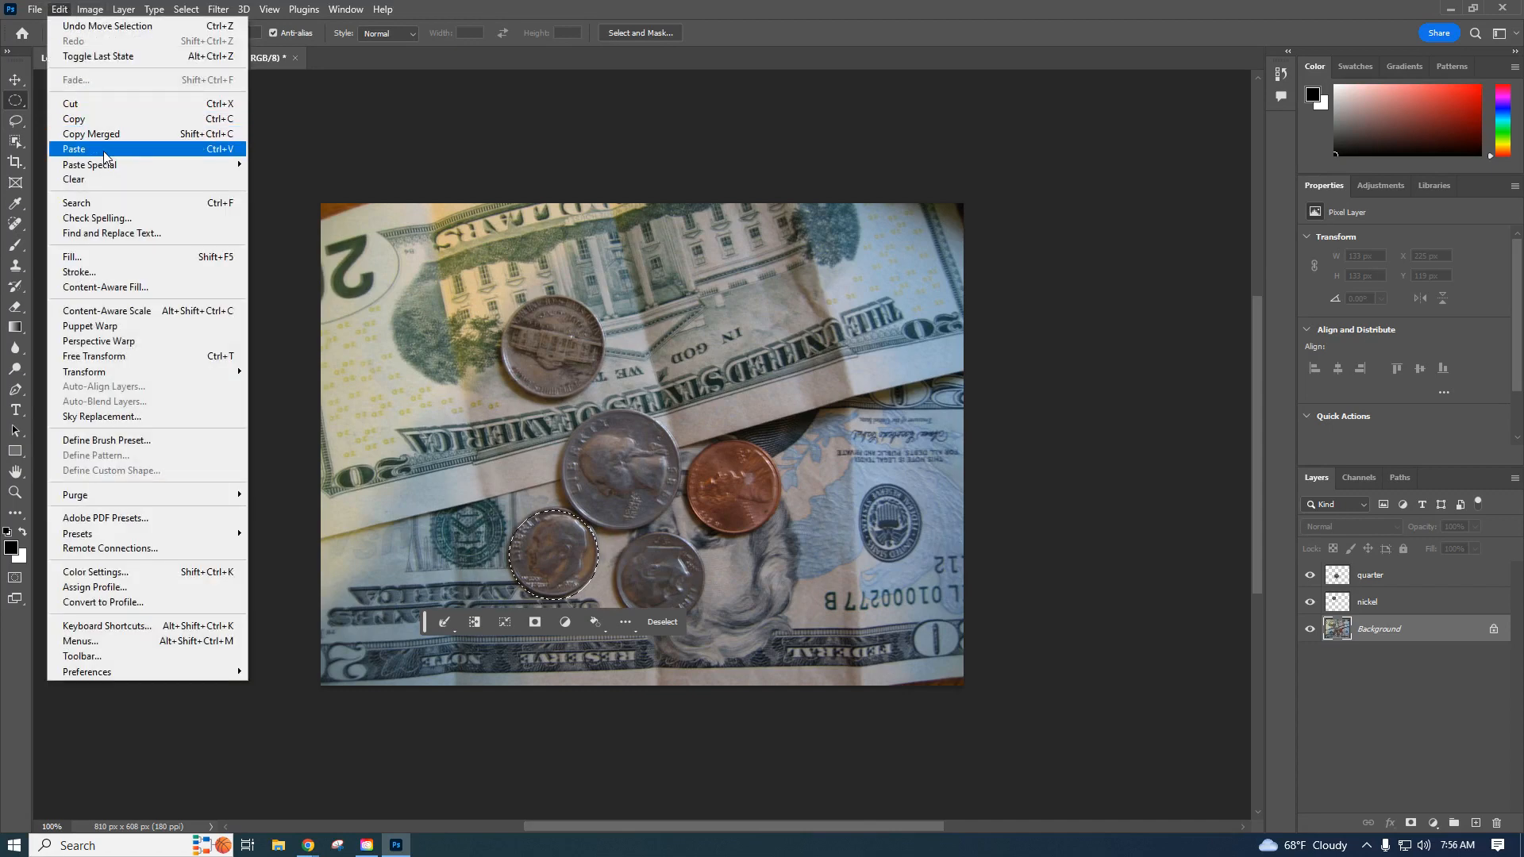
left_click(74, 149)
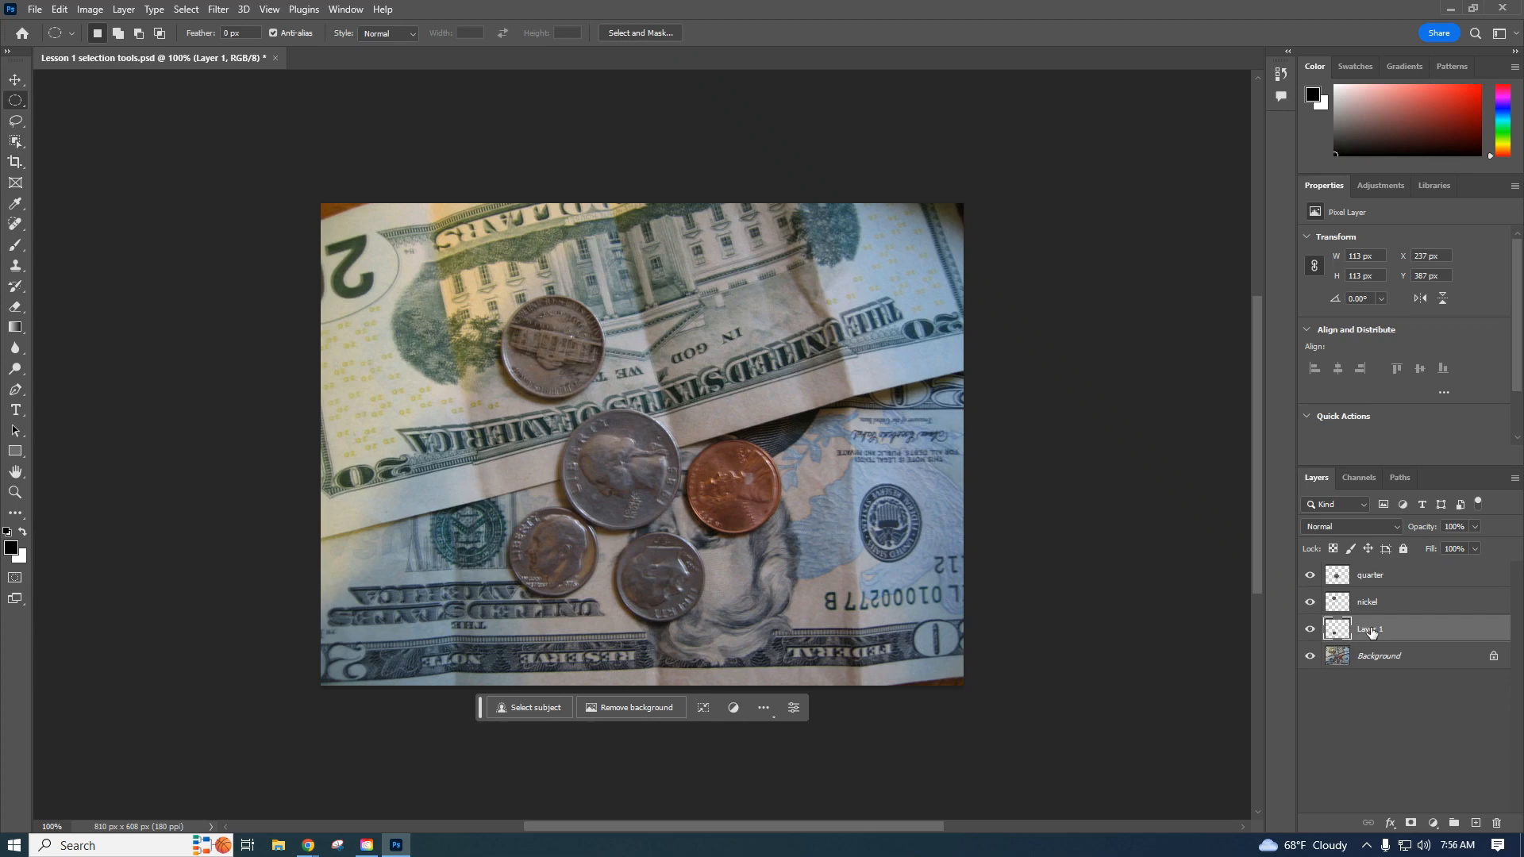
double_click(1370, 629)
type("dime")
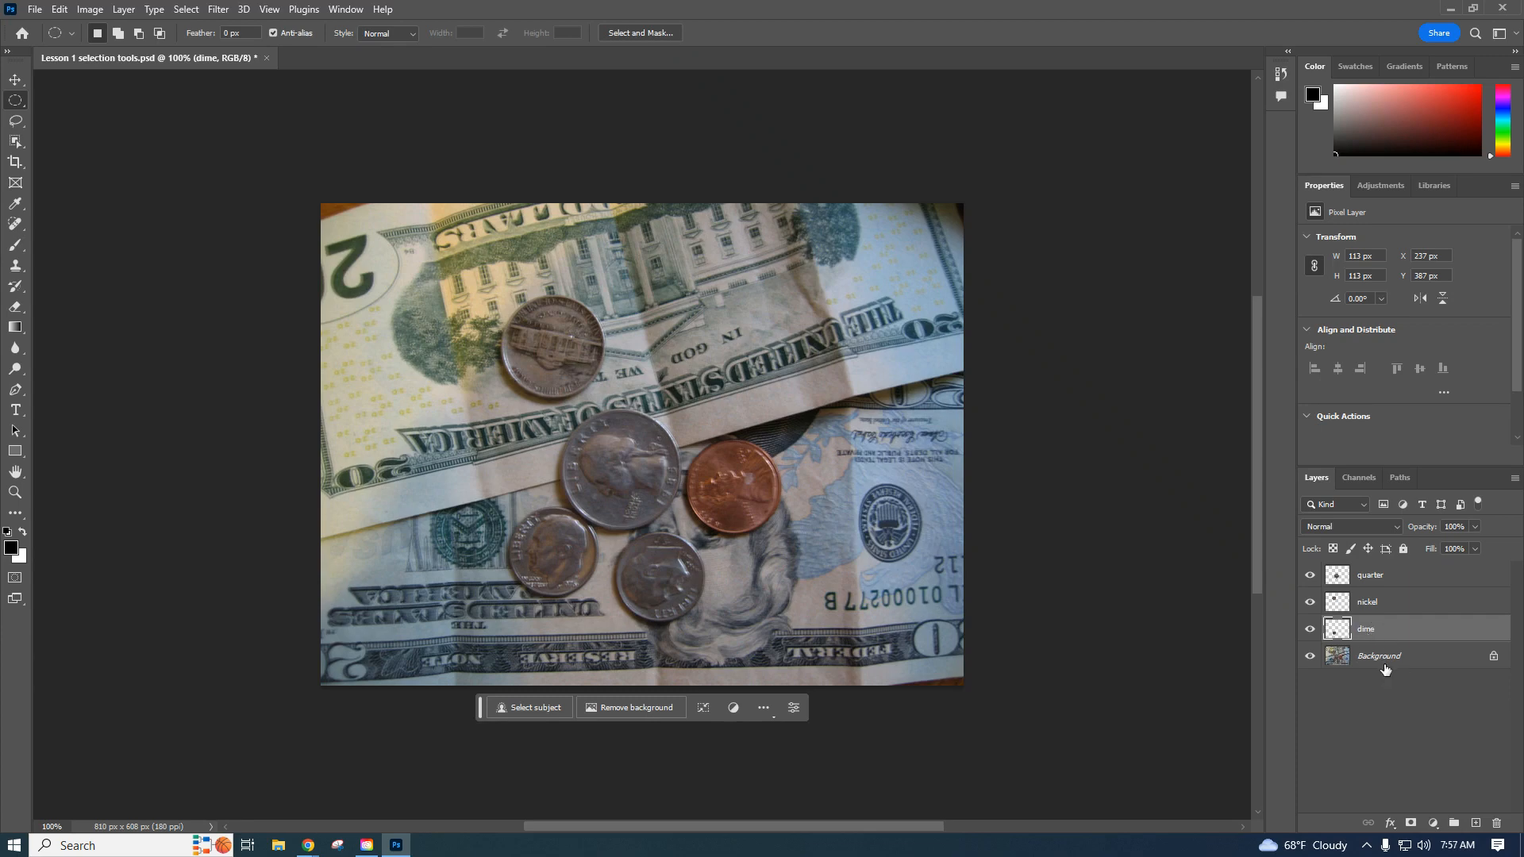
left_click(1378, 655)
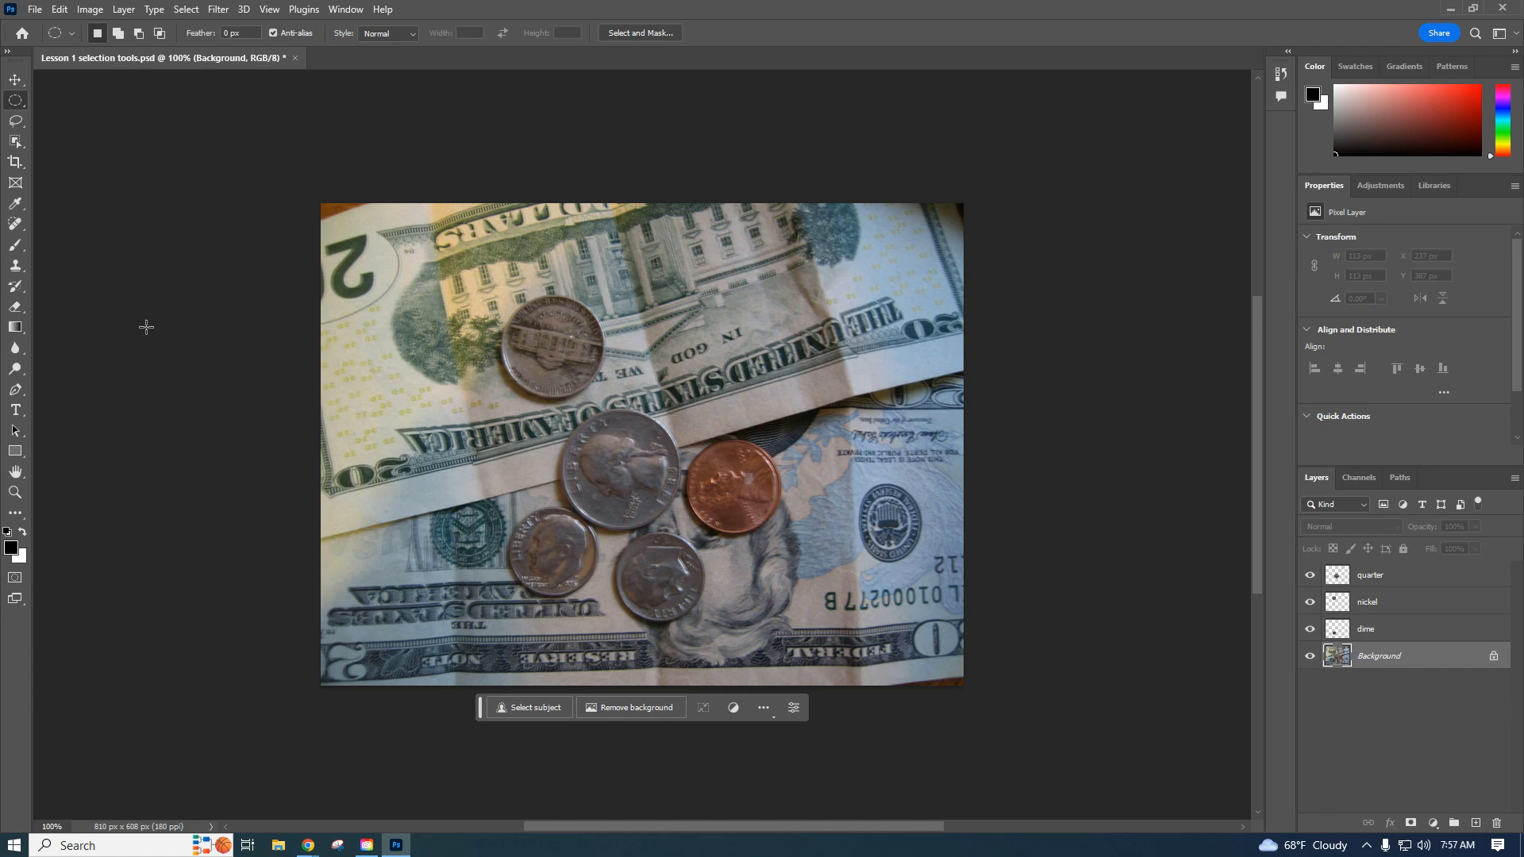
mouse_move(216, 9)
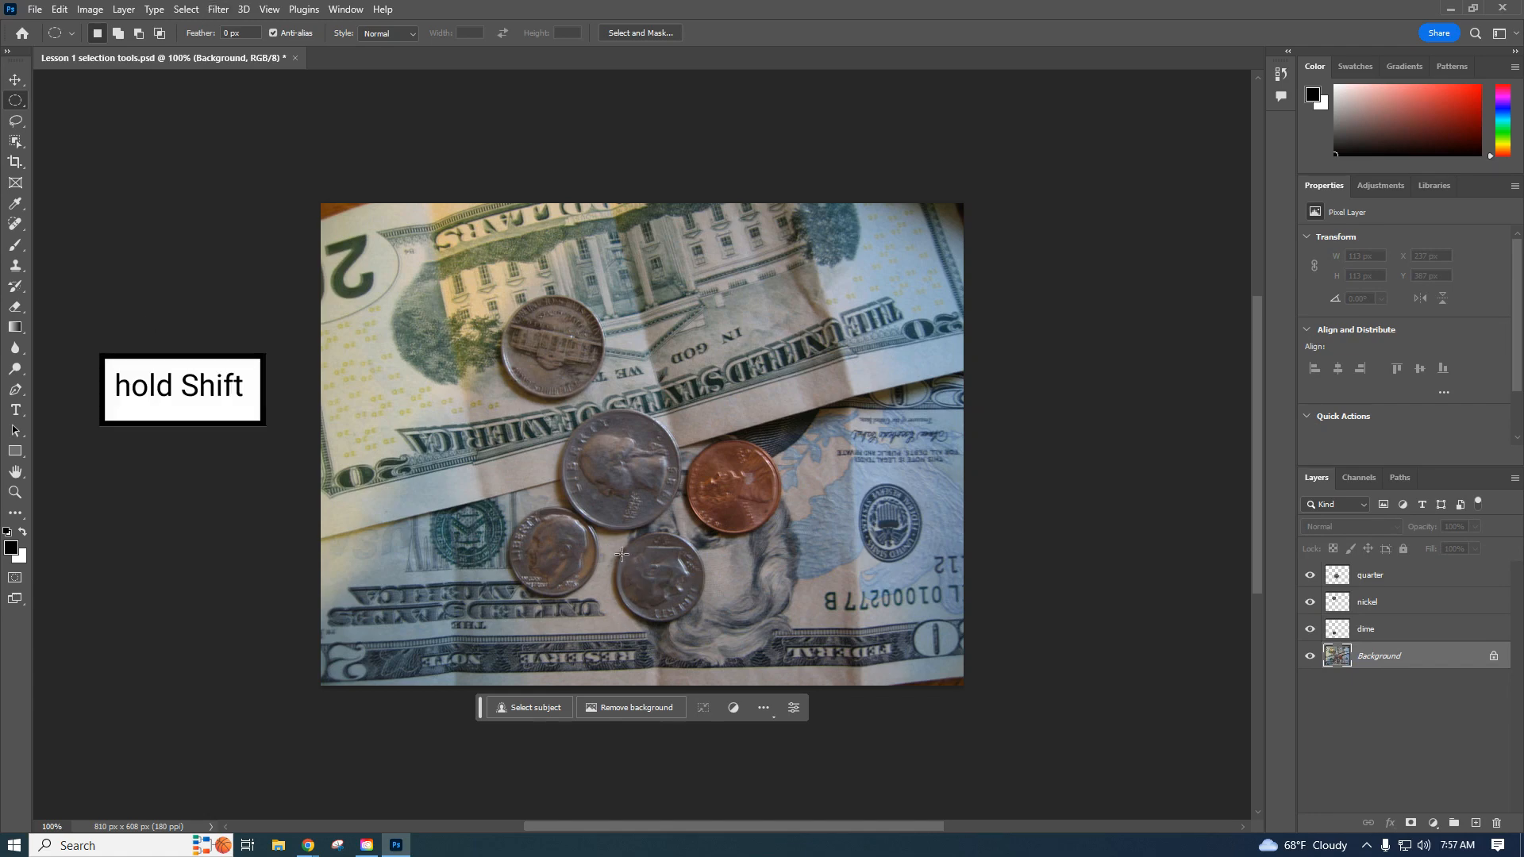
Circle-select the second dime, copy-paste it to a new layer and name it dime2
left_click_drag(617, 552, 706, 620)
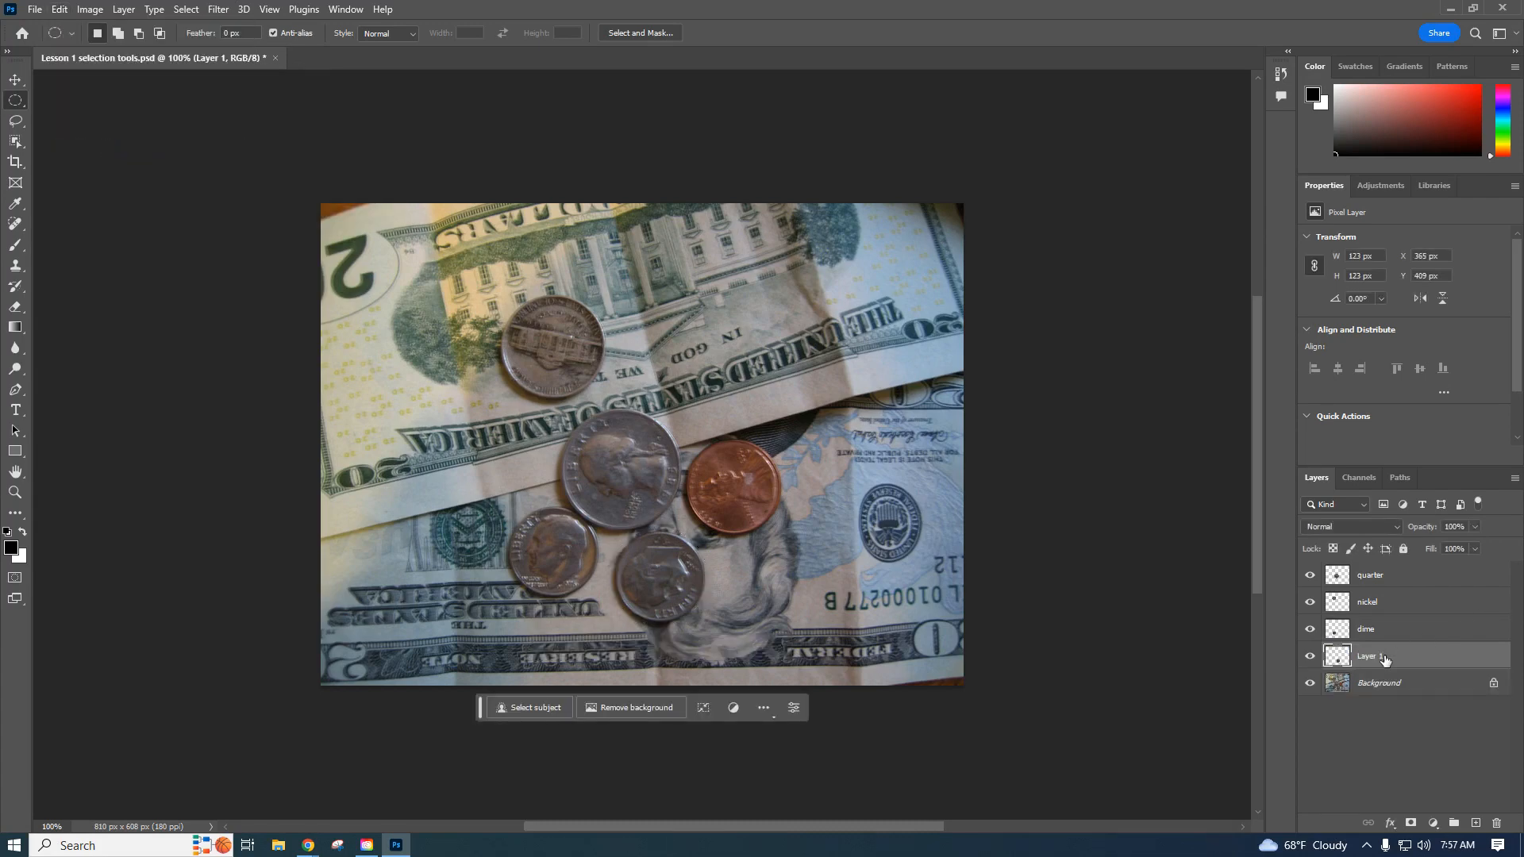
double_click(1370, 655)
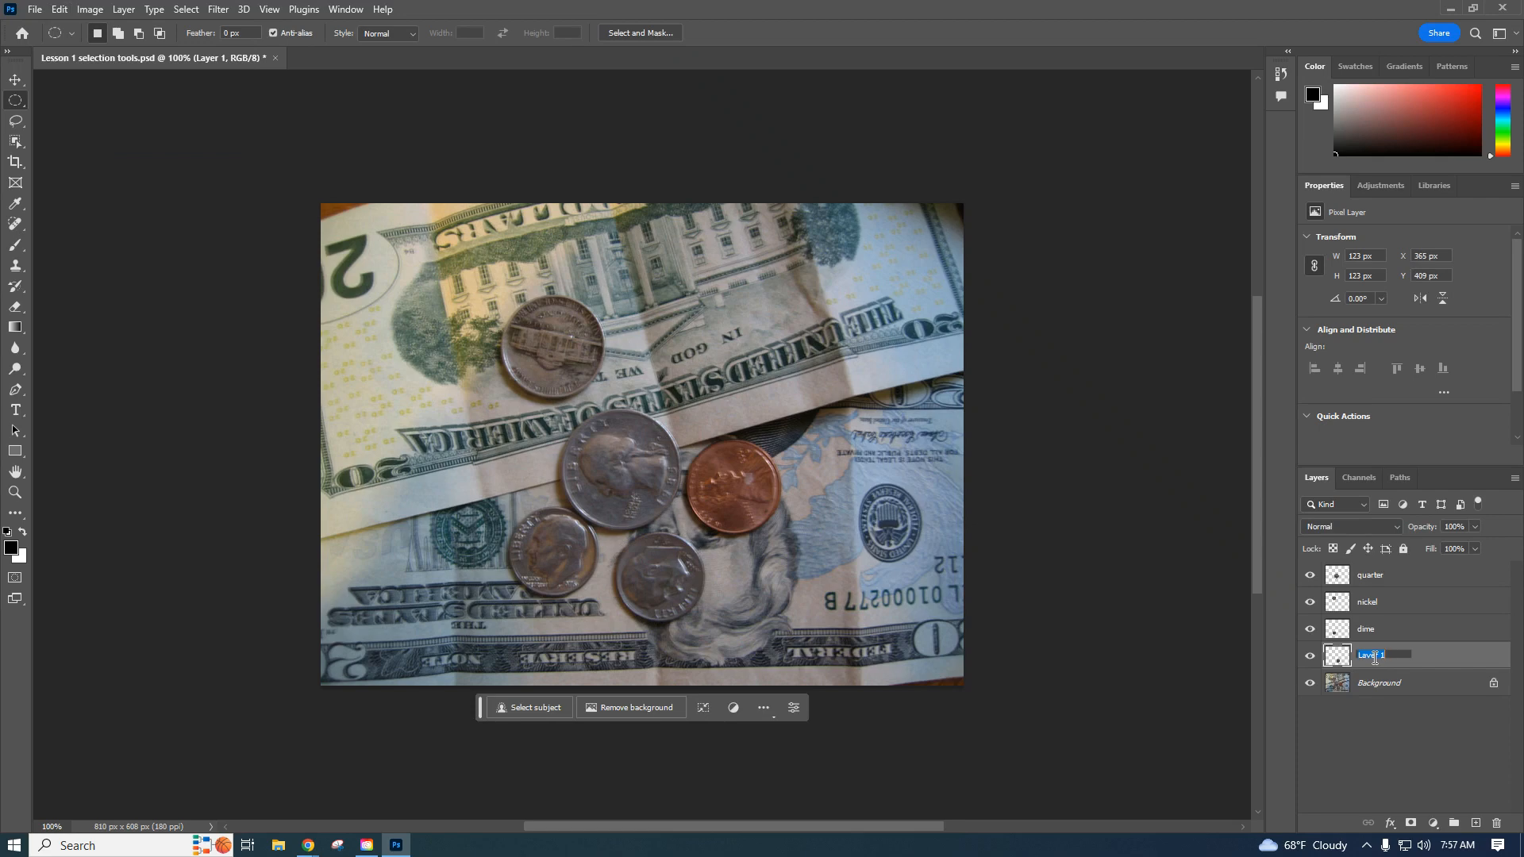
type("dime2")
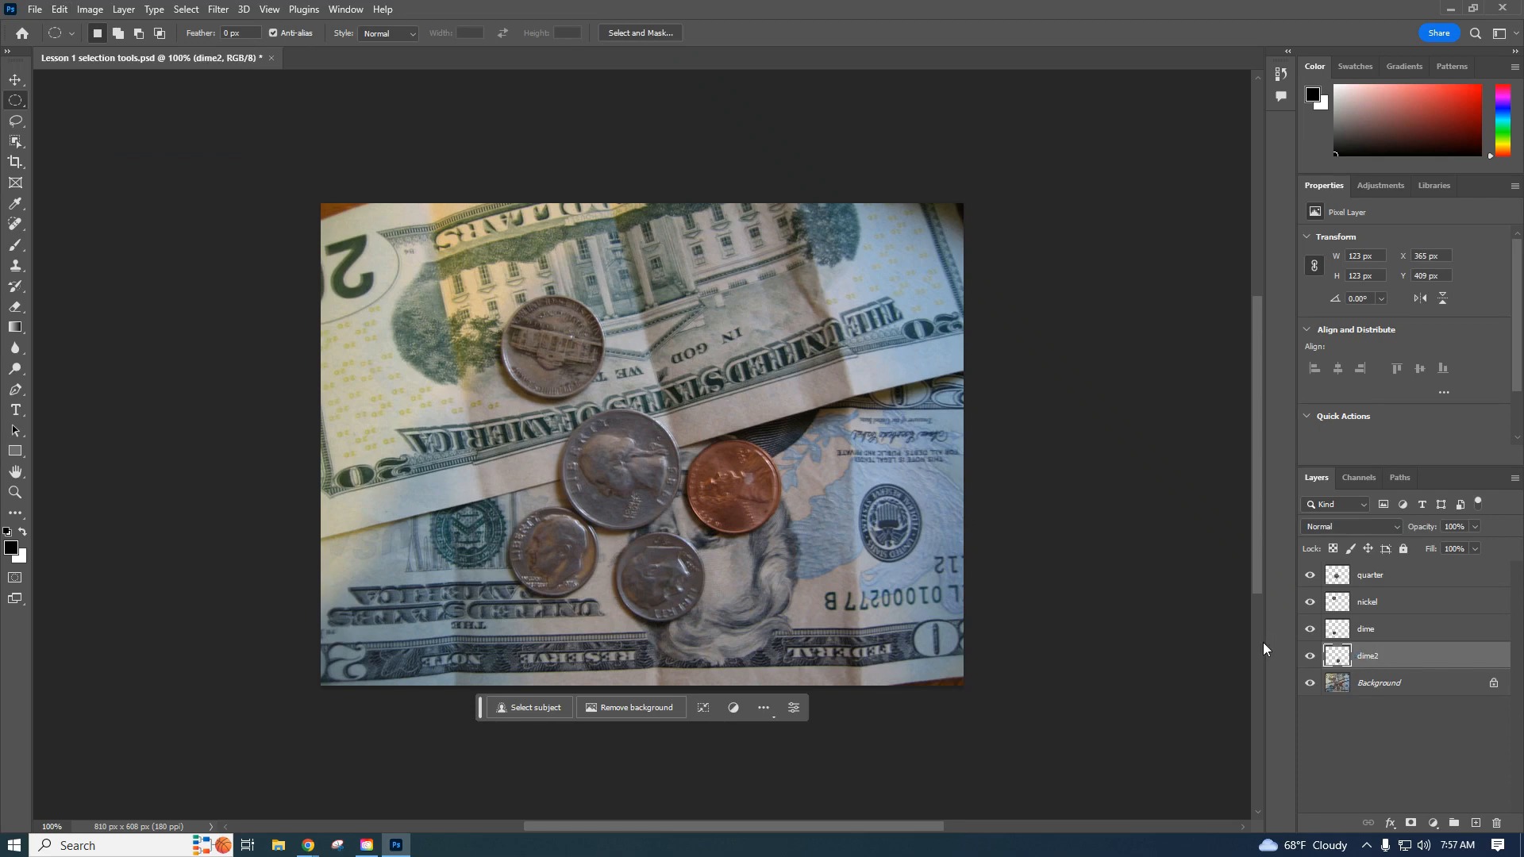
left_click(1378, 682)
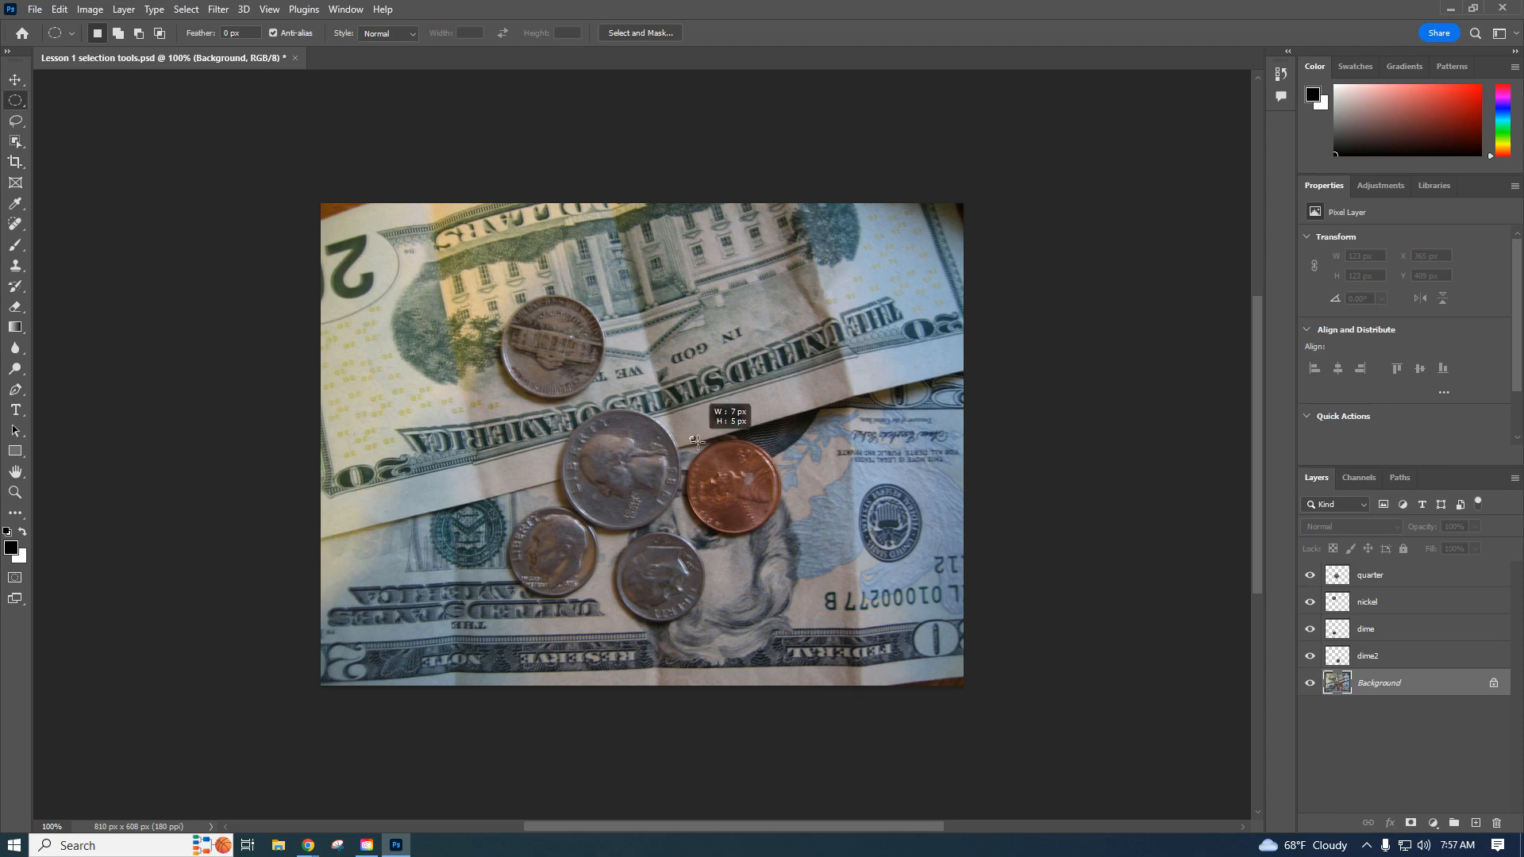
Circle-select the penny, copy-paste it to a new layer named penny, then reselect Background
left_click_drag(693, 443, 797, 538)
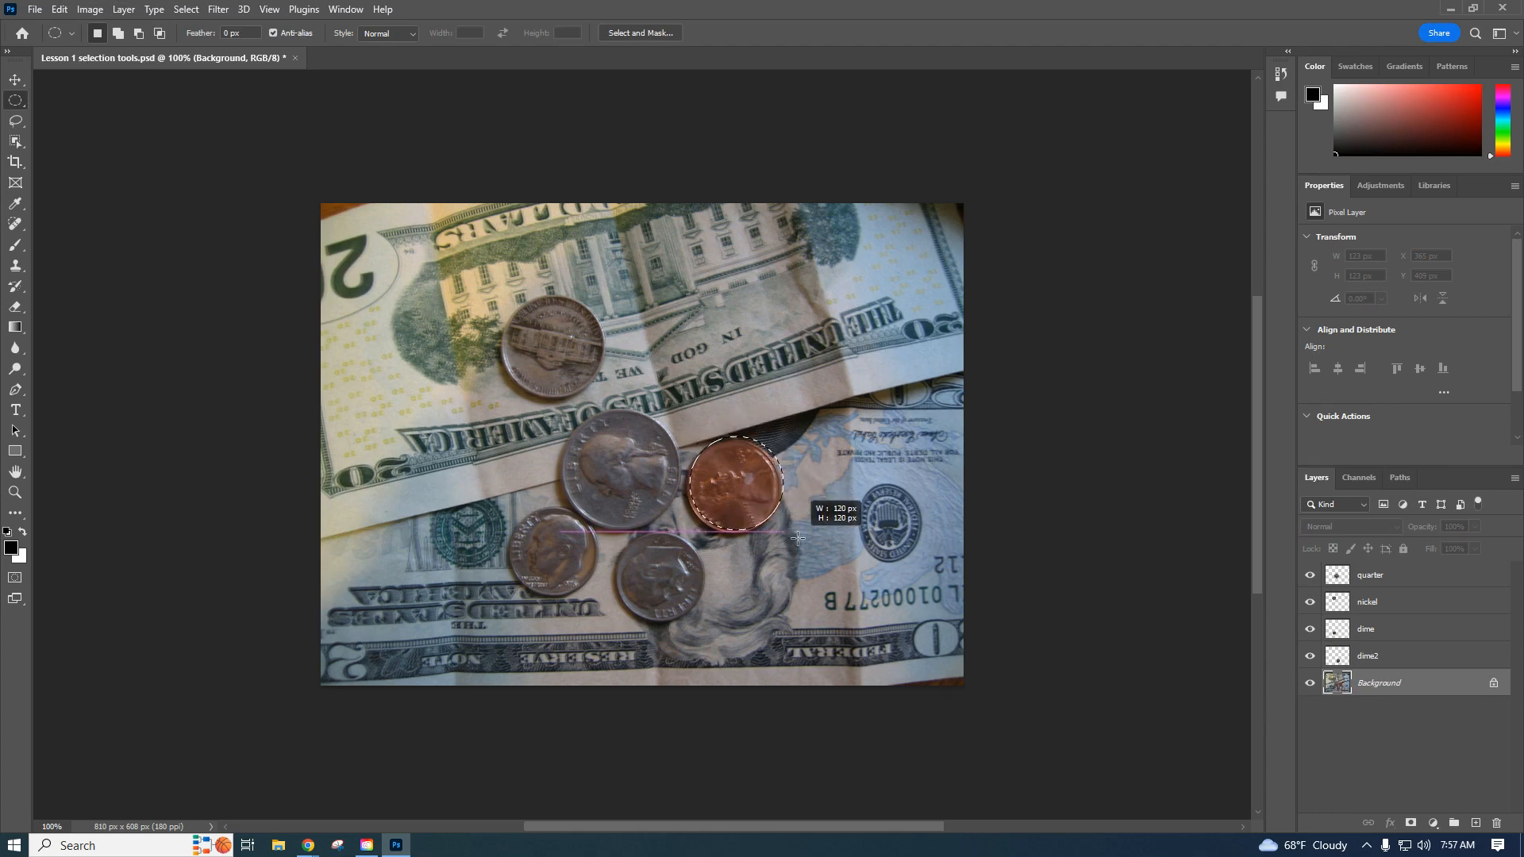
left_click_drag(799, 538, 794, 545)
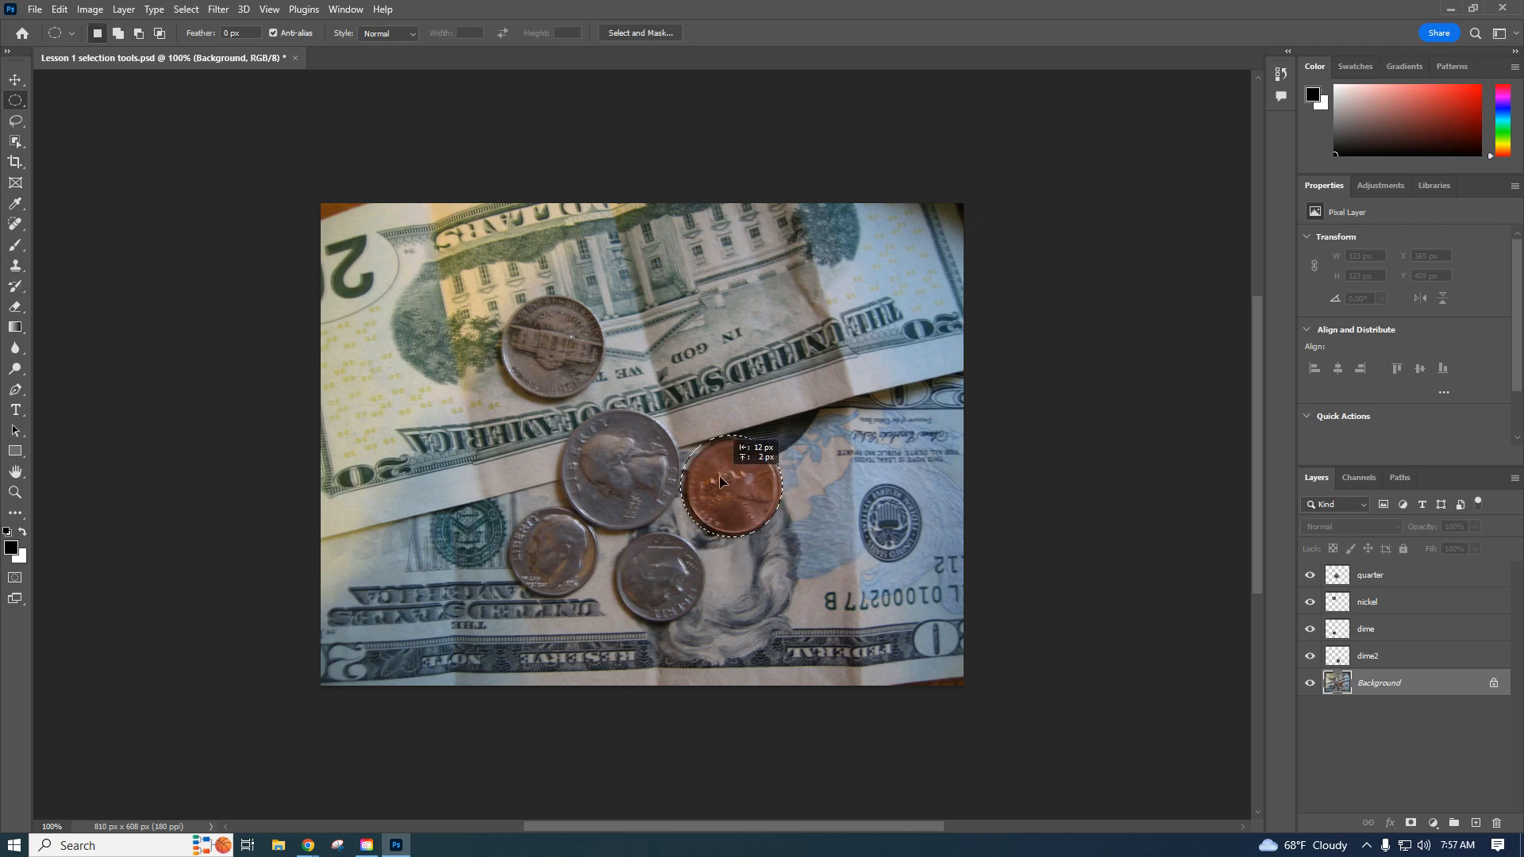
left_click(730, 481)
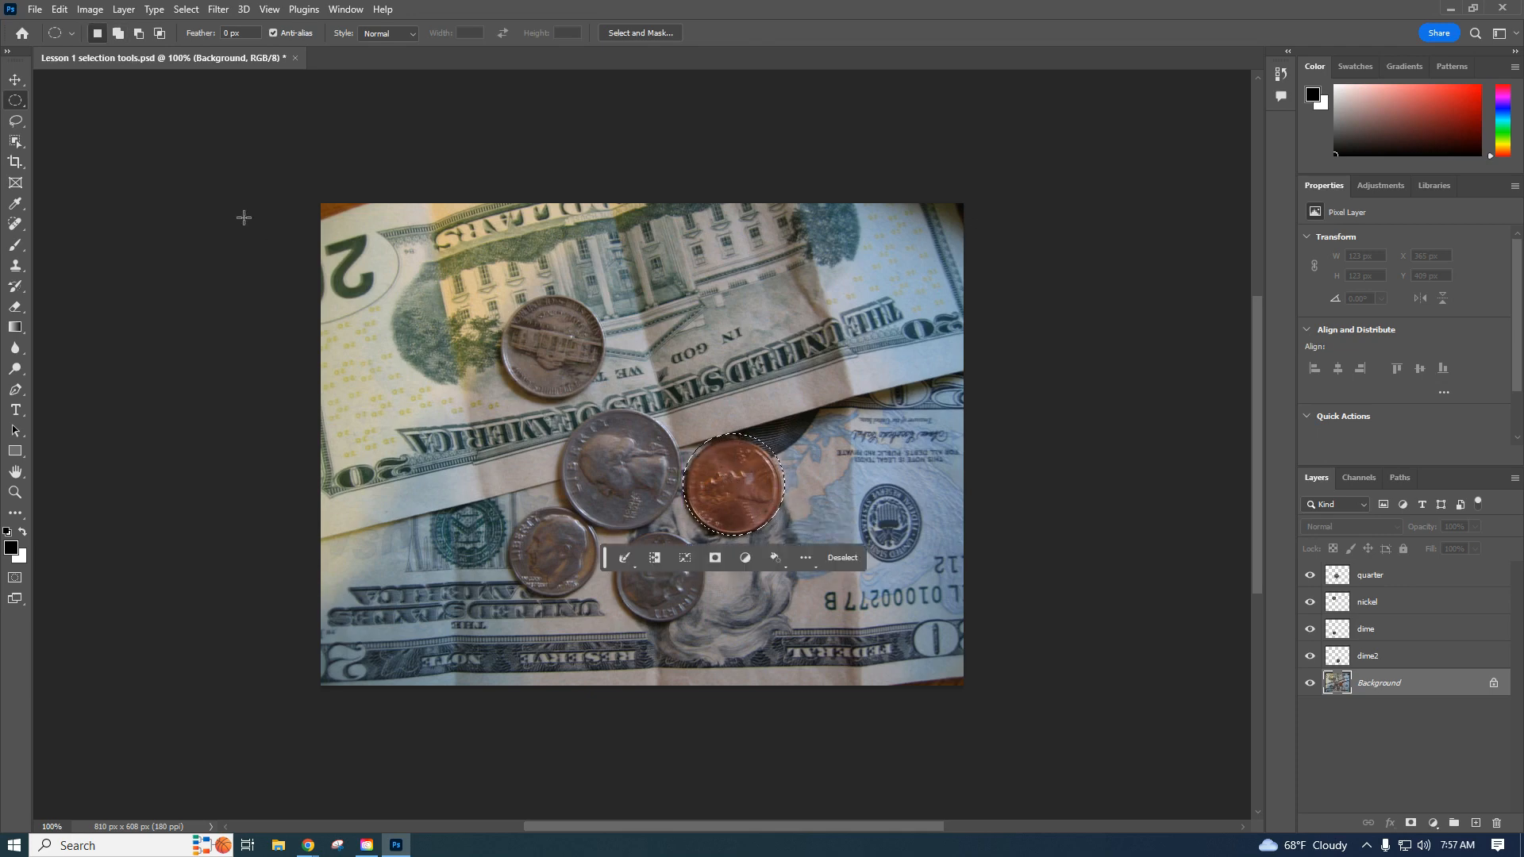
left_click(59, 10)
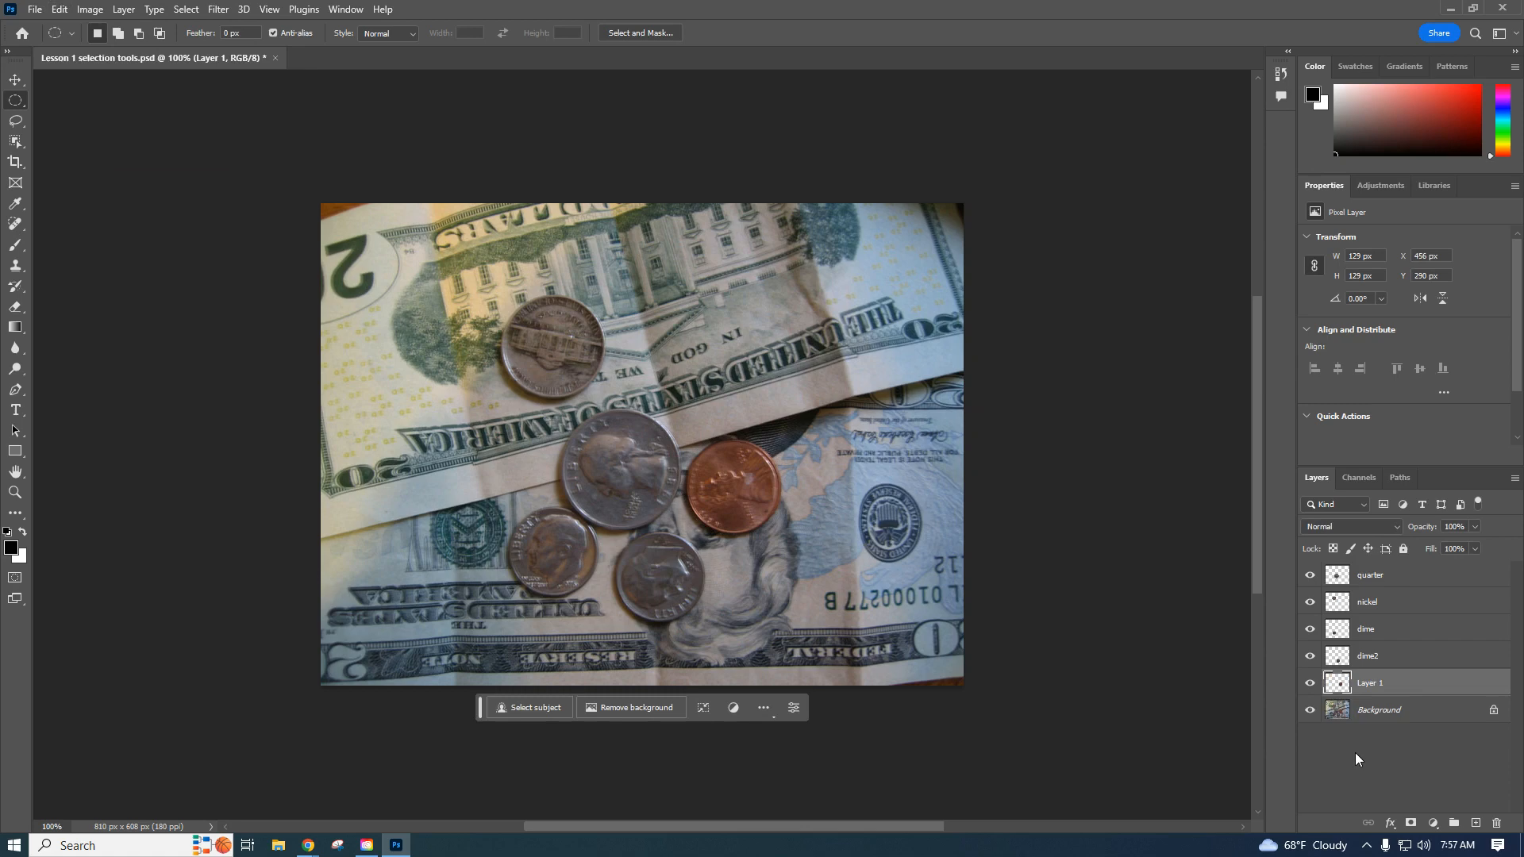
double_click(1370, 683)
type("penny")
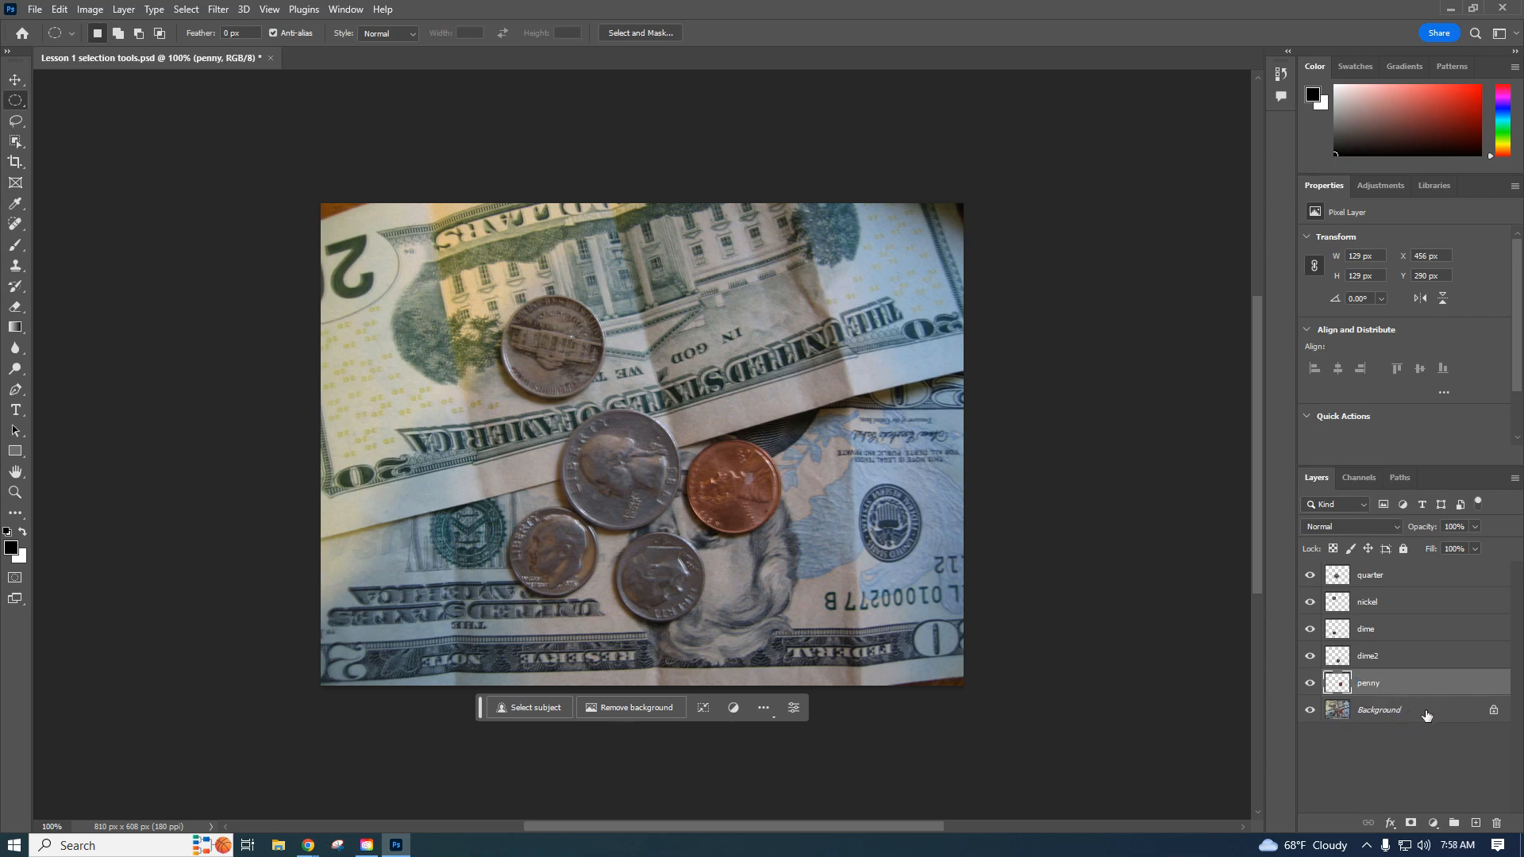
left_click(1378, 709)
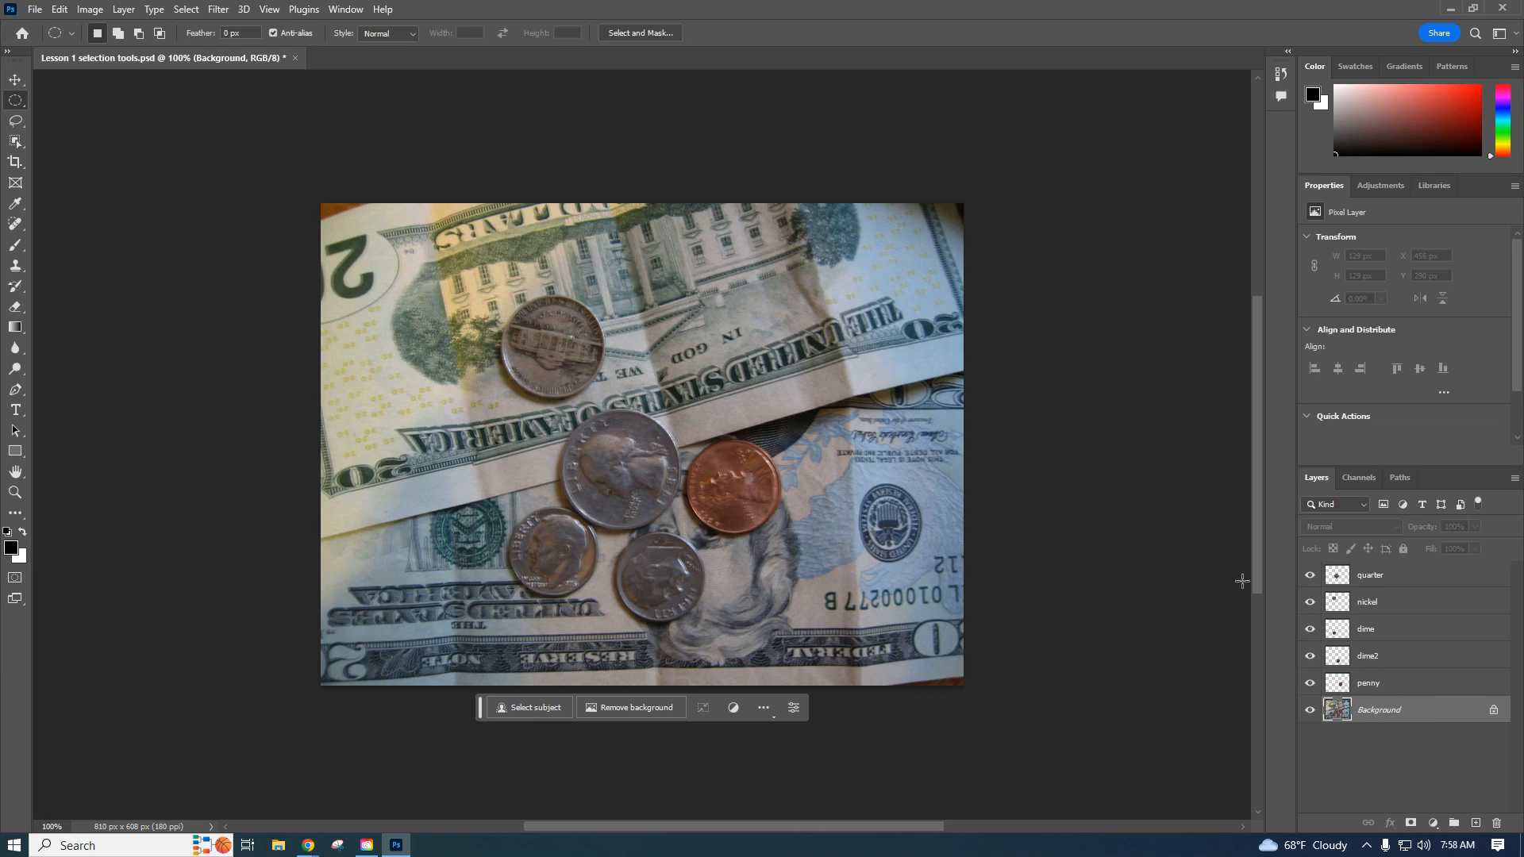
mouse_move(1283, 668)
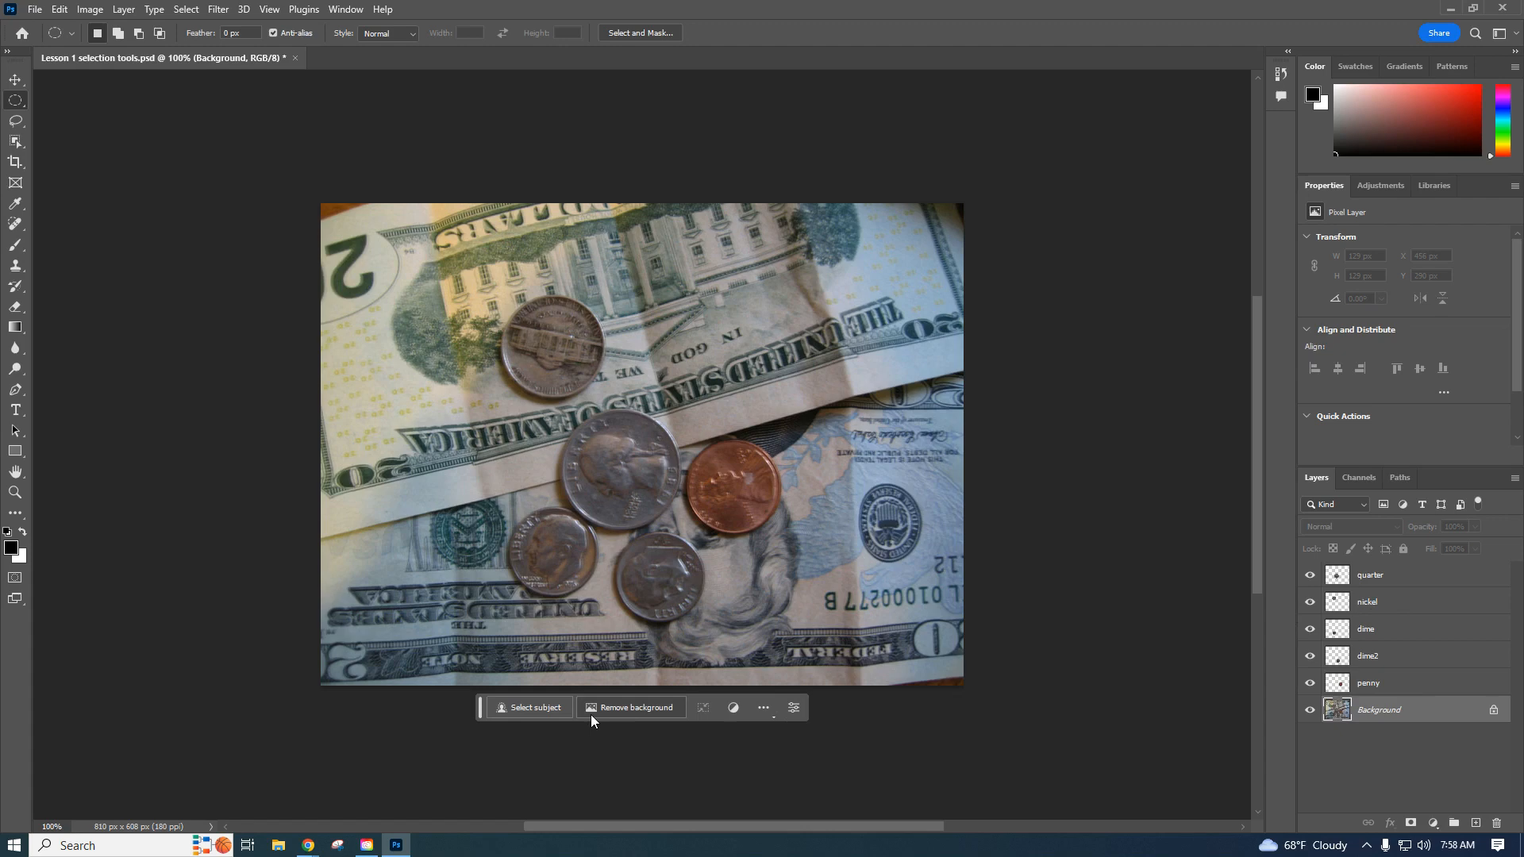
mouse_move(499, 418)
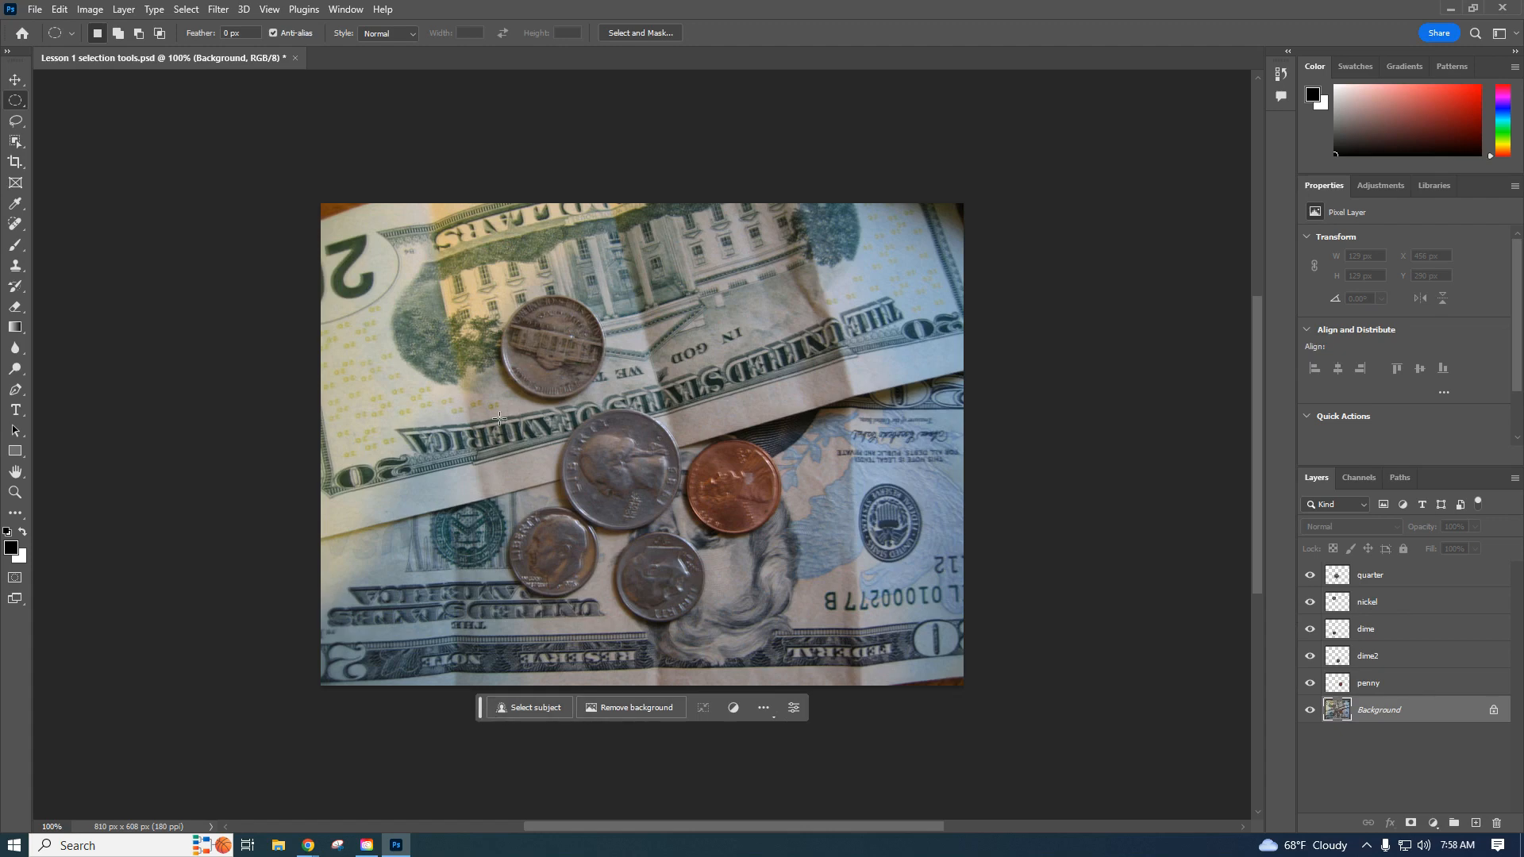
mouse_move(201, 11)
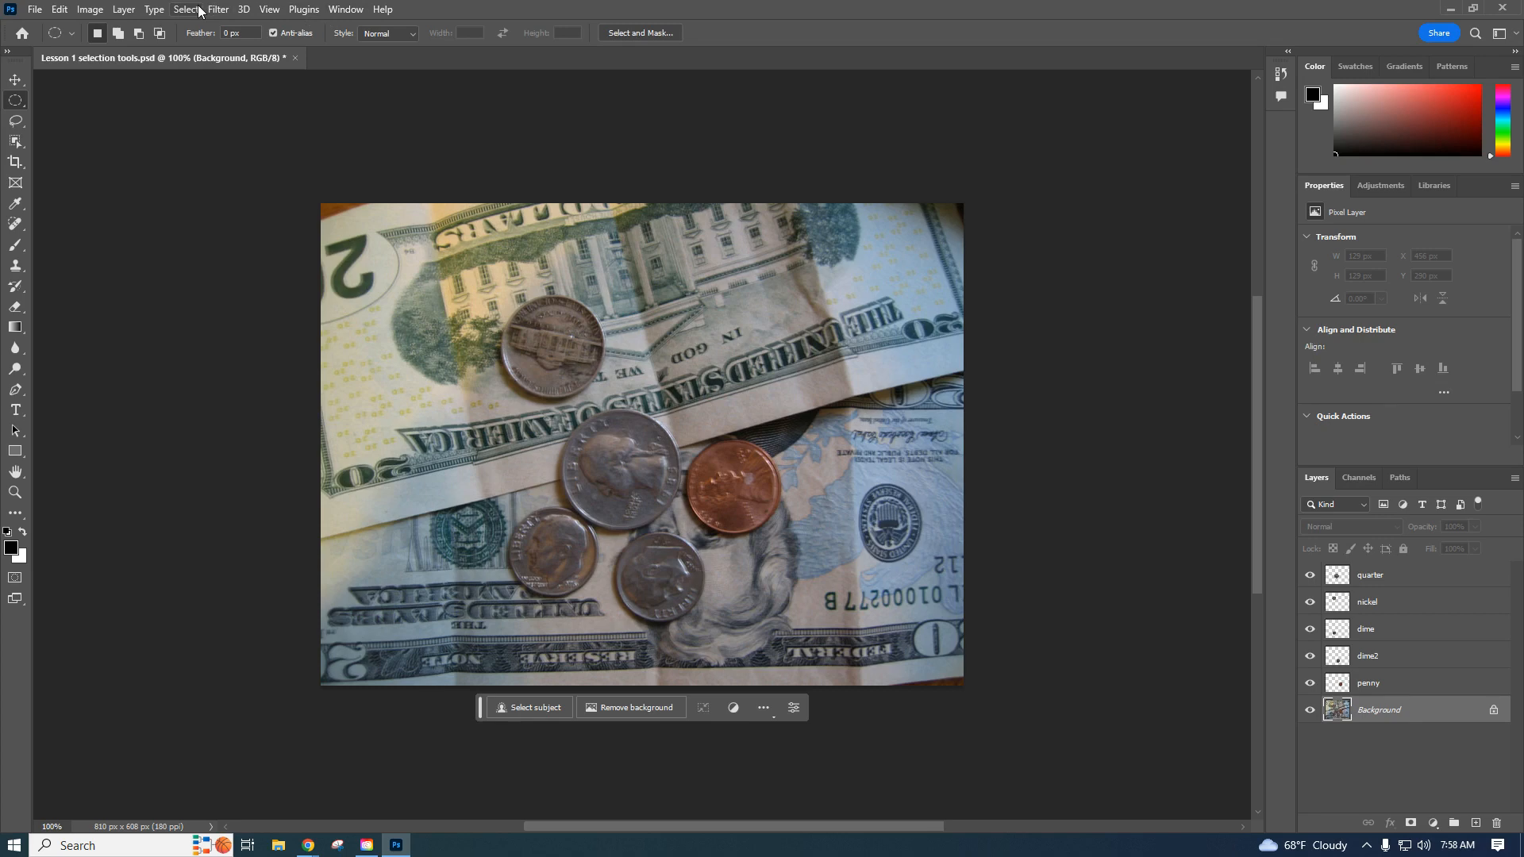
Show the Filter menu with the Background layer active
left_click(217, 10)
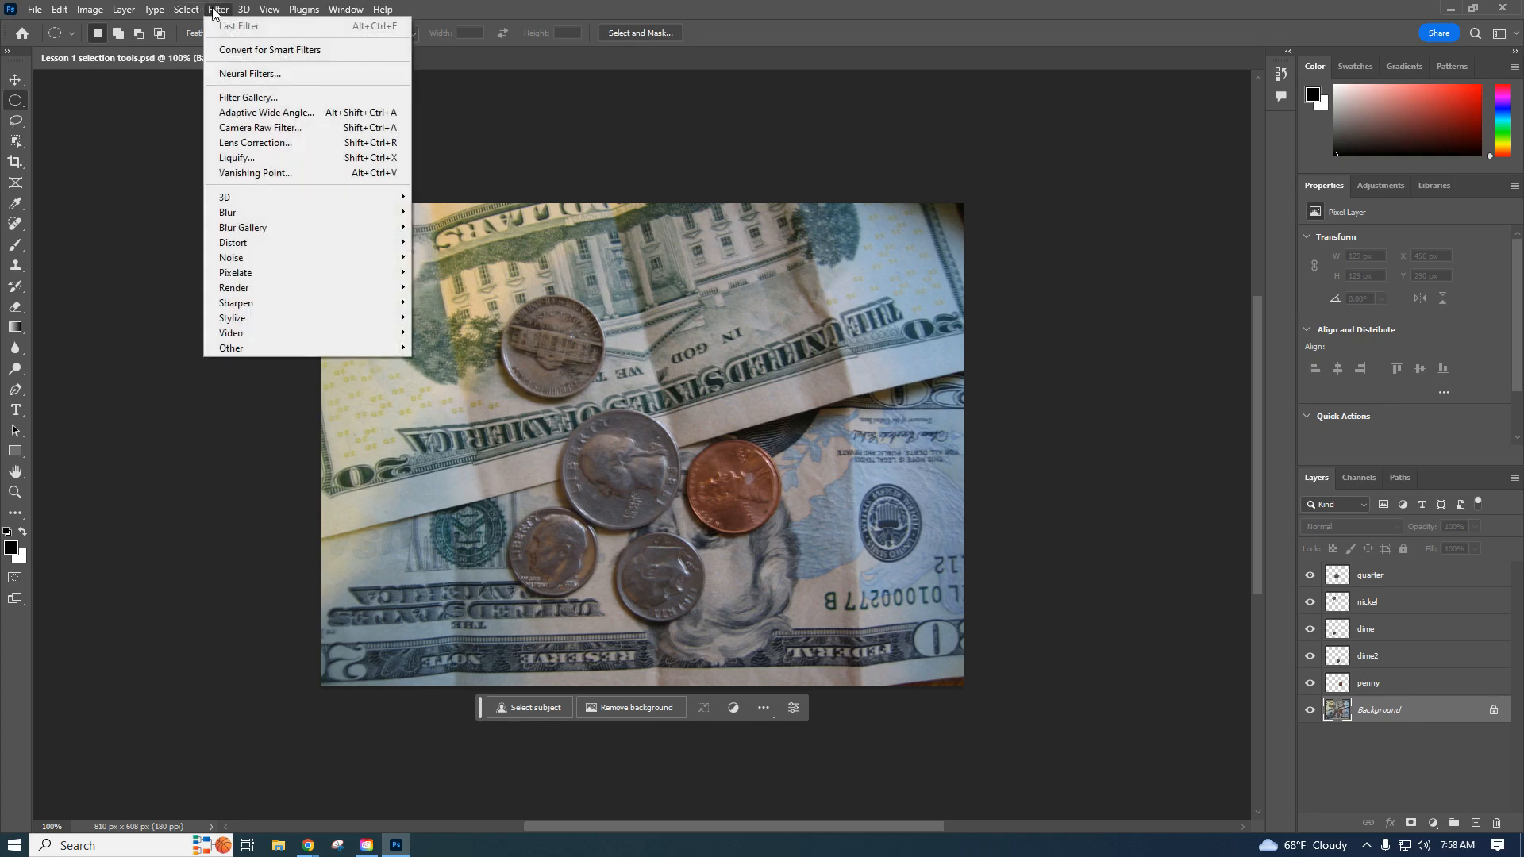
mouse_move(233, 242)
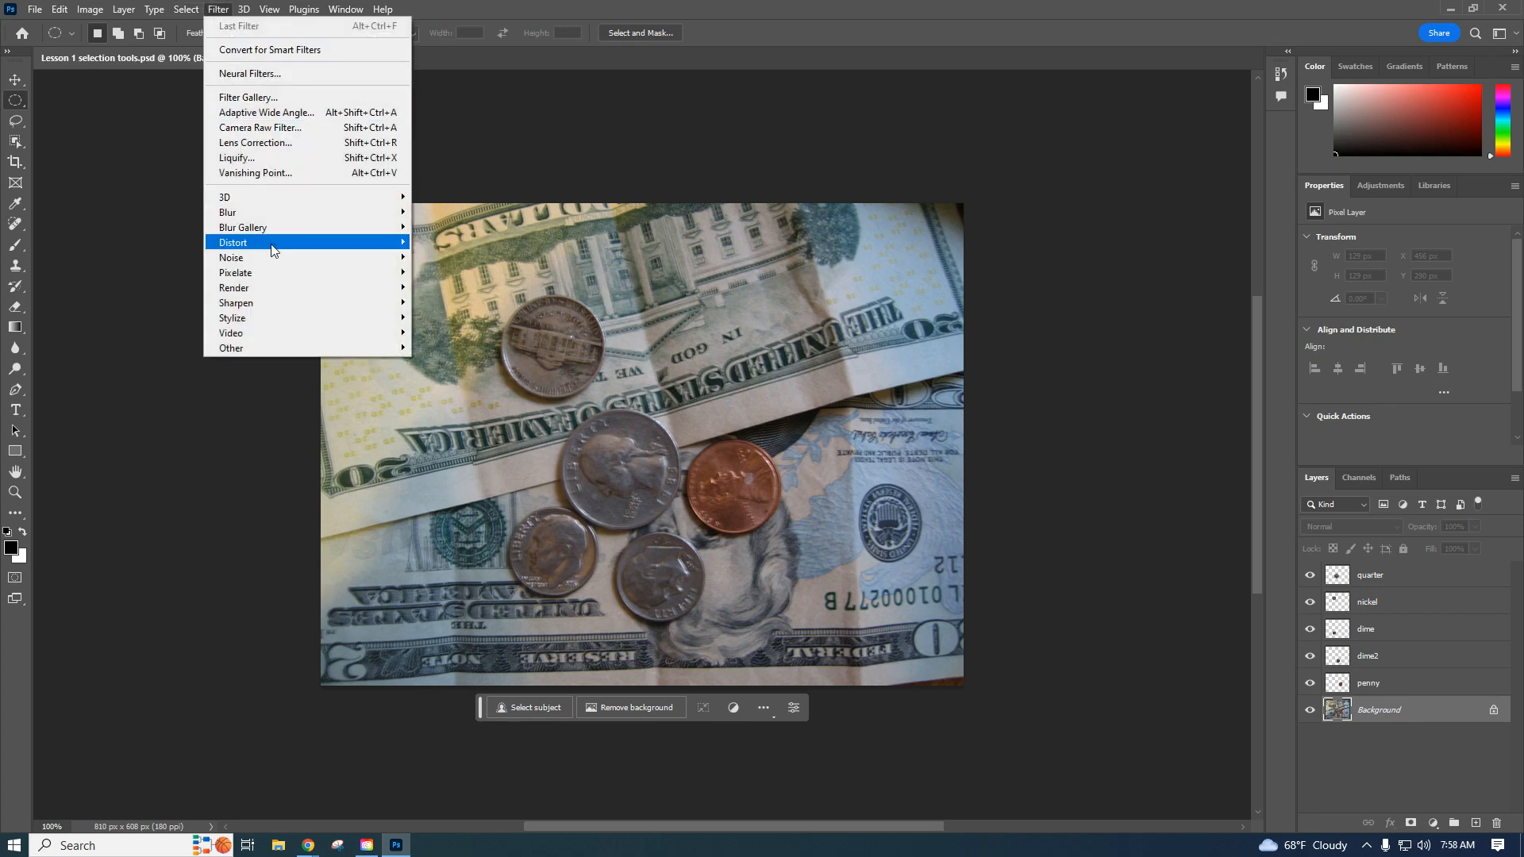
mouse_move(227, 211)
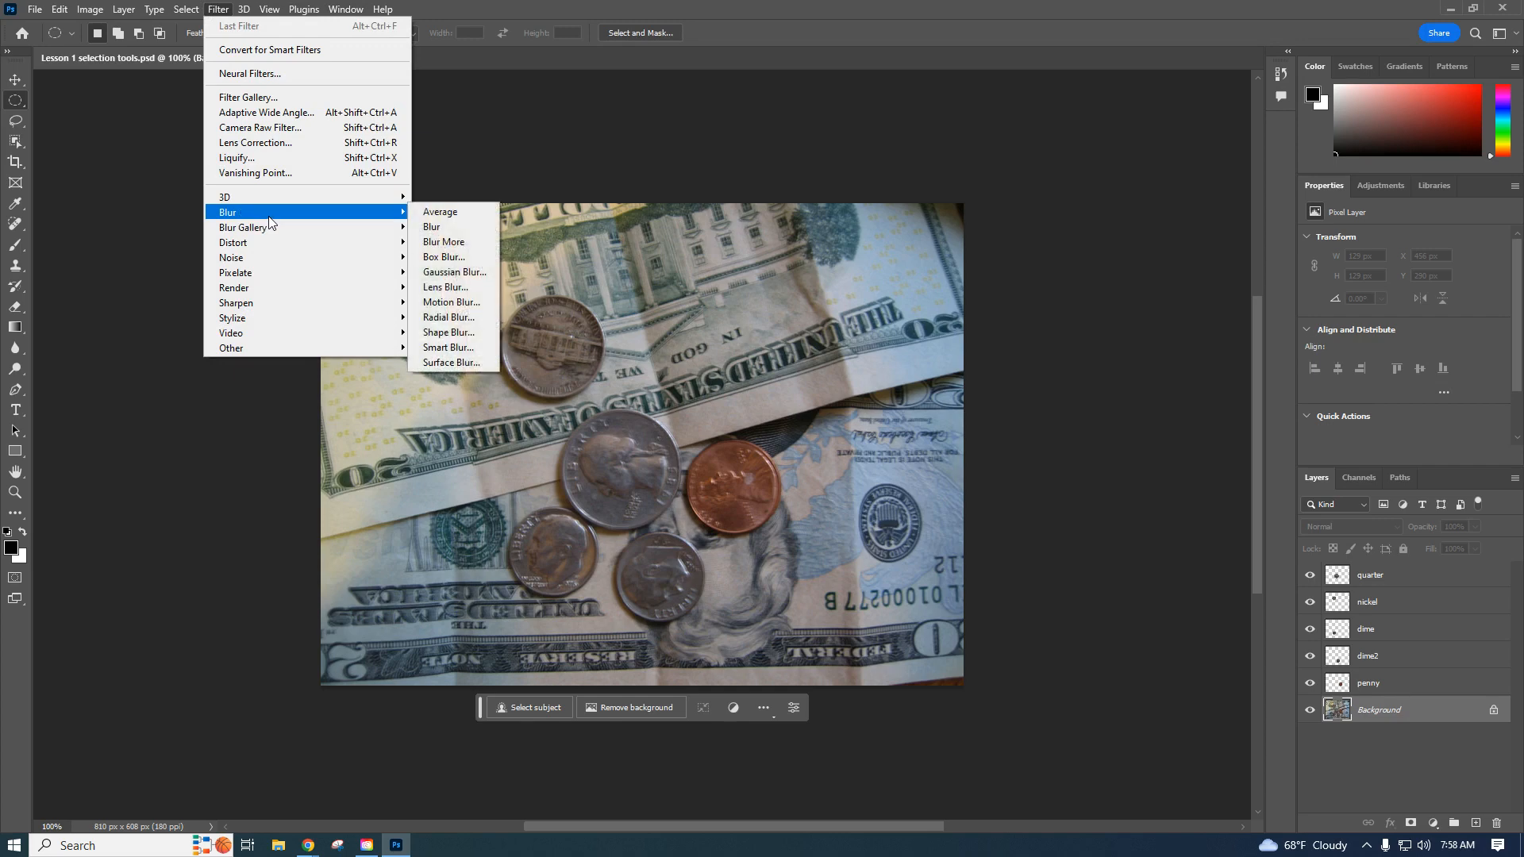
mouse_move(443, 242)
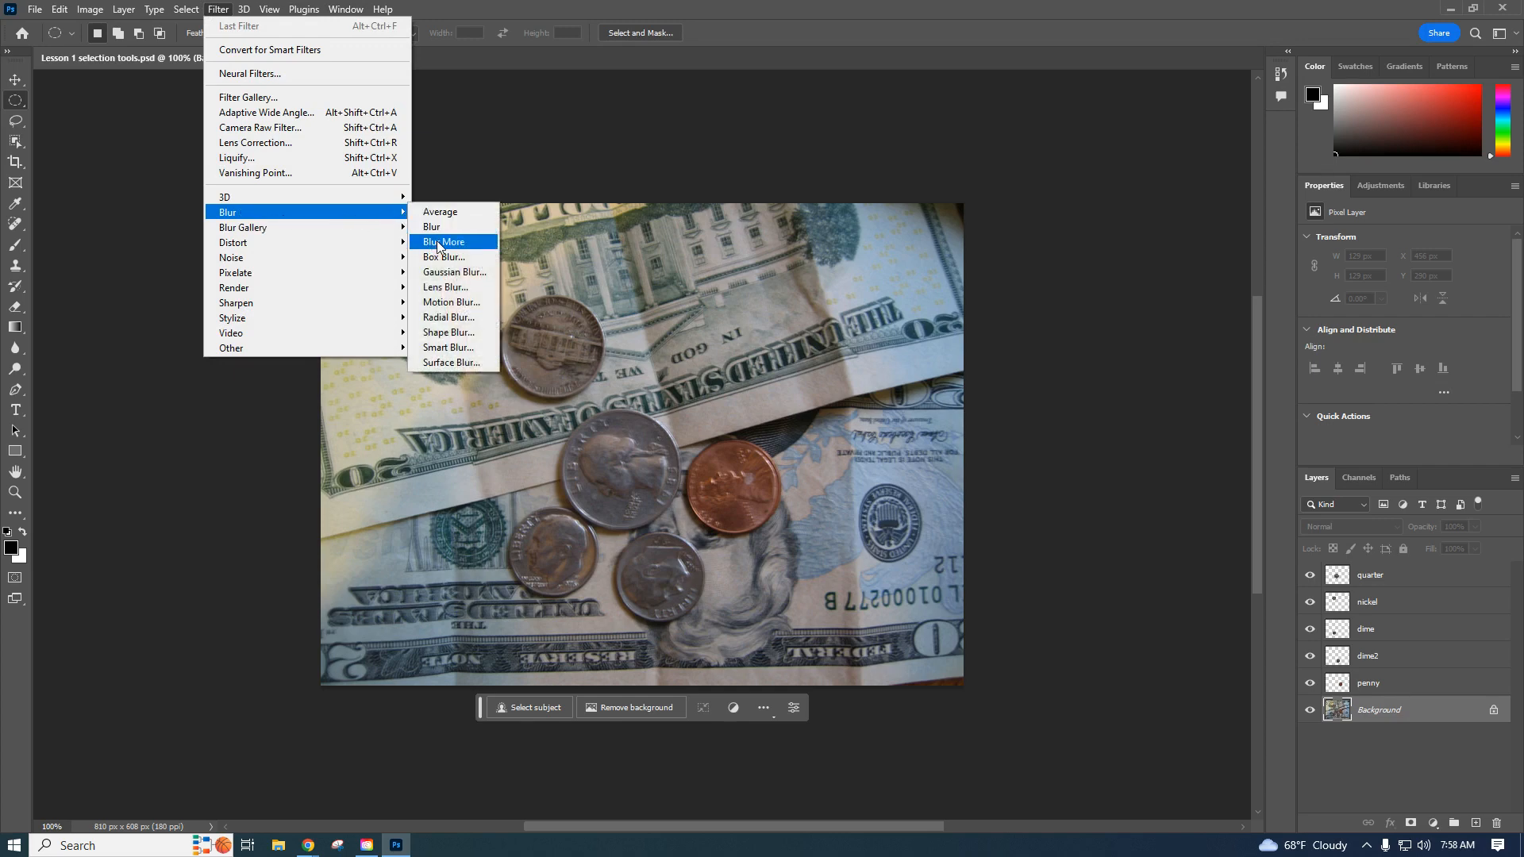
mouse_move(454, 271)
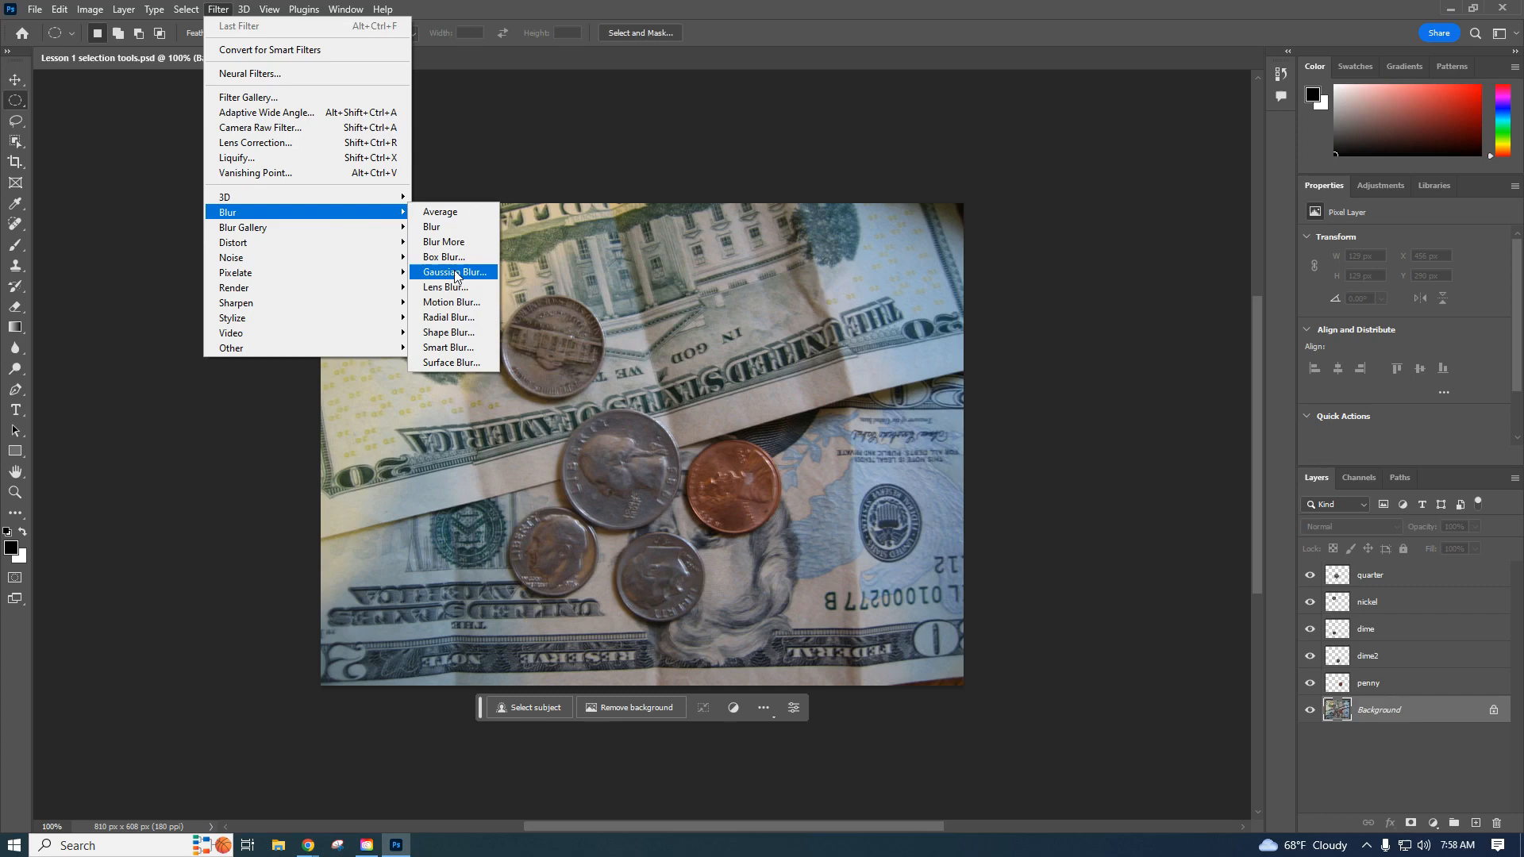
Apply a Gaussian Blur of radius 3.0 pixels to the Background layer
left_click(453, 272)
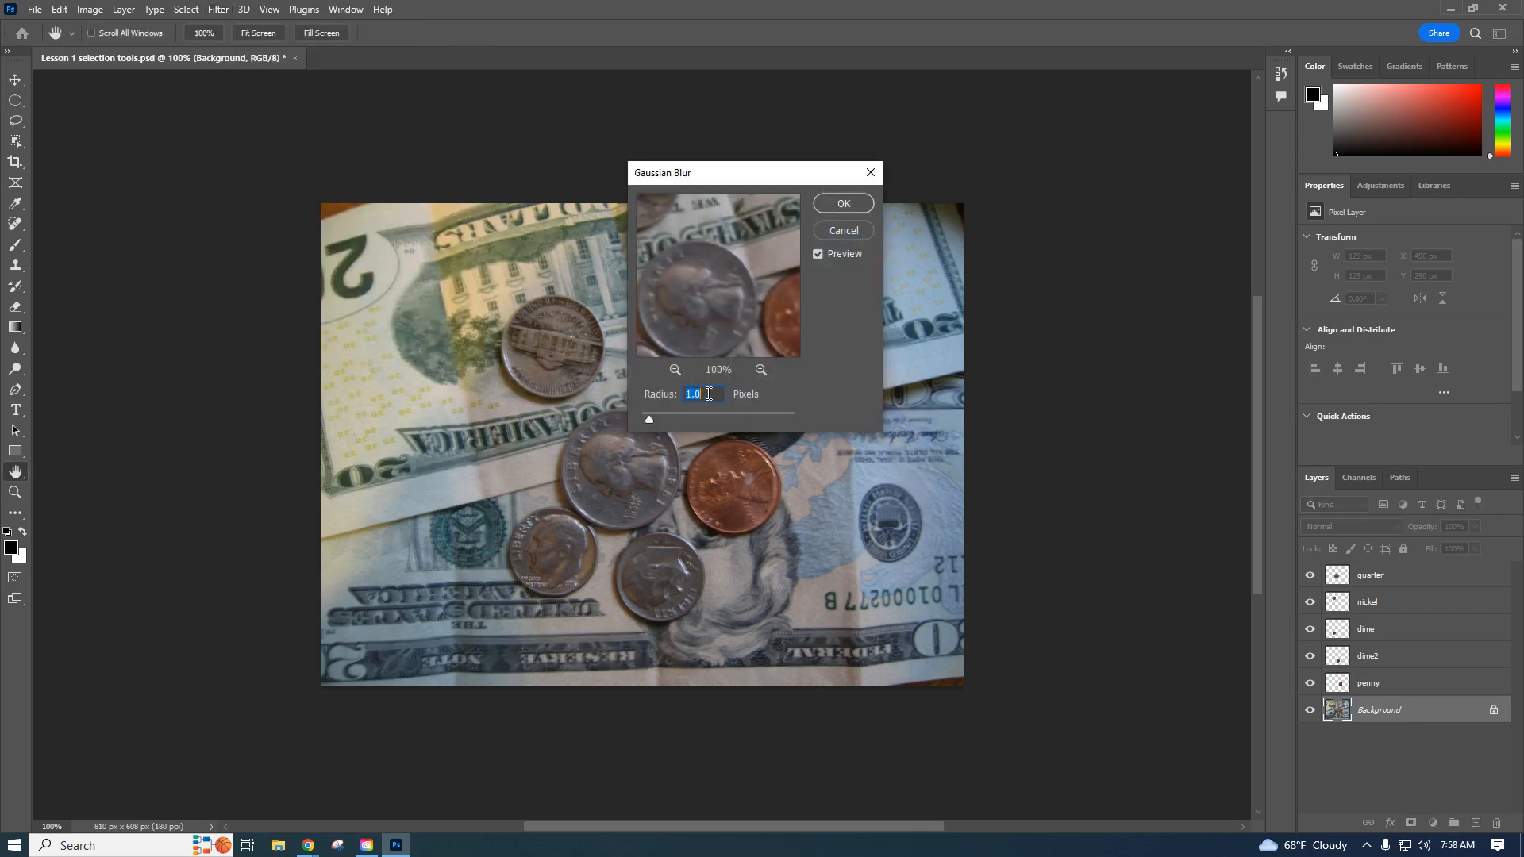
type("3.0")
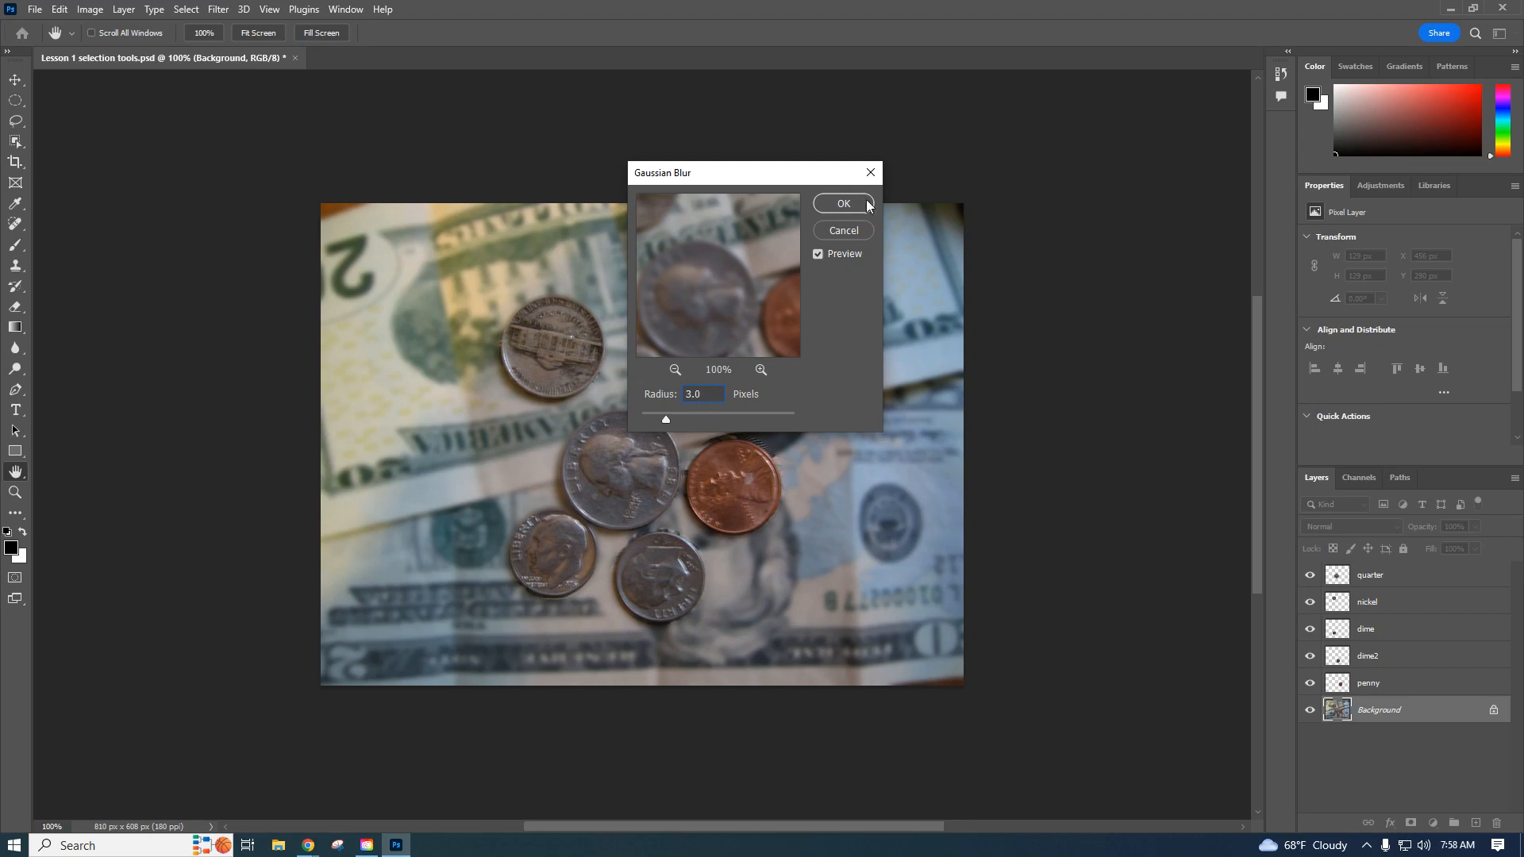
left_click(843, 203)
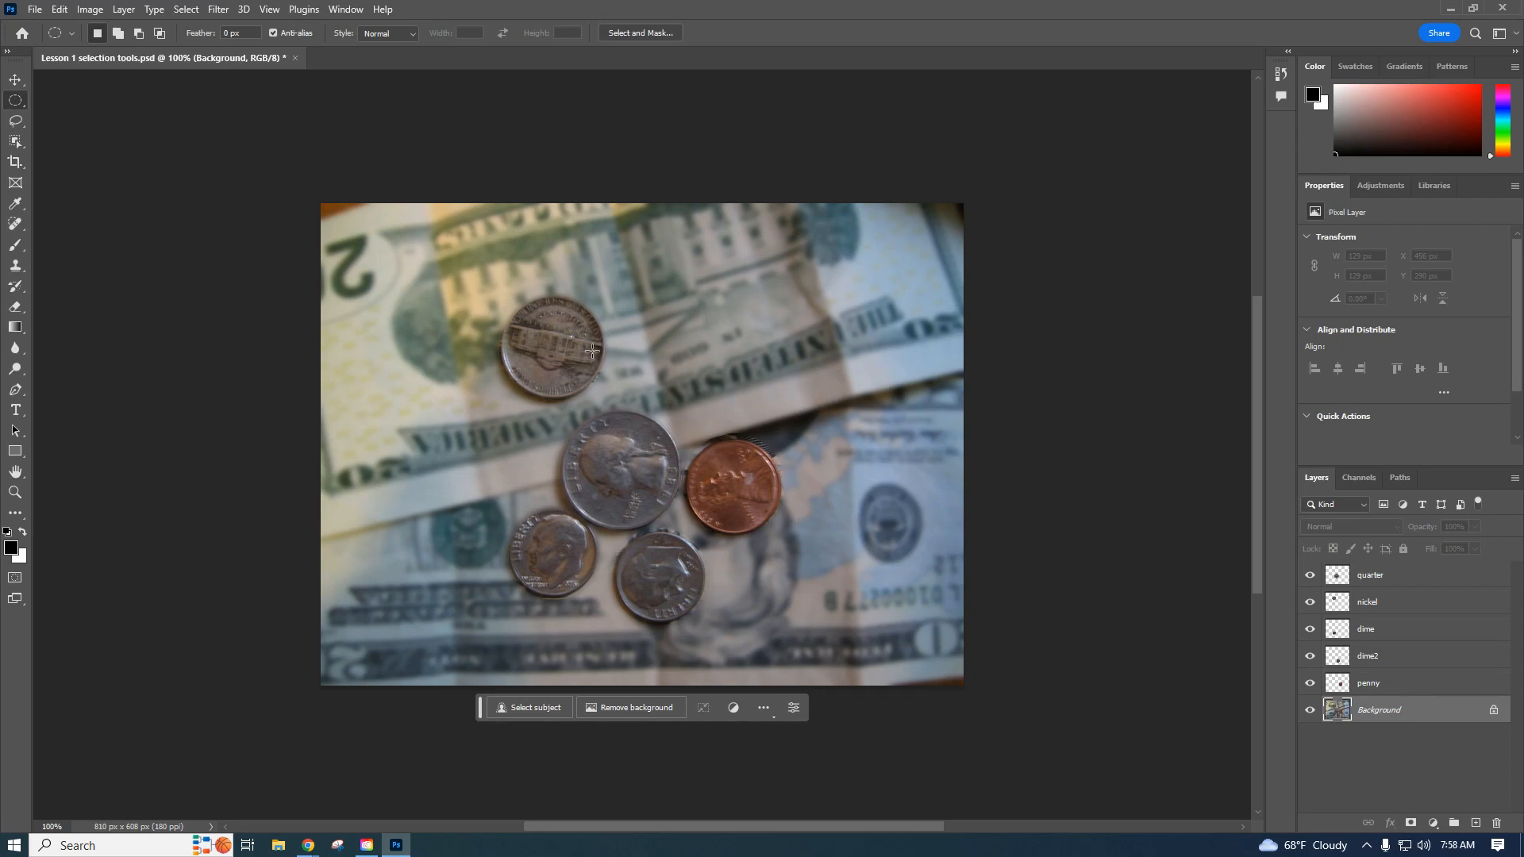
mouse_move(736, 6)
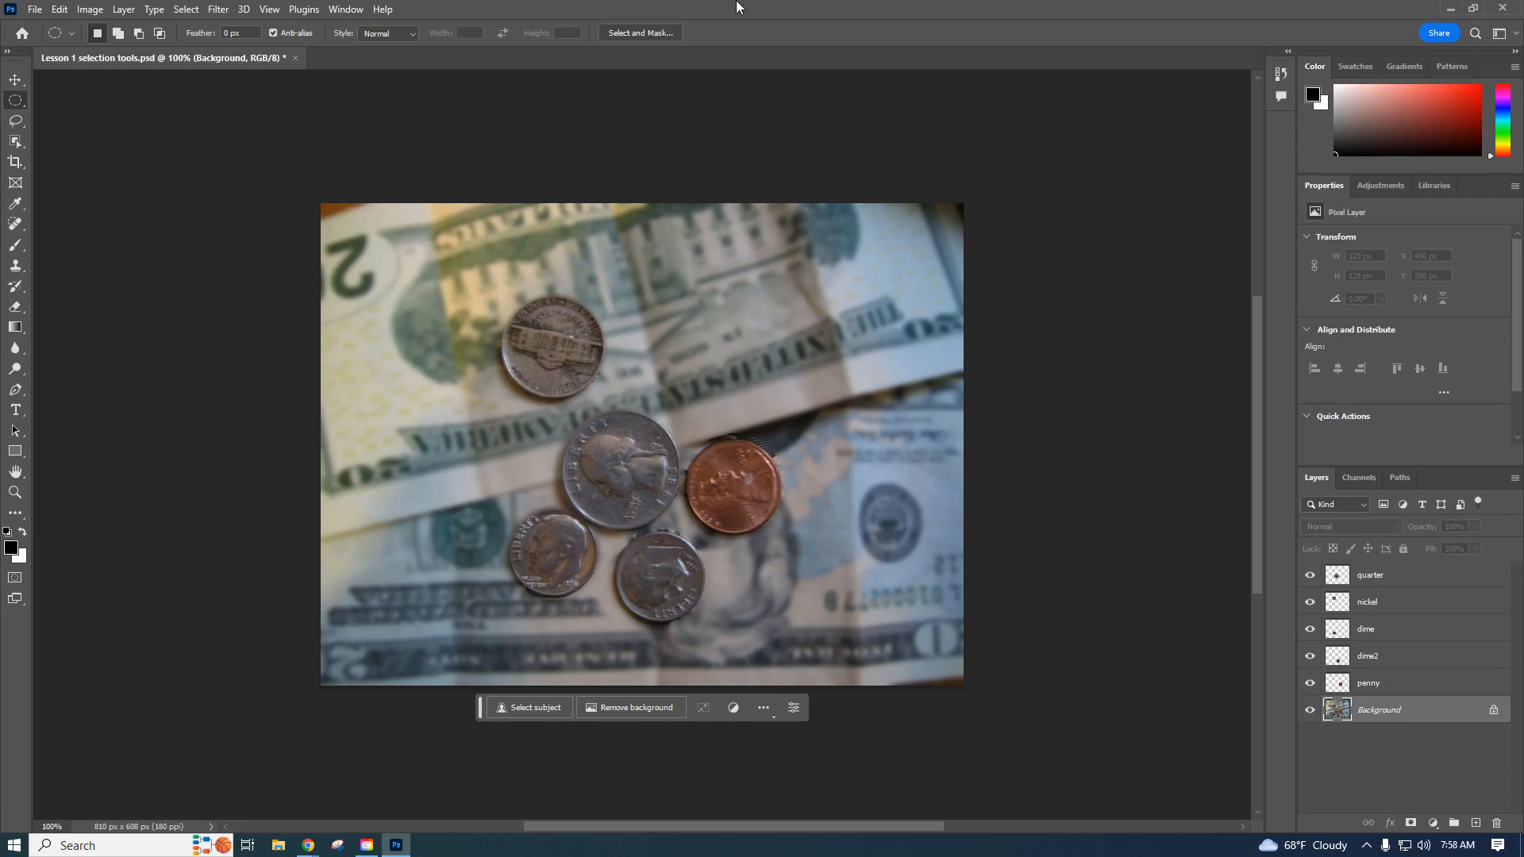
mouse_move(34, 11)
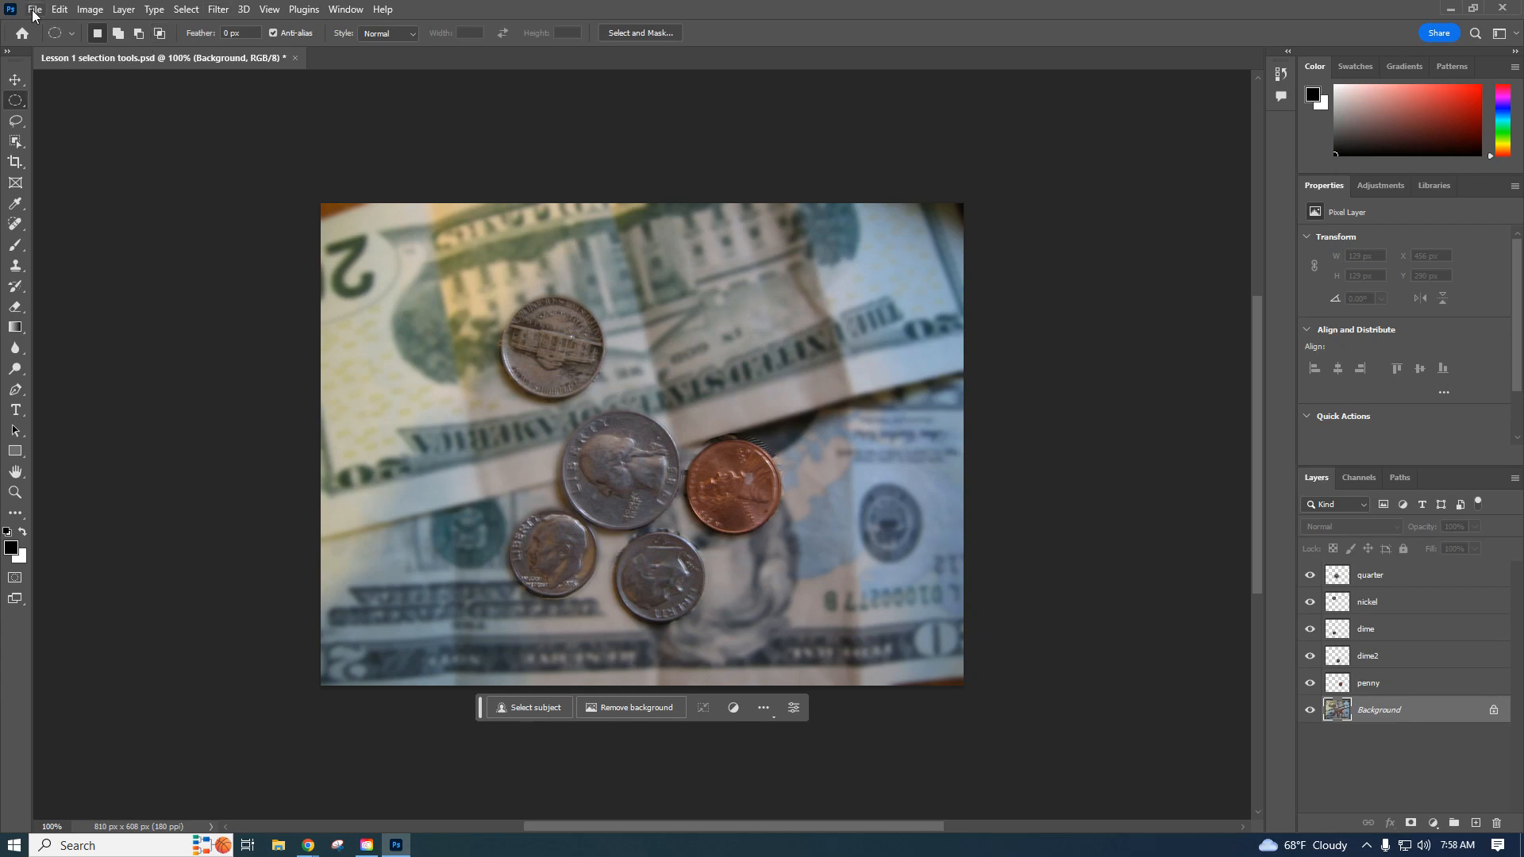
Save the layered document as selection.psd in Downloads, accepting the format options
left_click(33, 10)
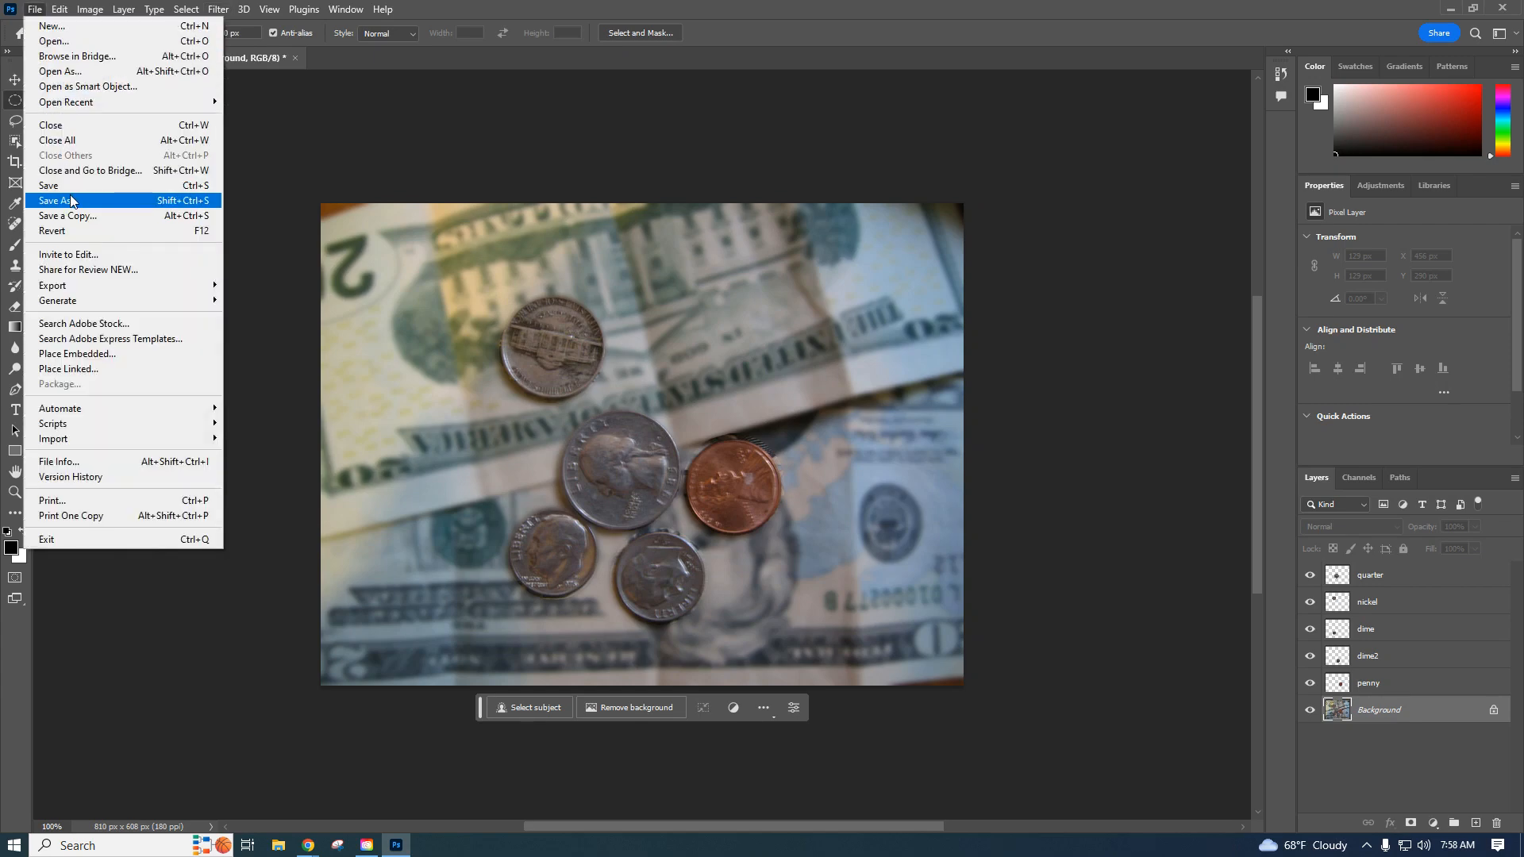
left_click(56, 200)
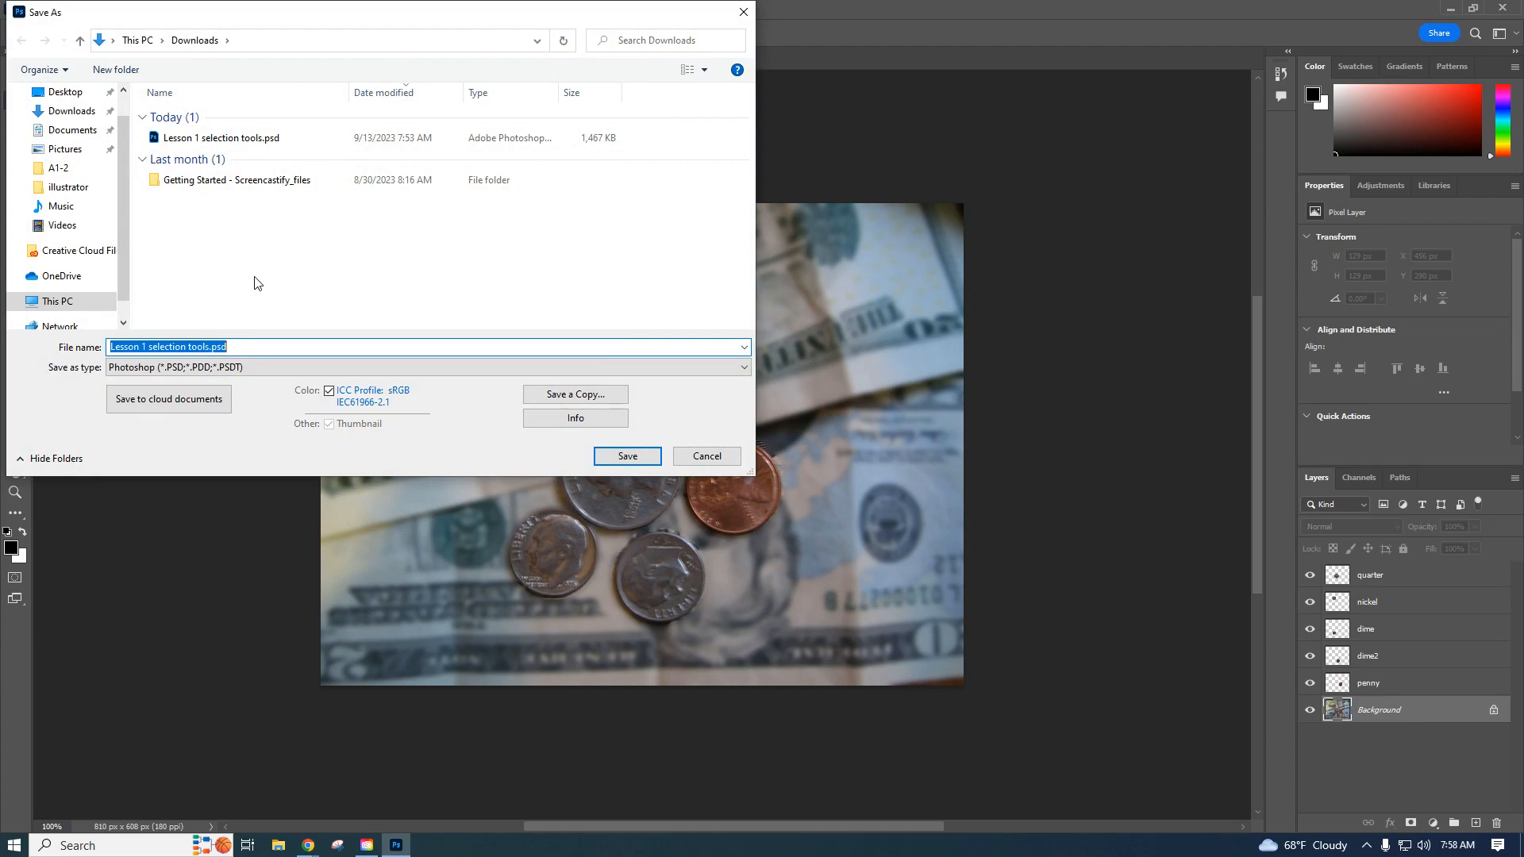
type("selection")
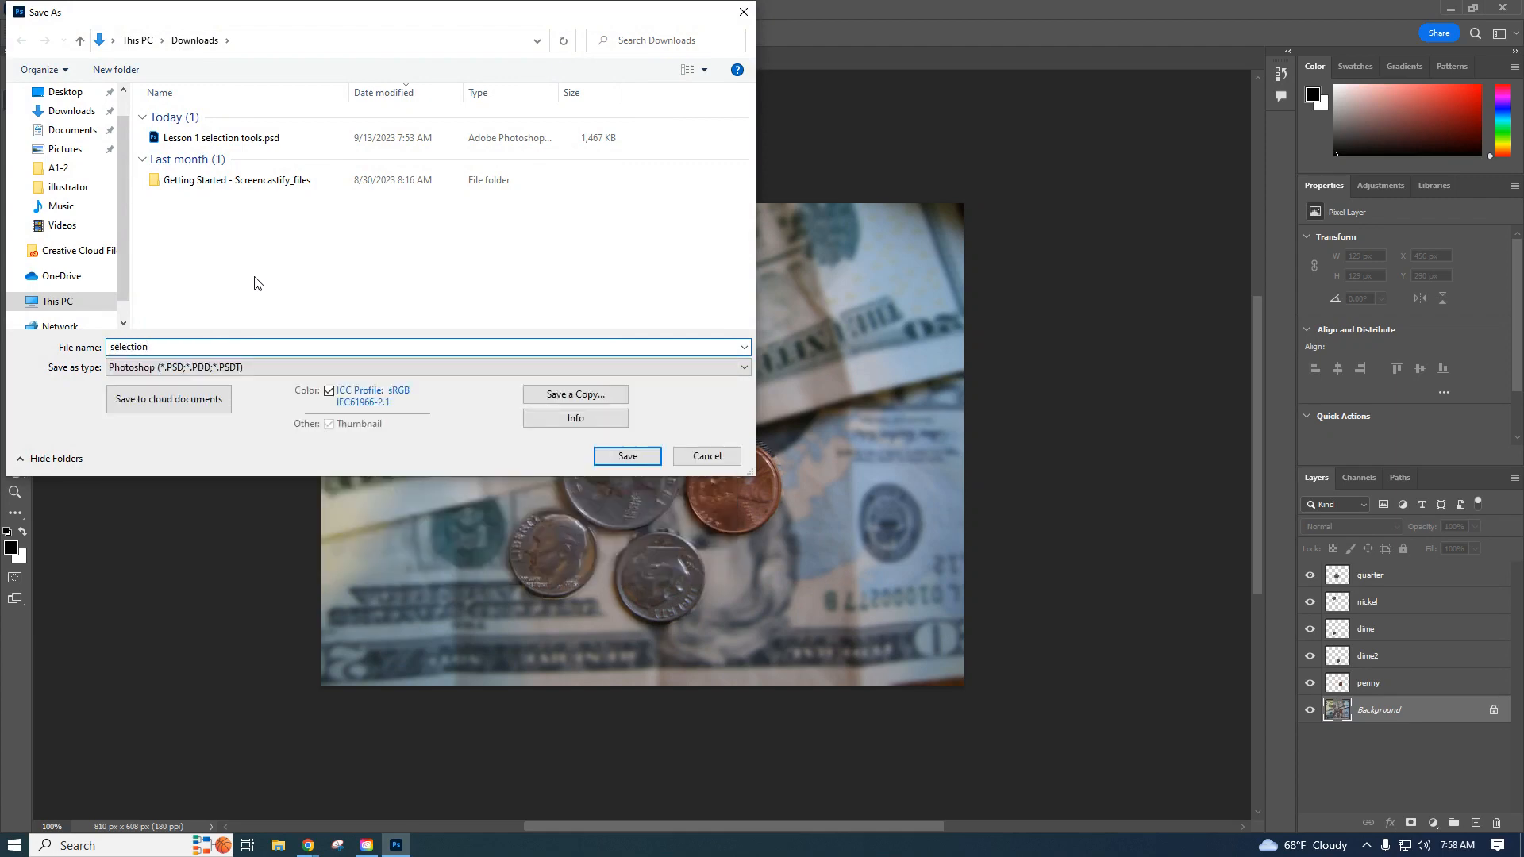
mouse_move(494, 335)
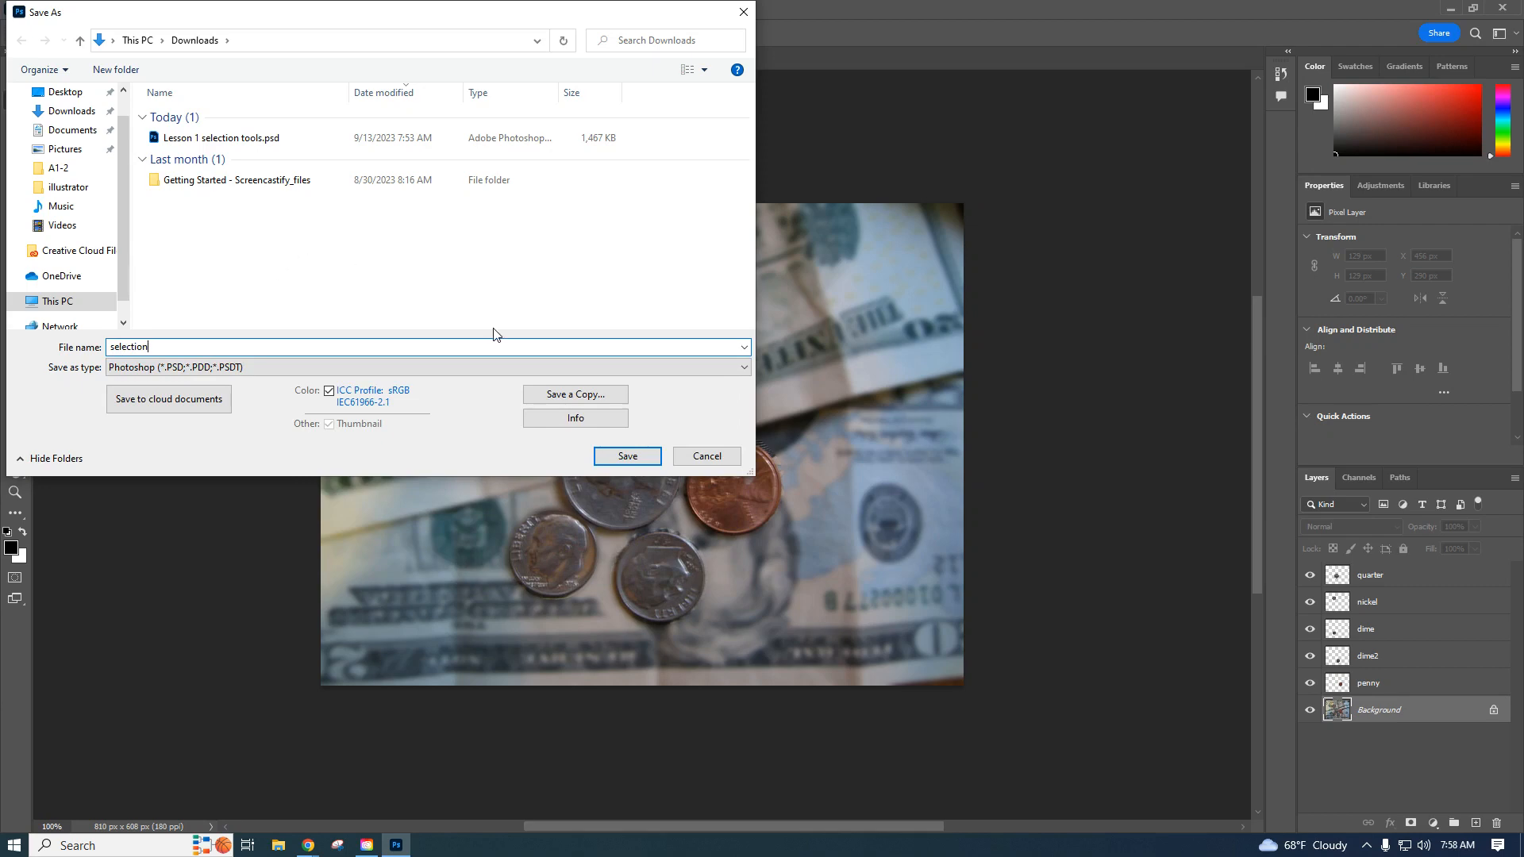
mouse_move(627, 456)
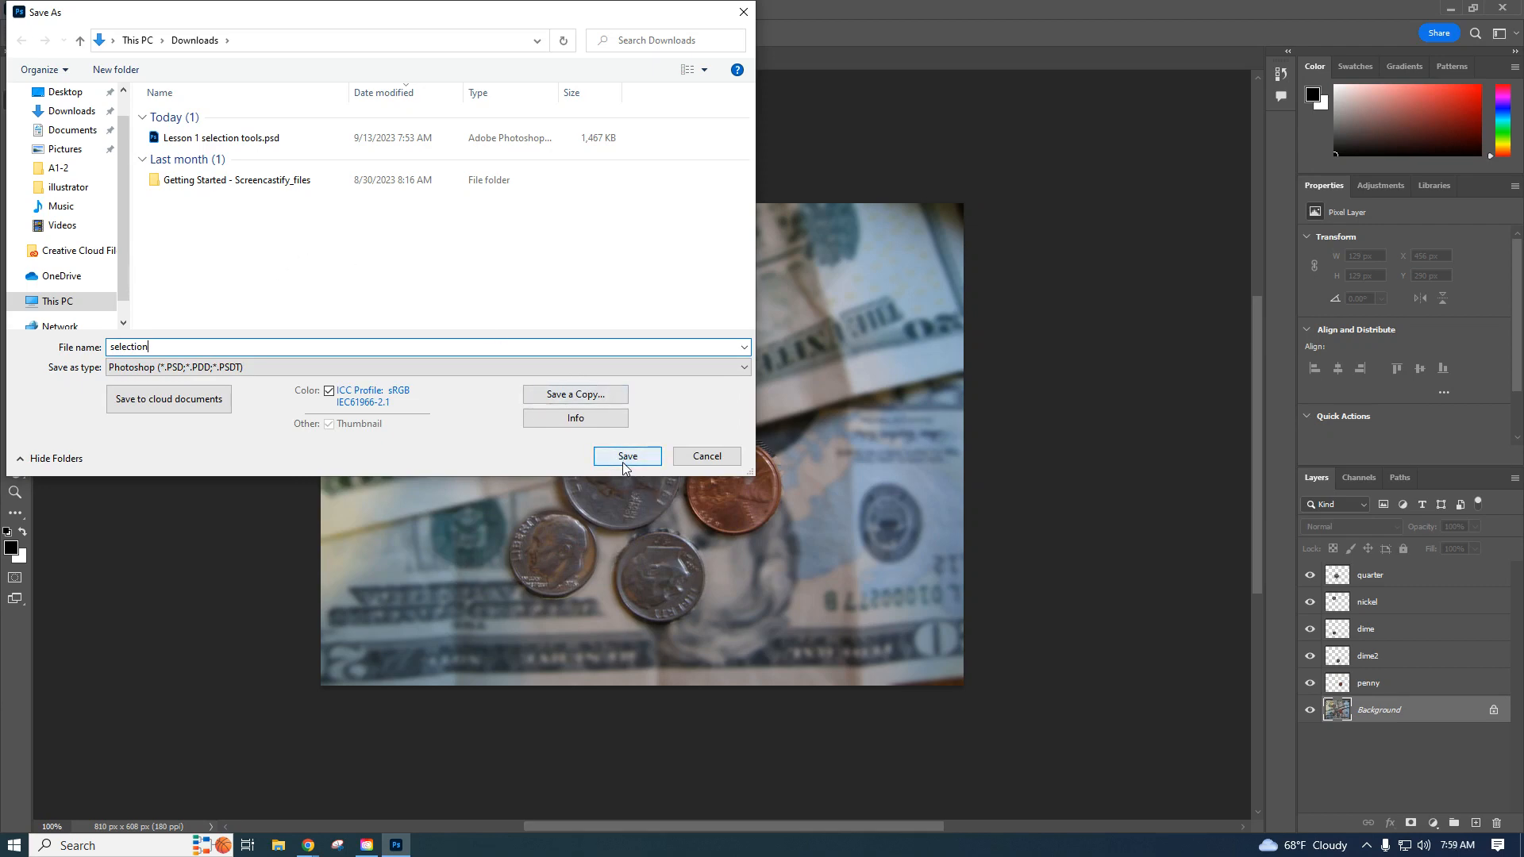
left_click(627, 456)
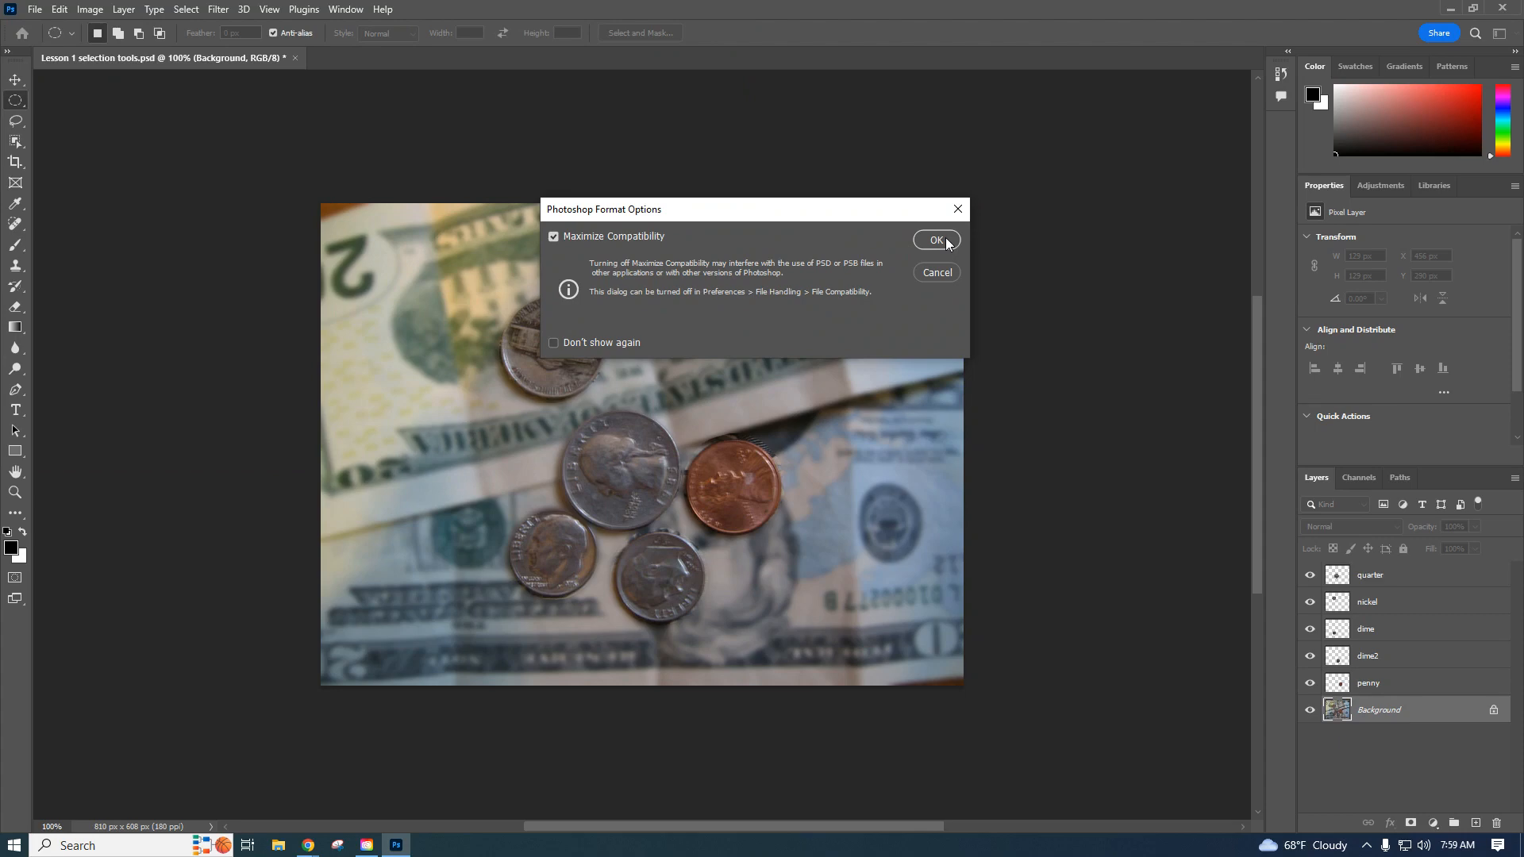
left_click(935, 240)
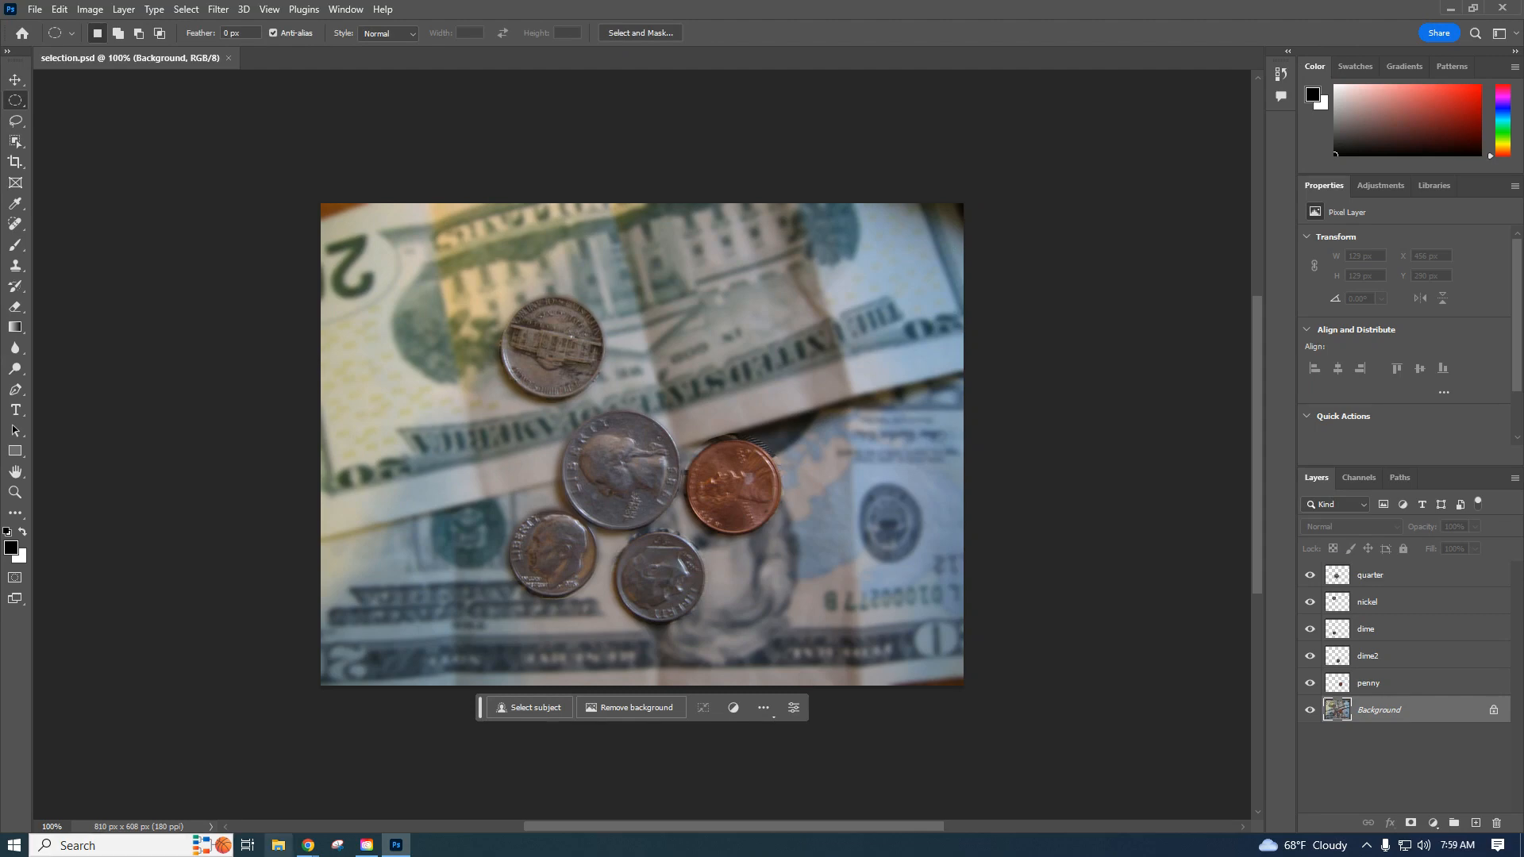
mouse_move(307, 844)
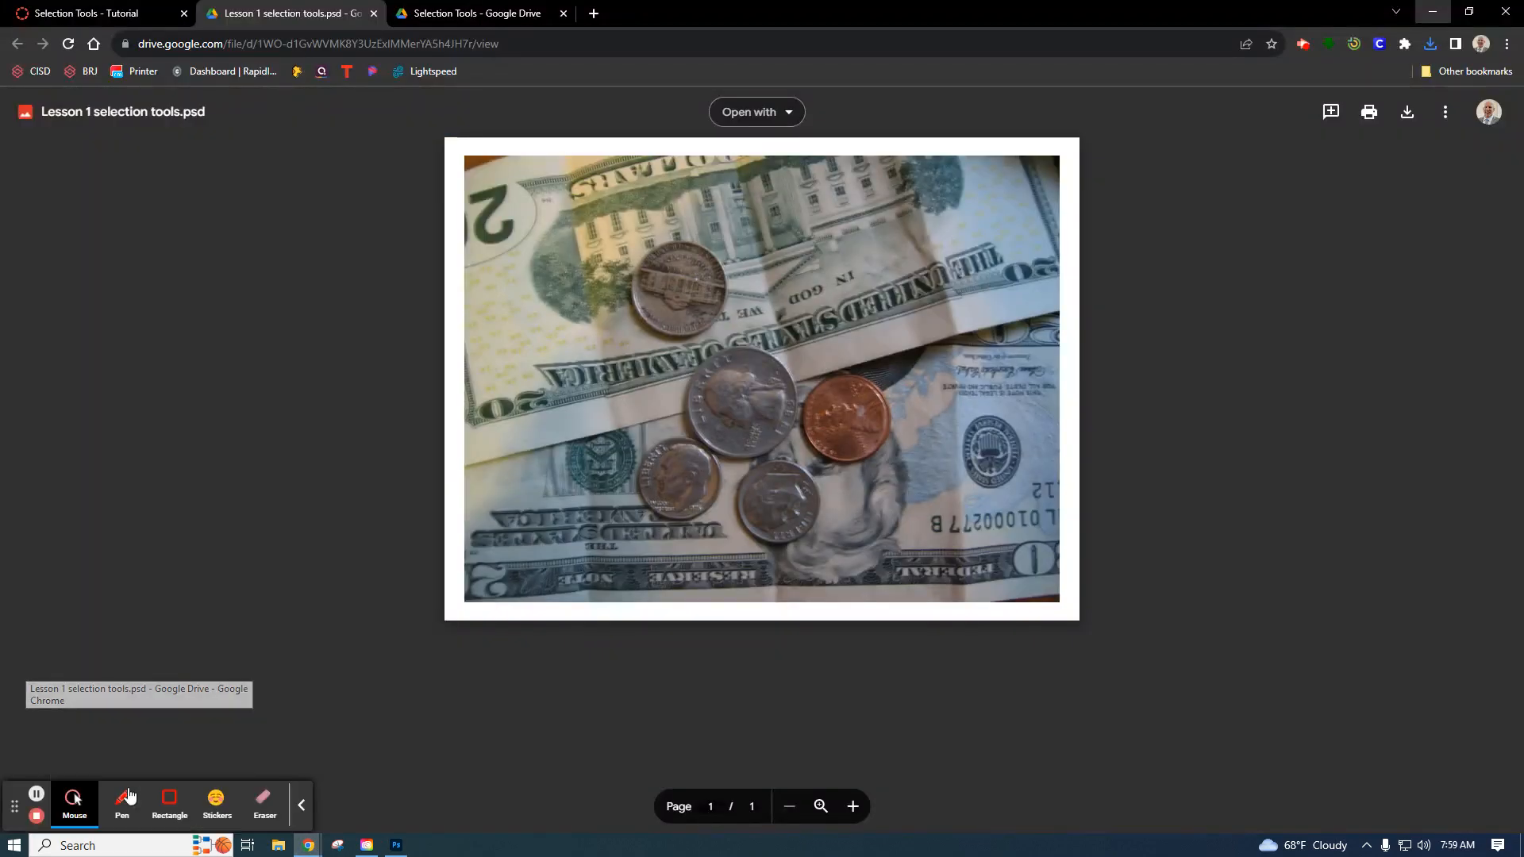
Start the Canvas assignment submission and choose to upload a file from the computer
left_click(92, 13)
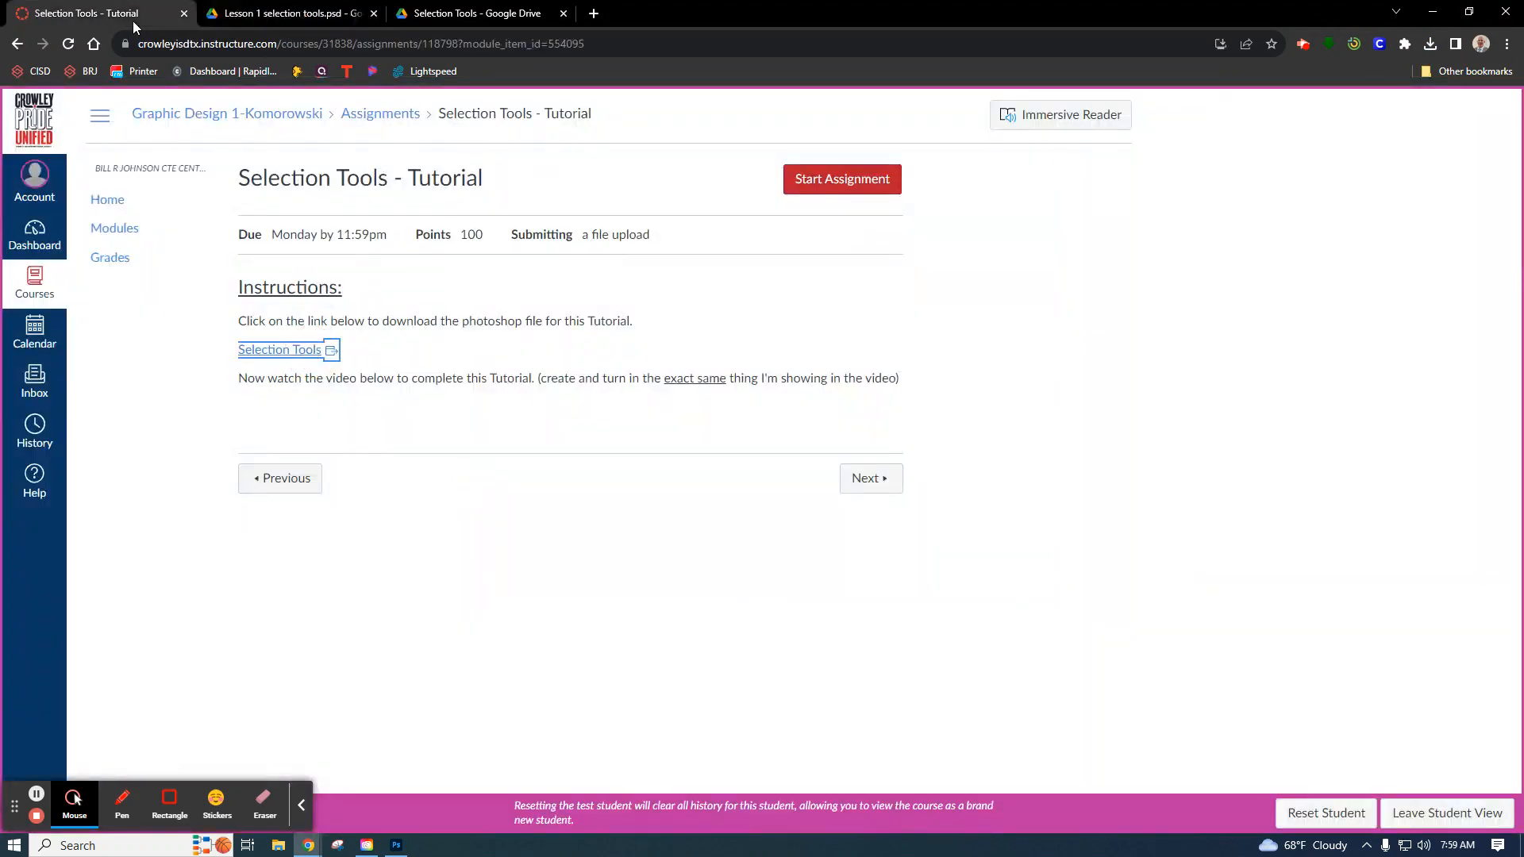
mouse_move(173, 45)
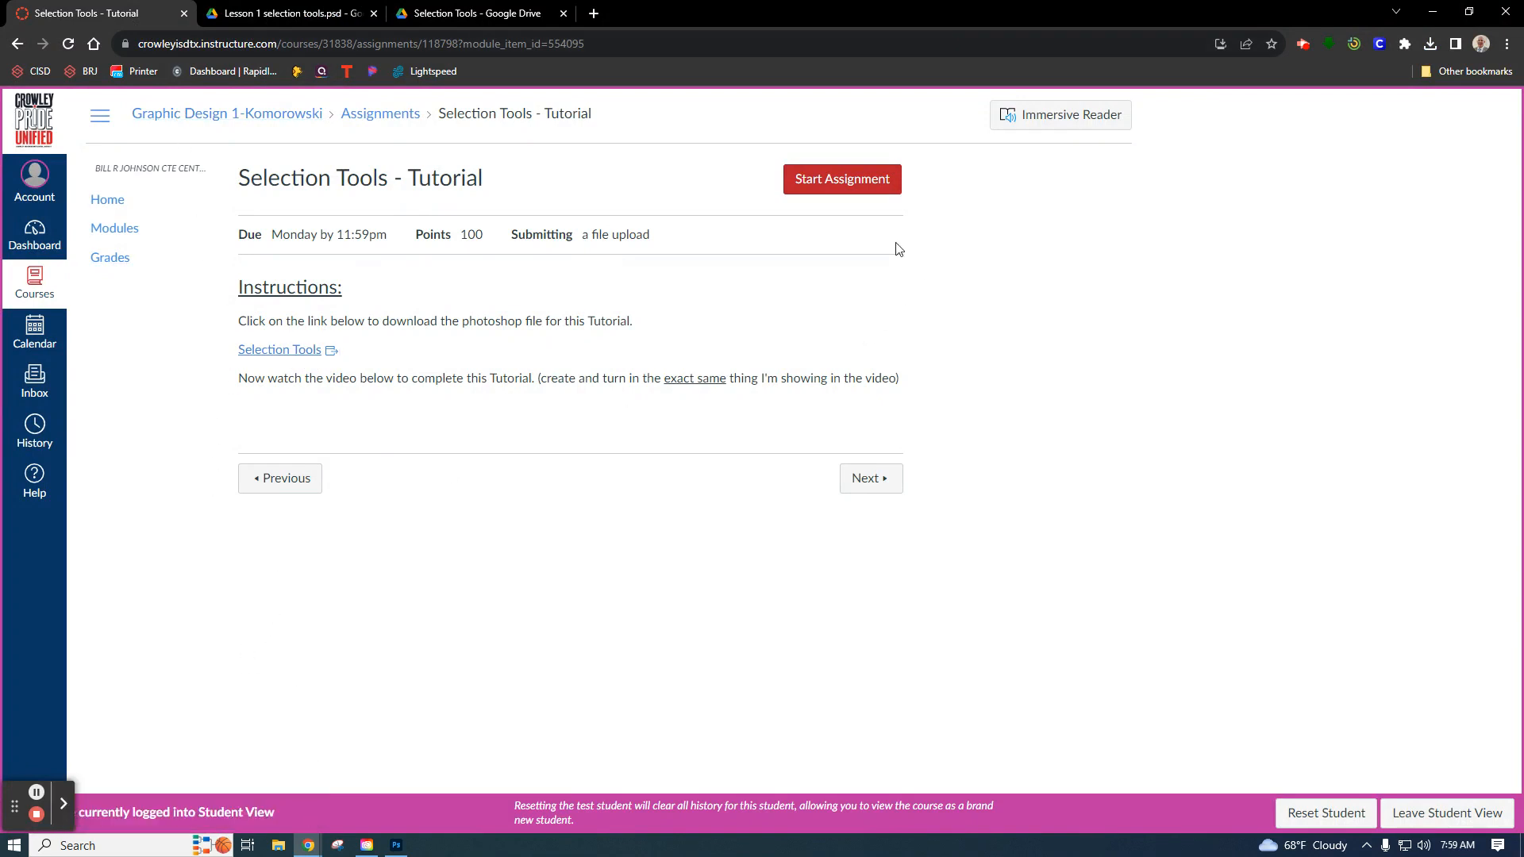
left_click(841, 180)
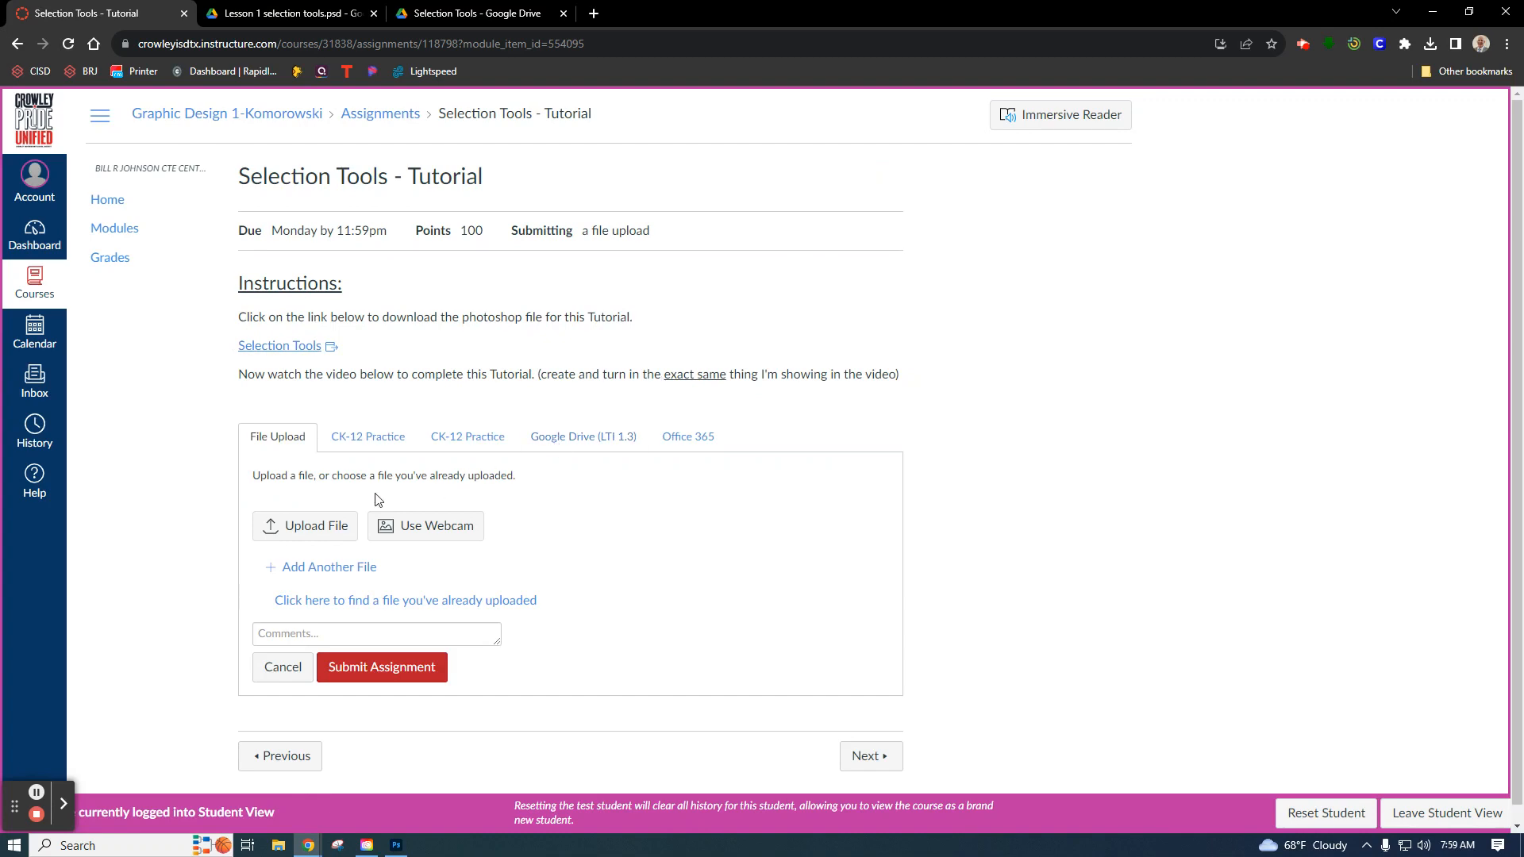
left_click(305, 525)
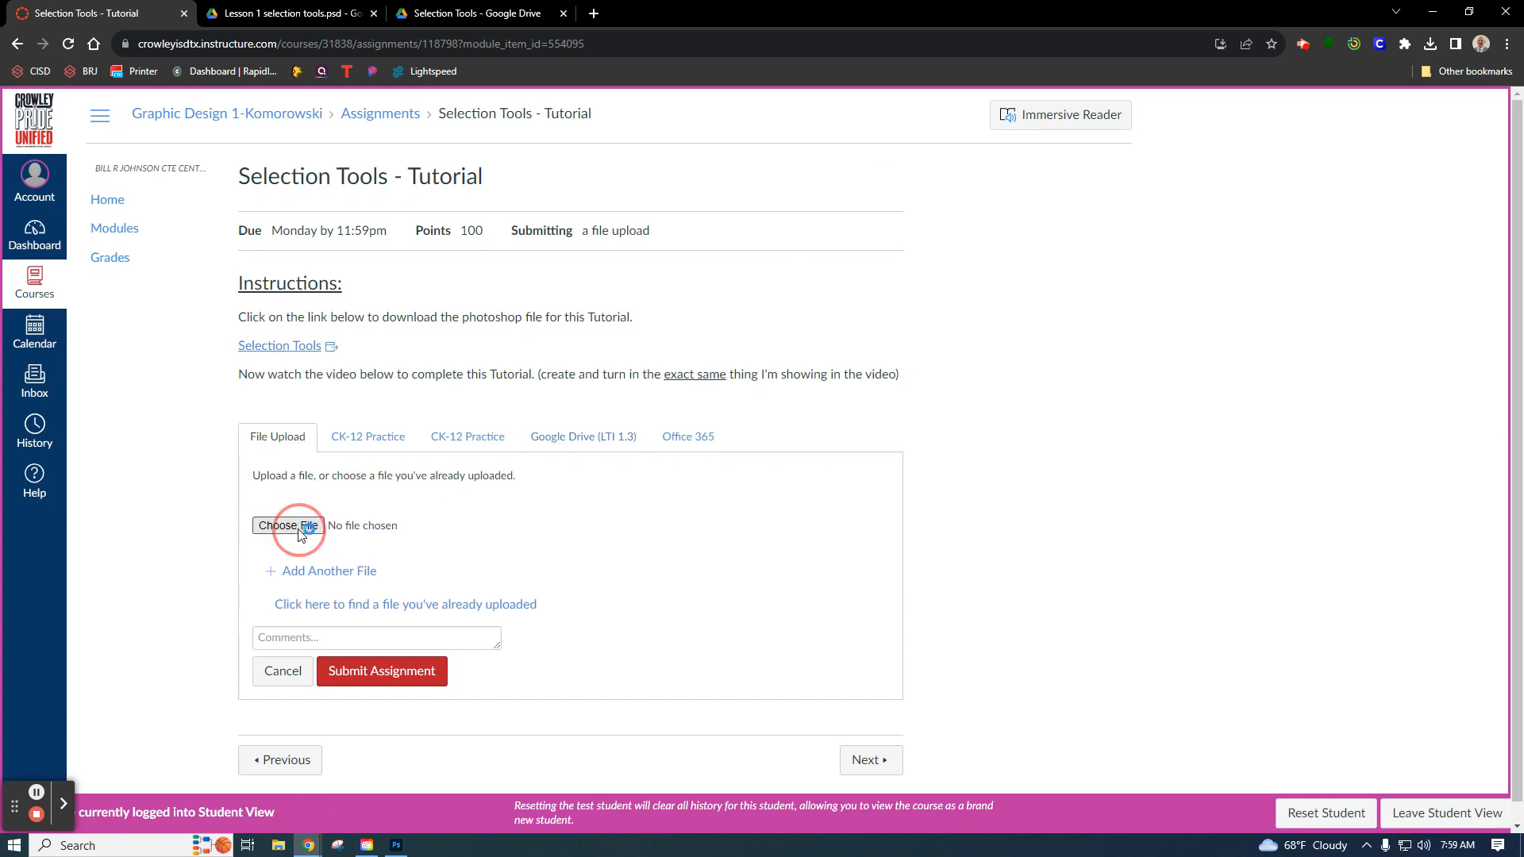
left_click(286, 525)
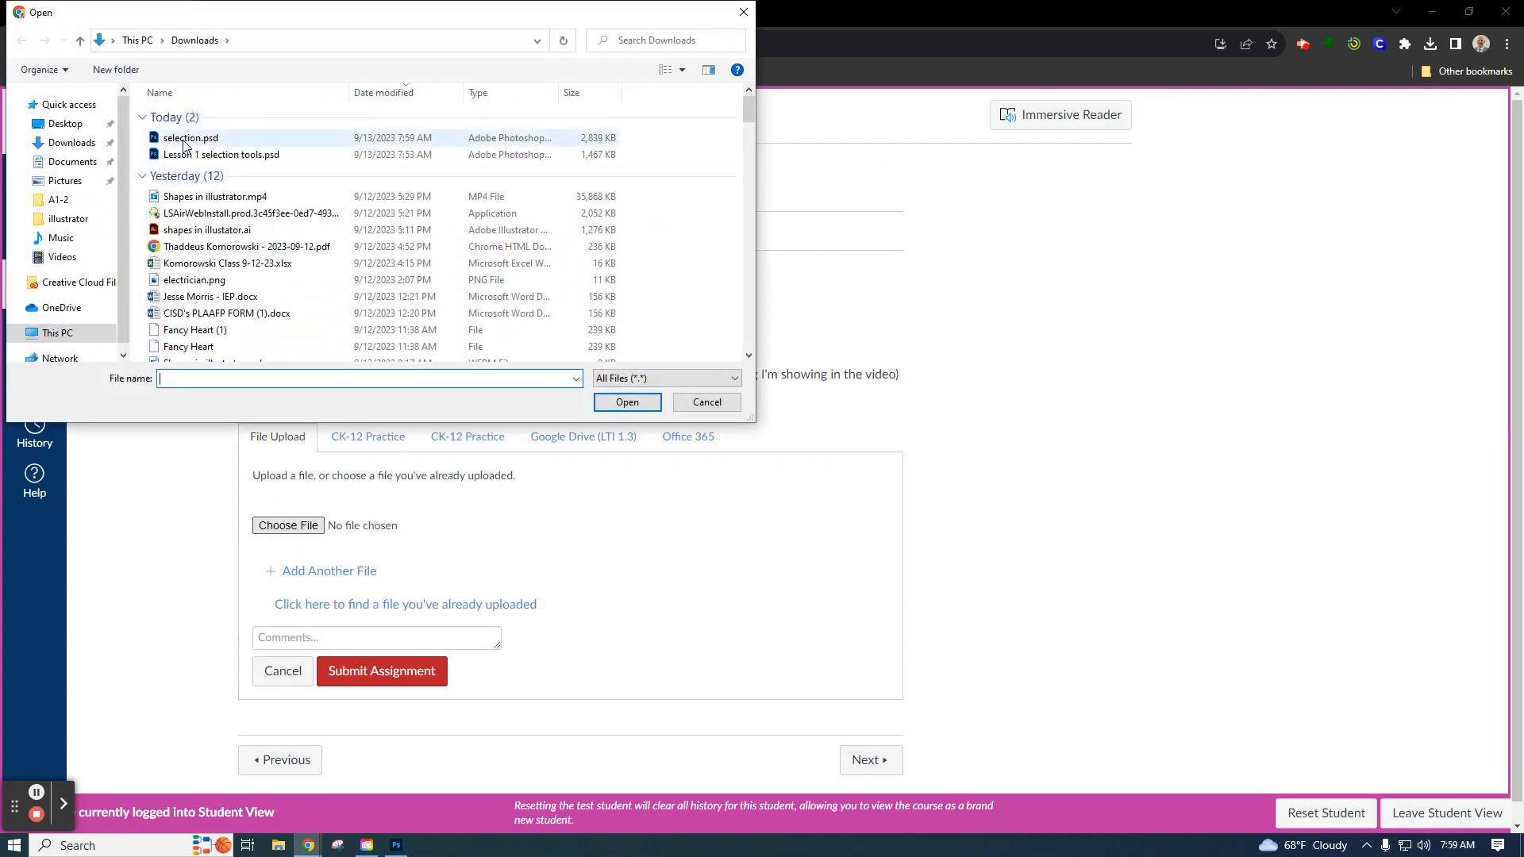
mouse_move(189, 138)
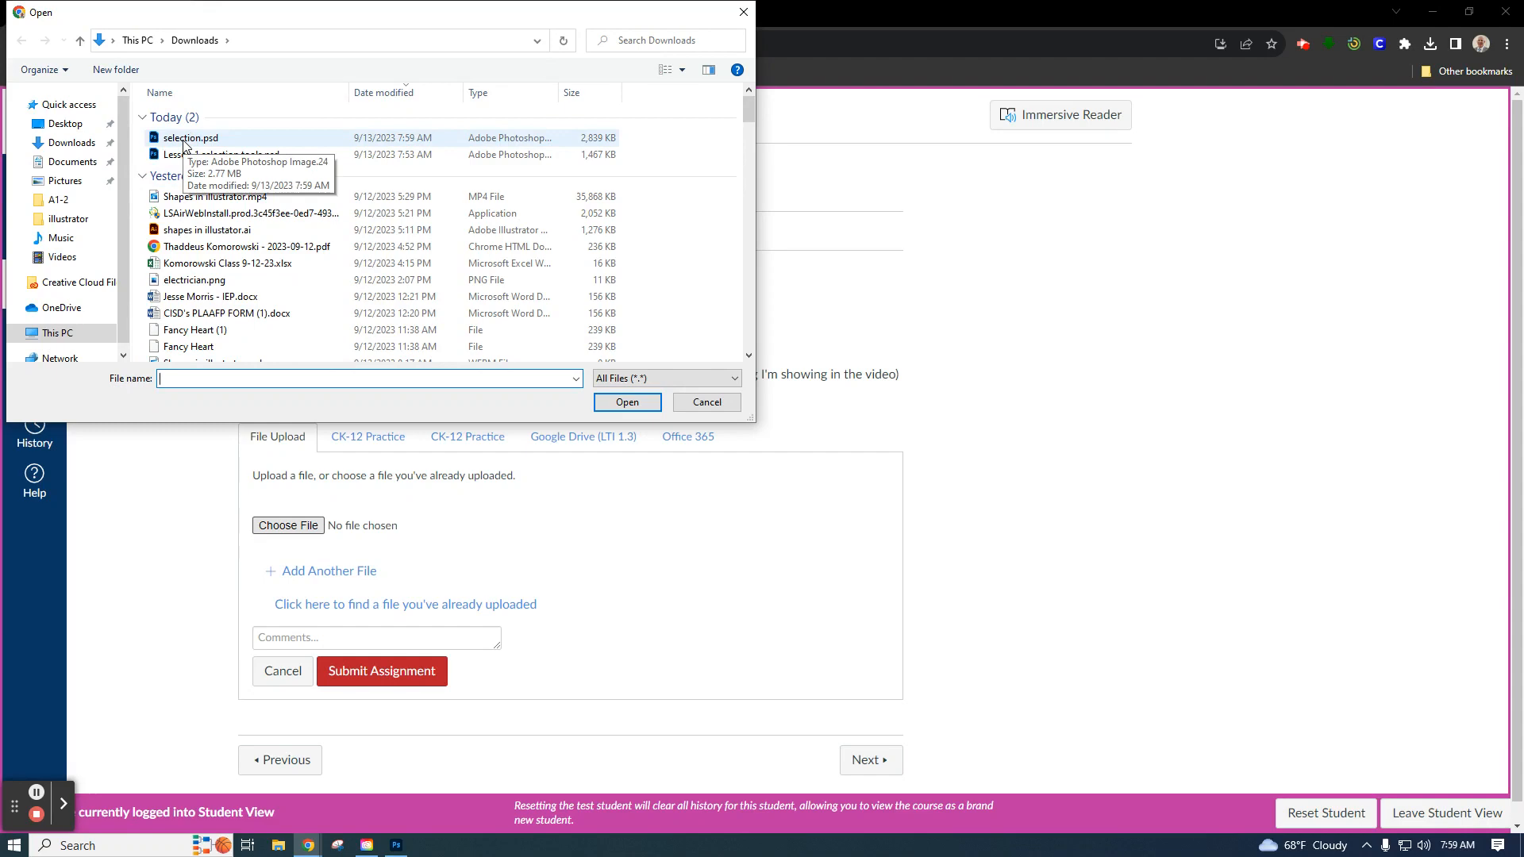
Attach selection.psd from Downloads and submit the Selection Tools - Tutorial assignment
left_click(189, 137)
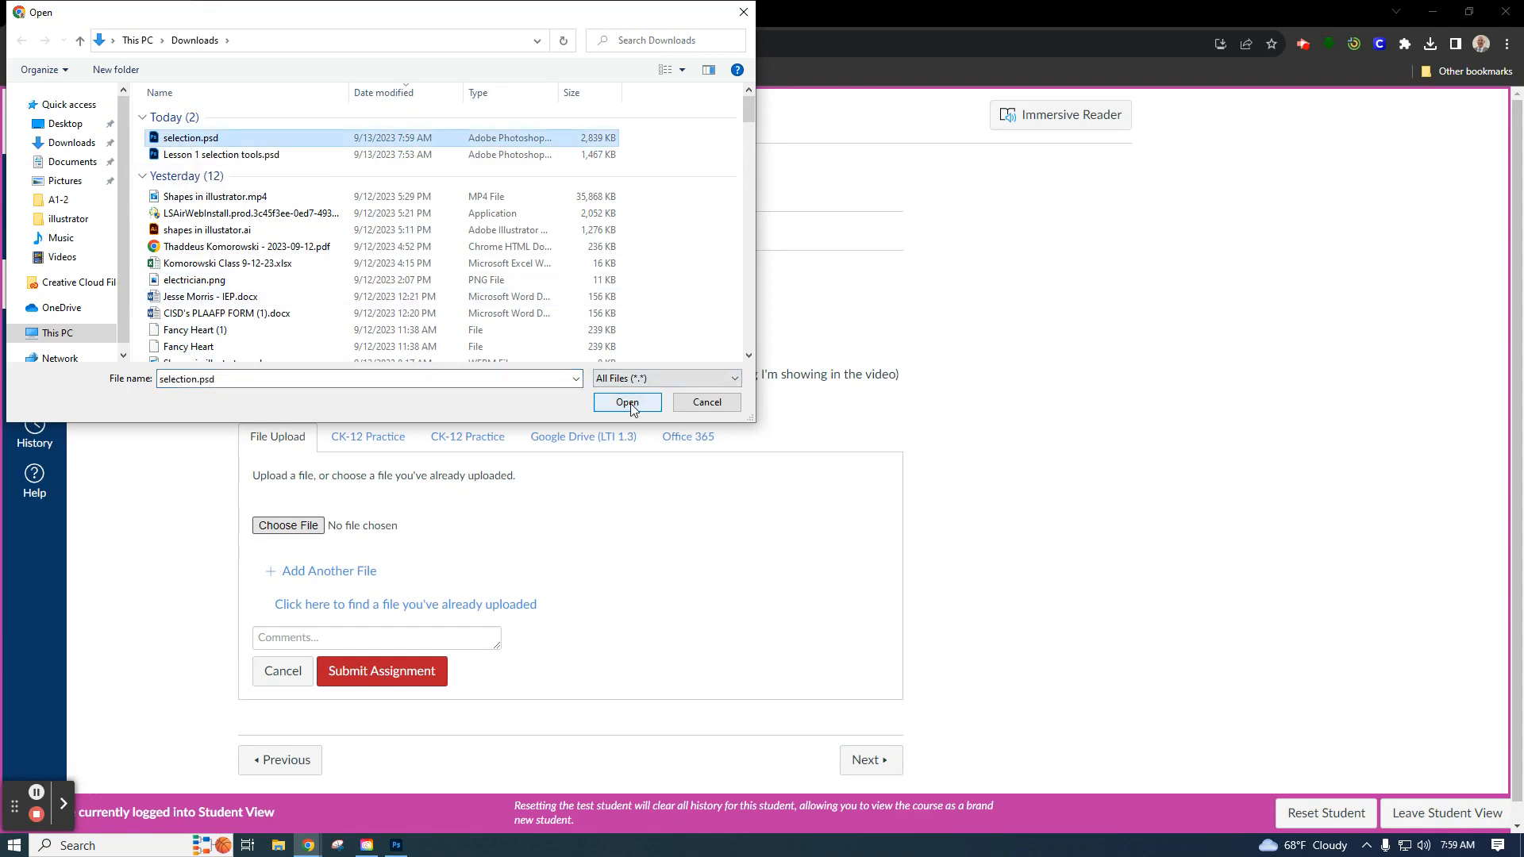
left_click(627, 401)
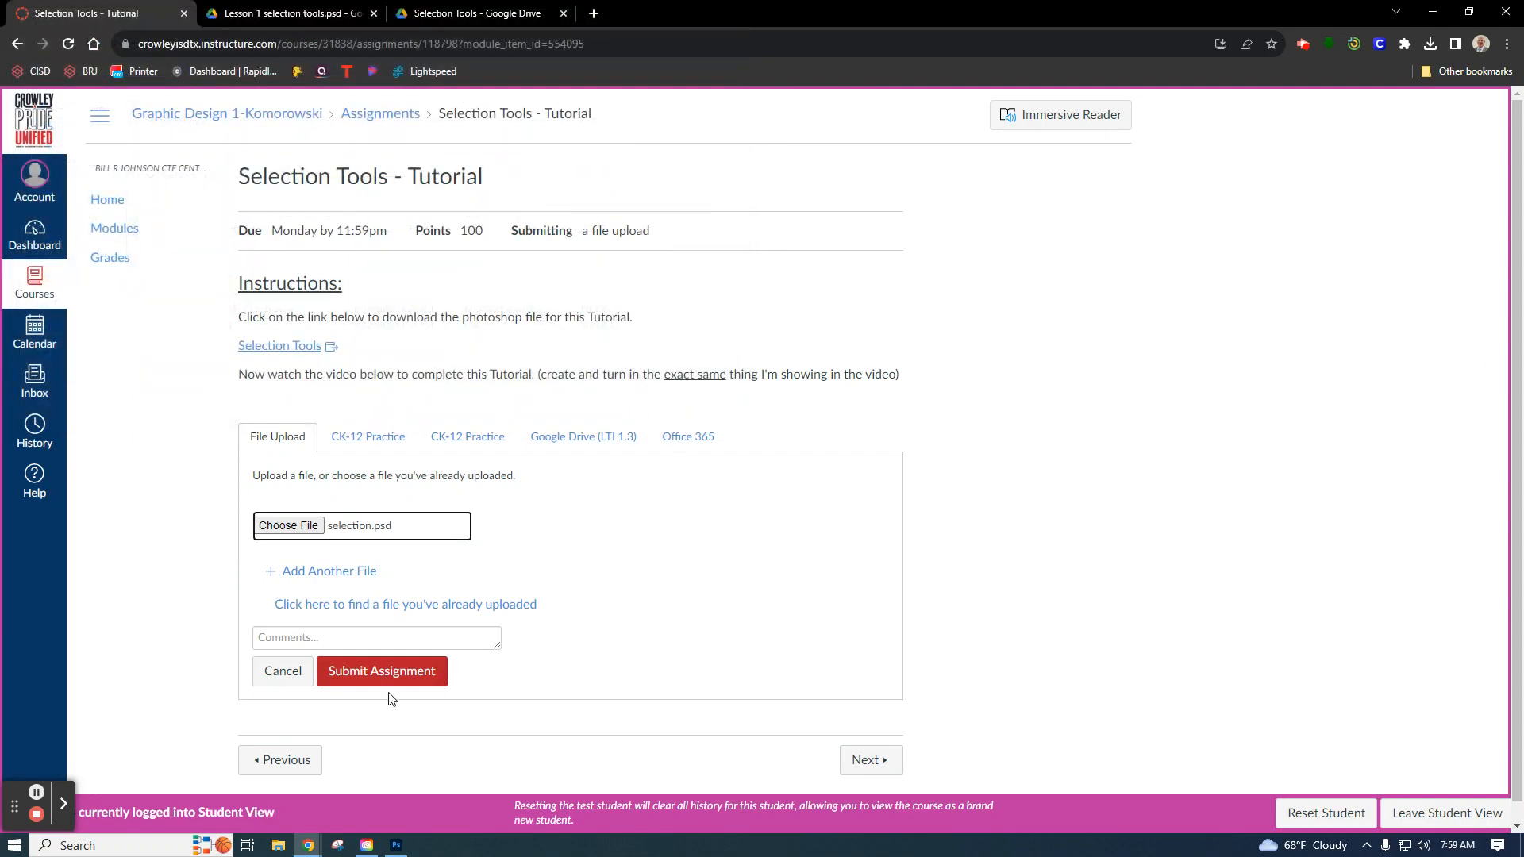
left_click(381, 670)
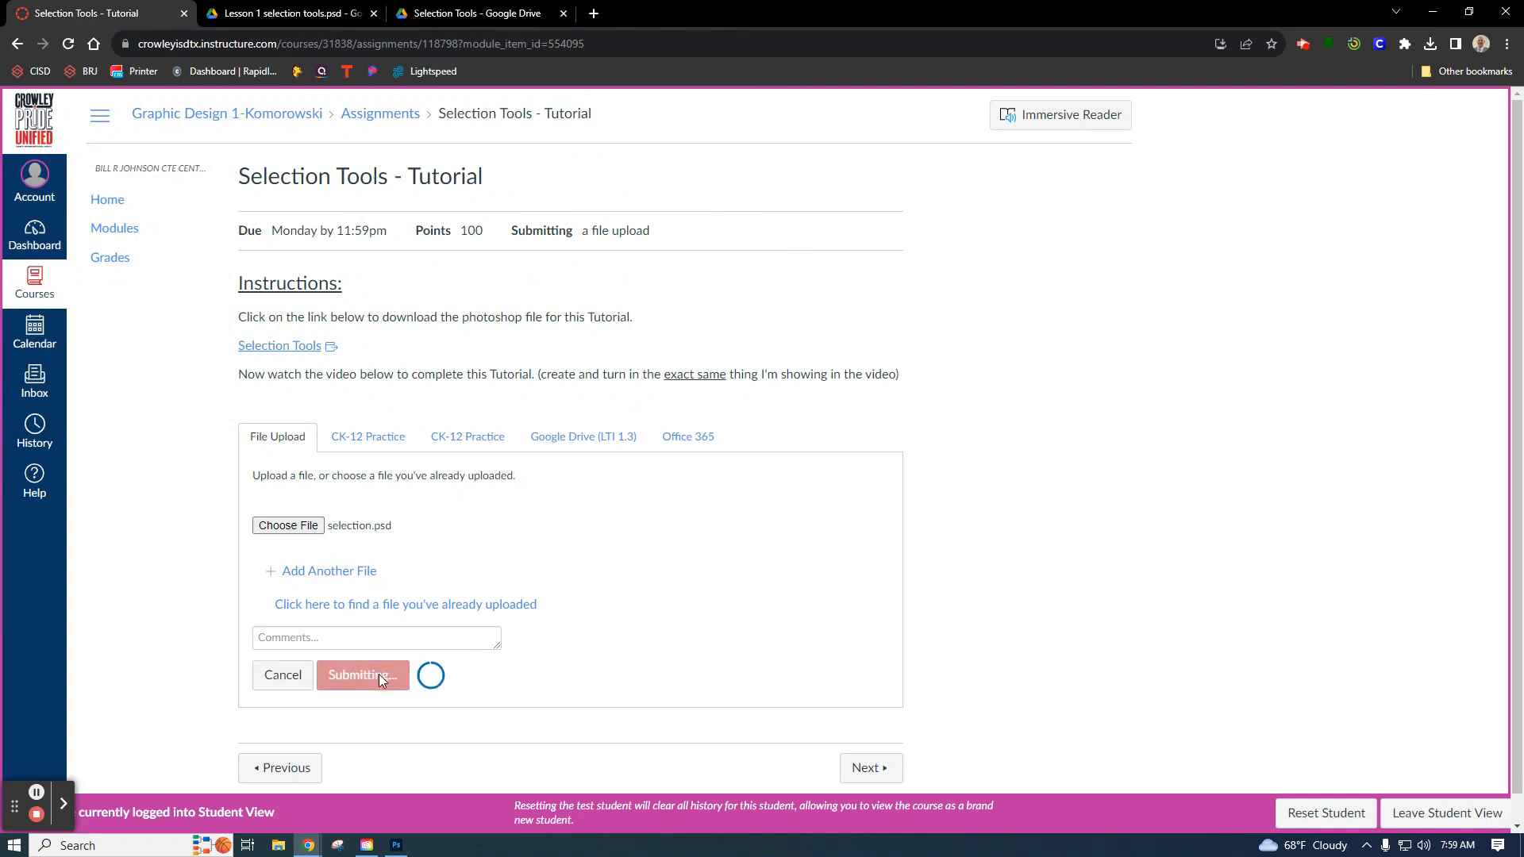